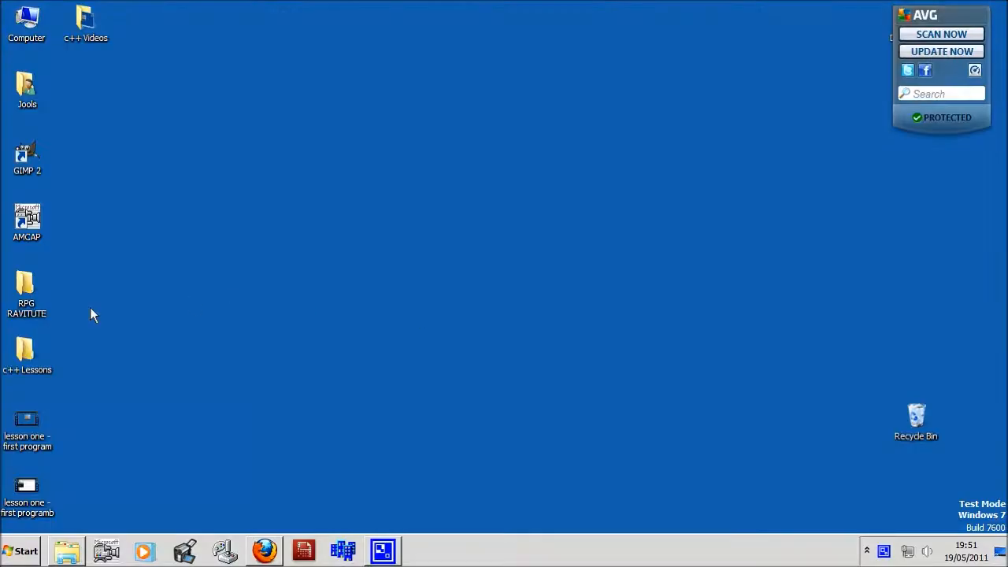
mouse_move(22, 554)
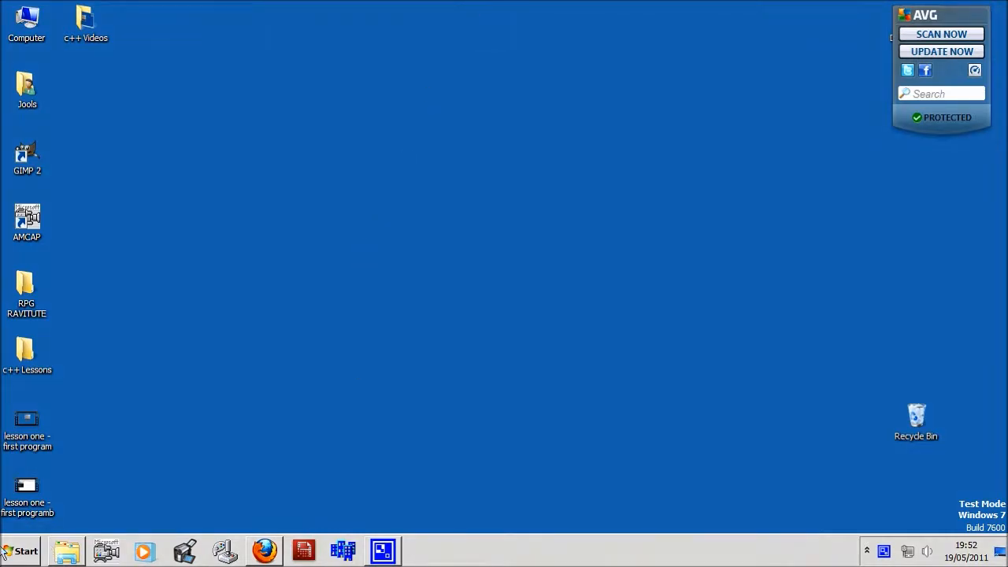
mouse_move(133, 295)
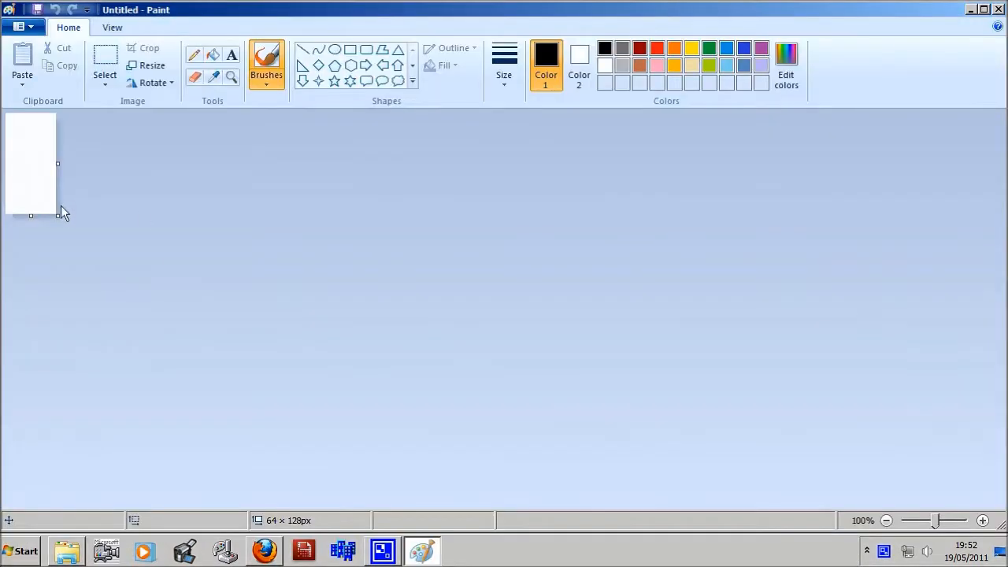
- Enlarge the Paint canvas and hand-draw a square beside the line 'int number=10;'
left_click_drag(56, 215, 992, 497)
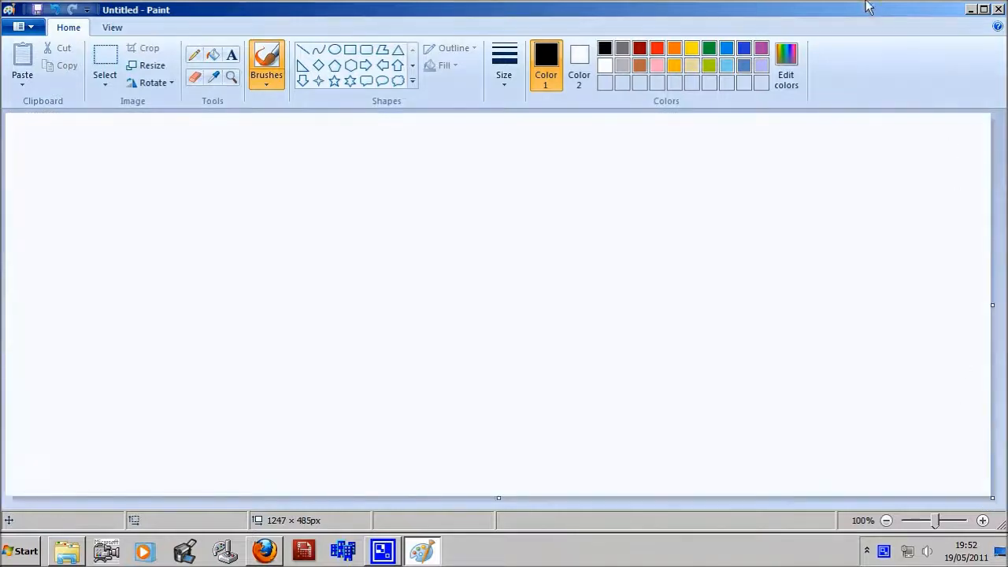
mouse_move(900, 17)
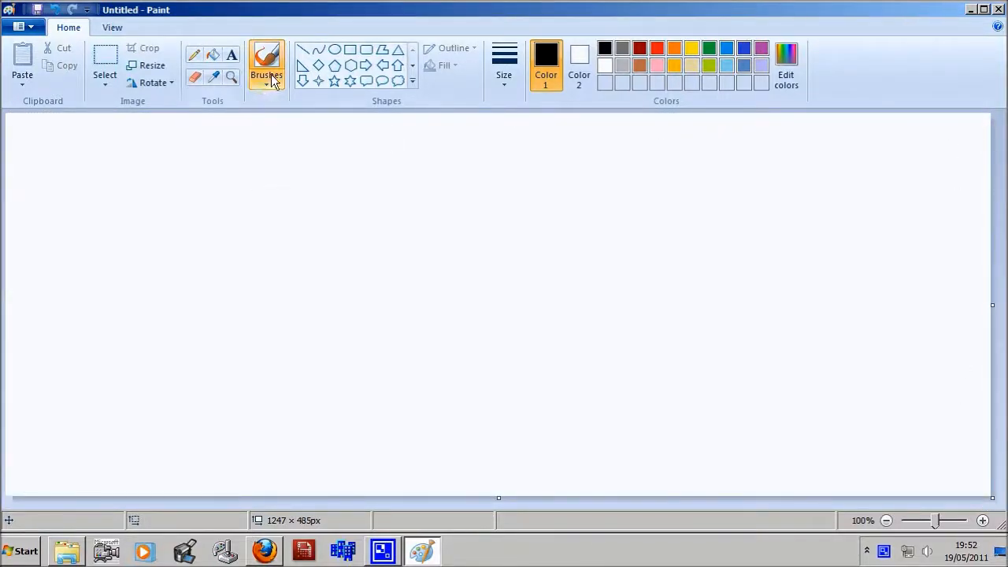
mouse_move(264, 131)
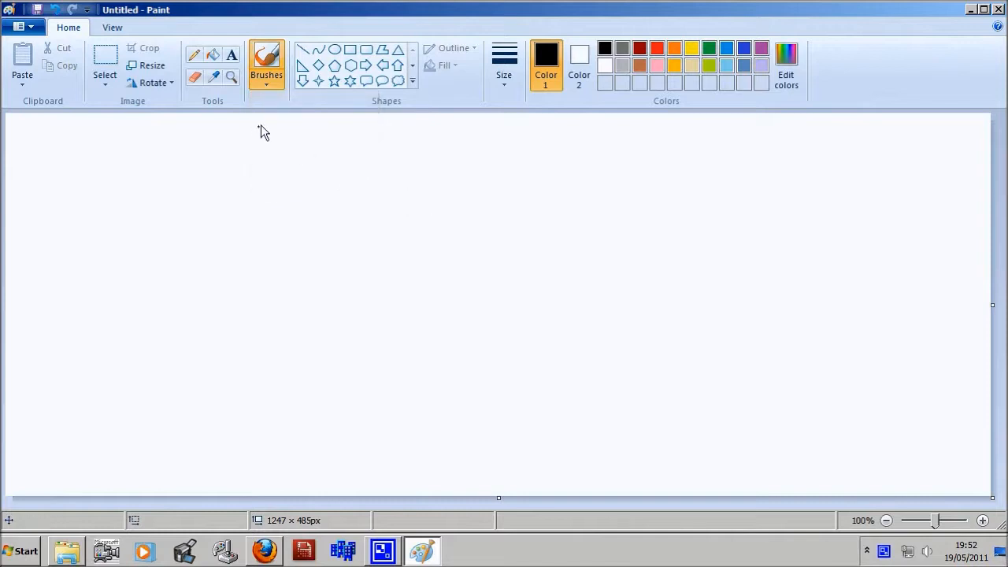
mouse_move(301, 191)
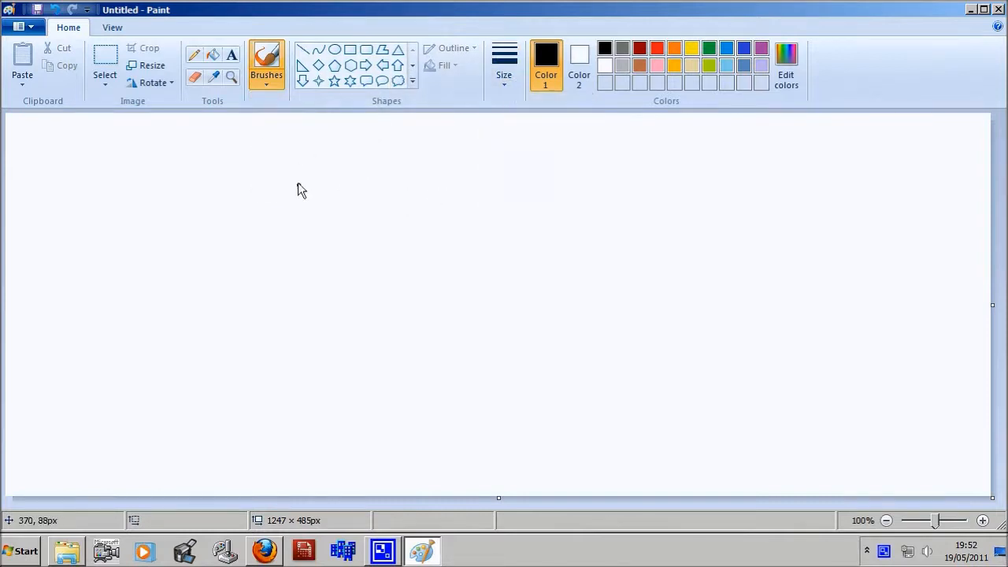
mouse_move(268, 163)
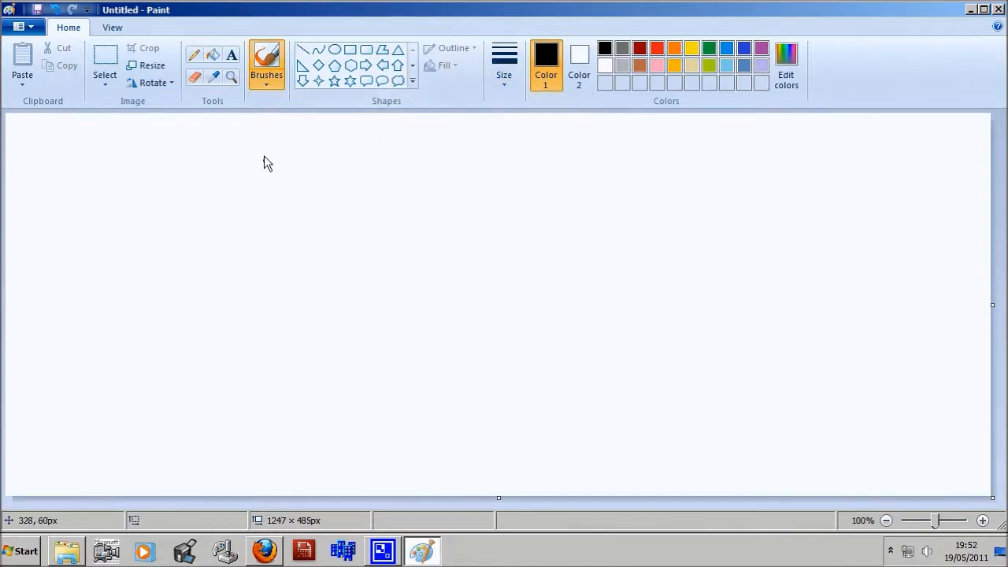
left_click(287, 187)
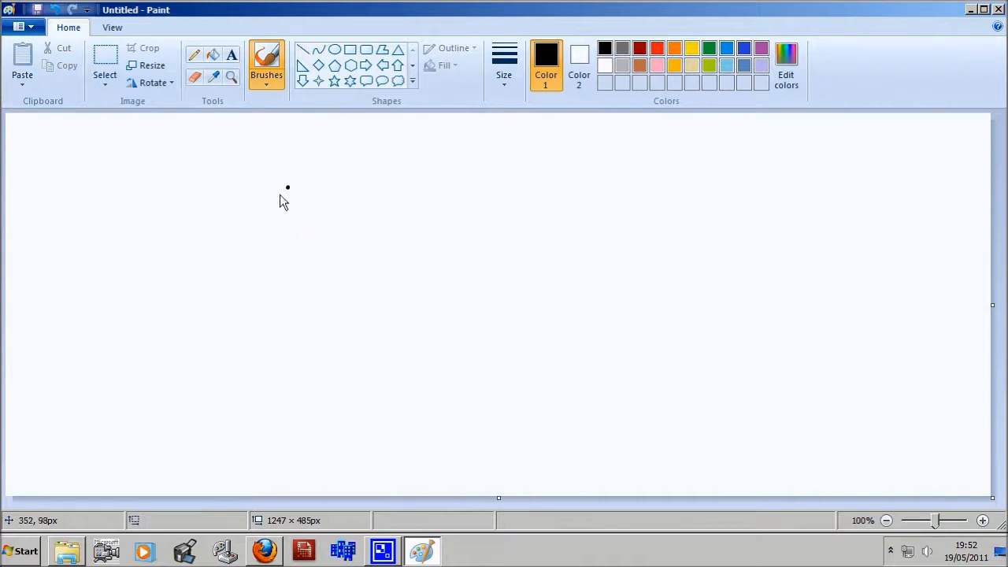
mouse_move(237, 187)
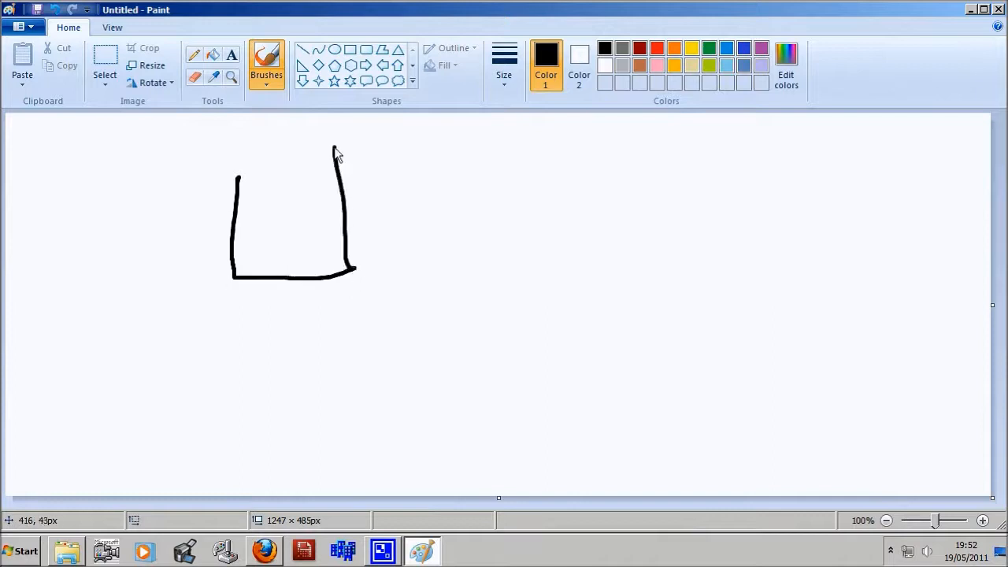
left_click_drag(335, 150, 225, 168)
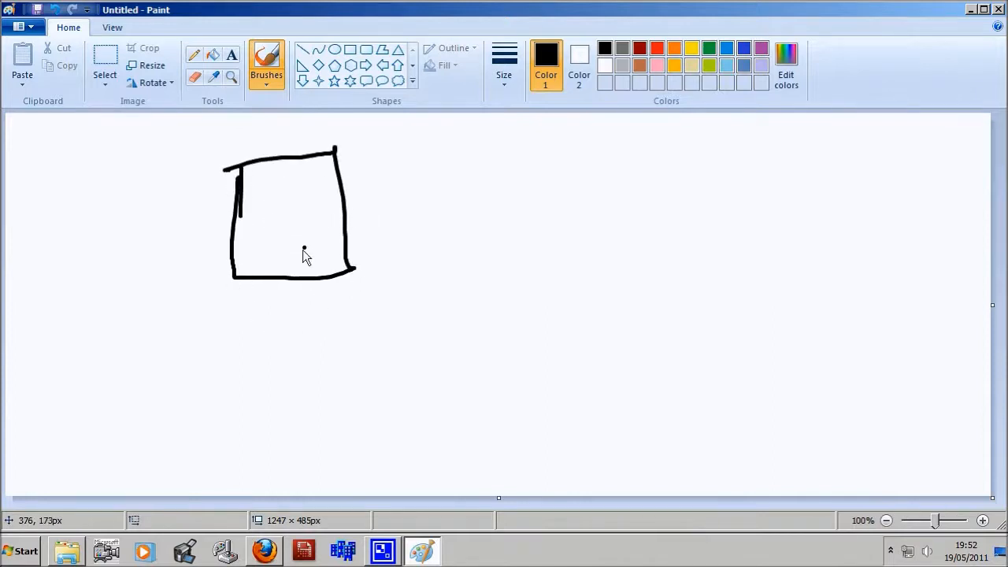
mouse_move(542, 231)
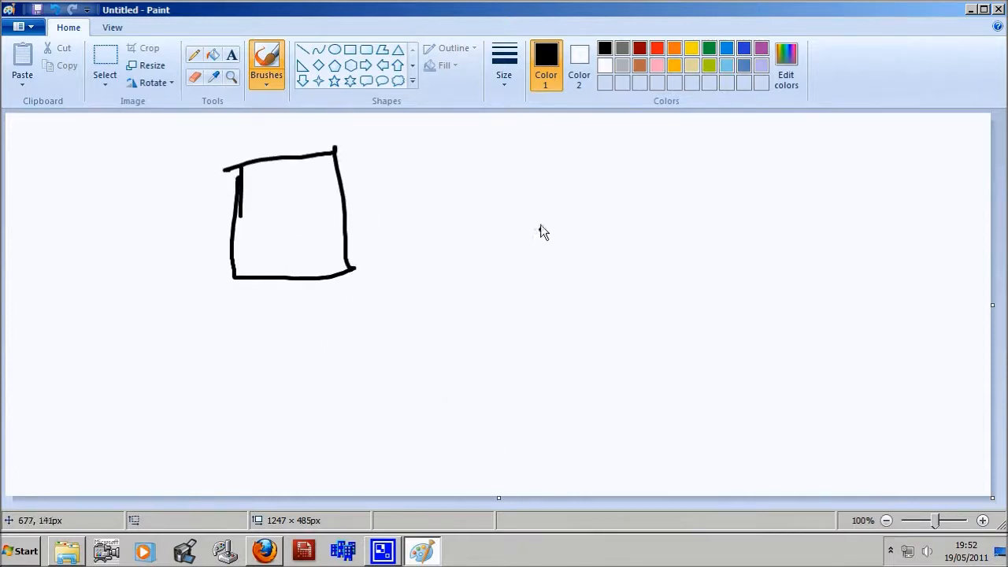
mouse_move(483, 186)
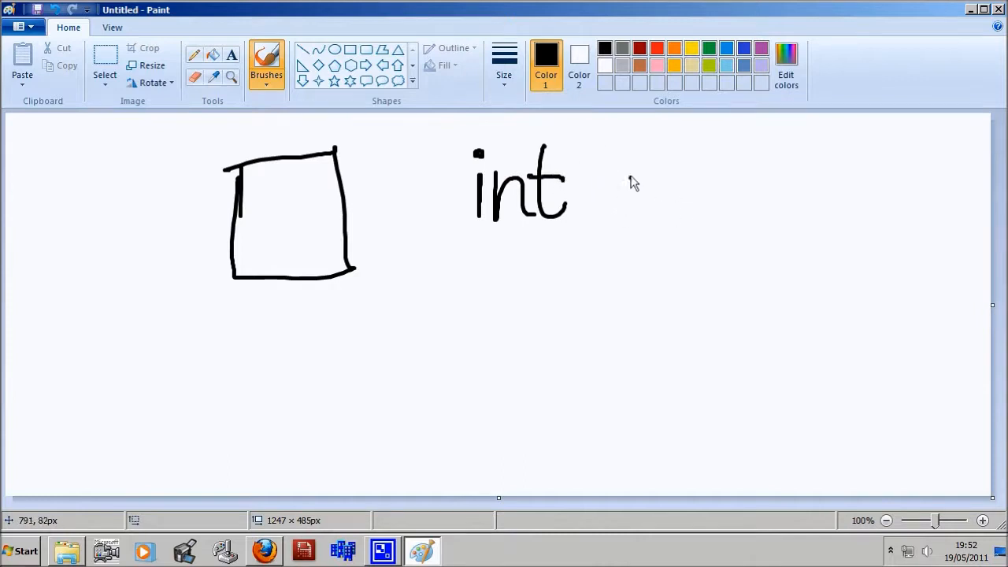
mouse_move(621, 206)
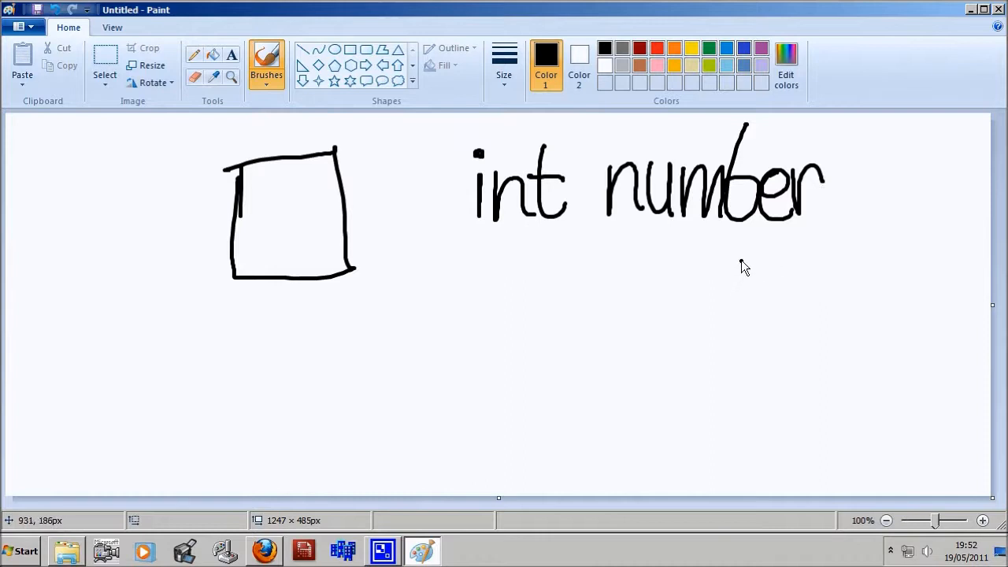
mouse_move(807, 187)
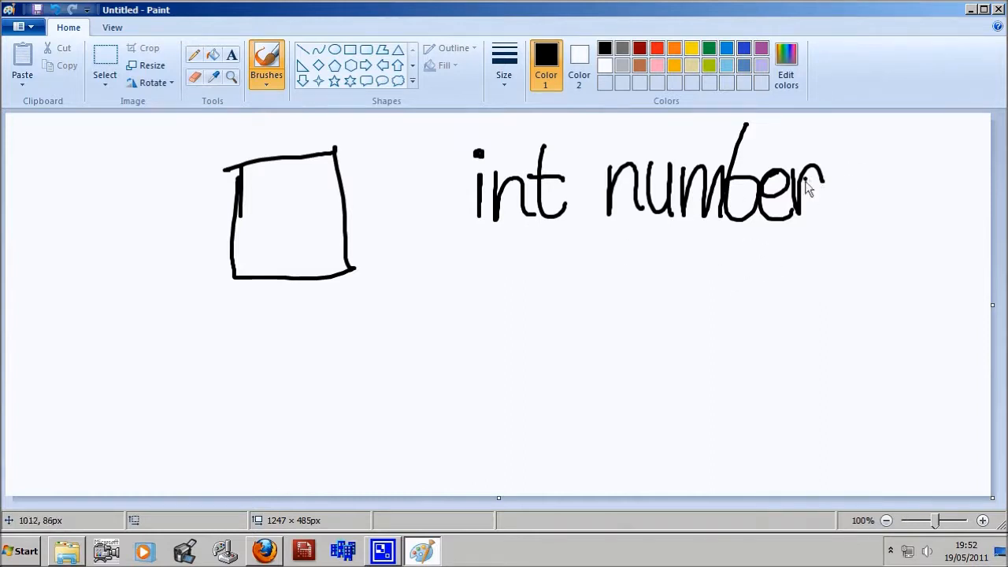
left_click_drag(835, 183, 871, 183)
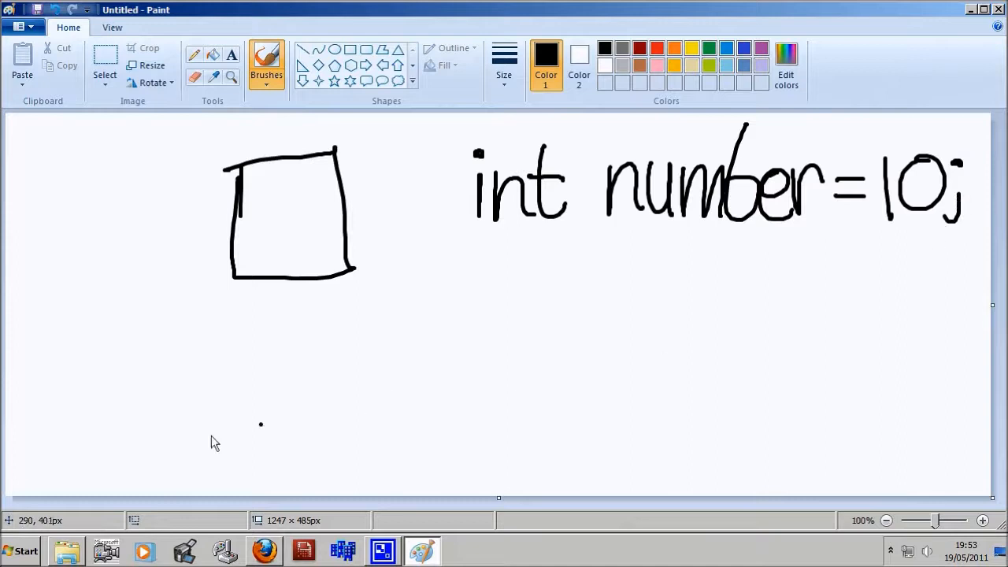
mouse_move(447, 247)
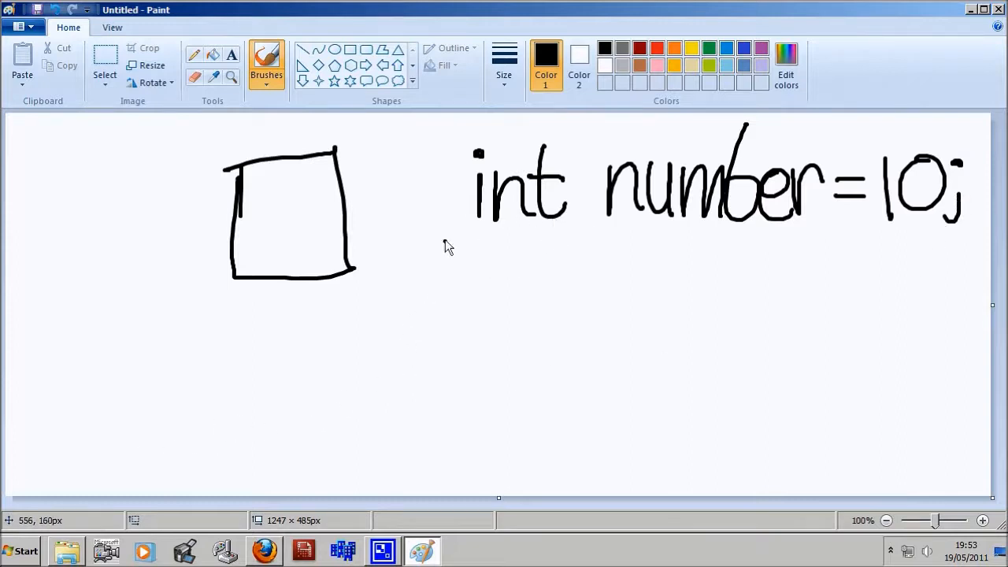
- Circle 'int', underline the line, and draw a bold box holding 10 with a label tag
left_click_drag(443, 236, 993, 240)
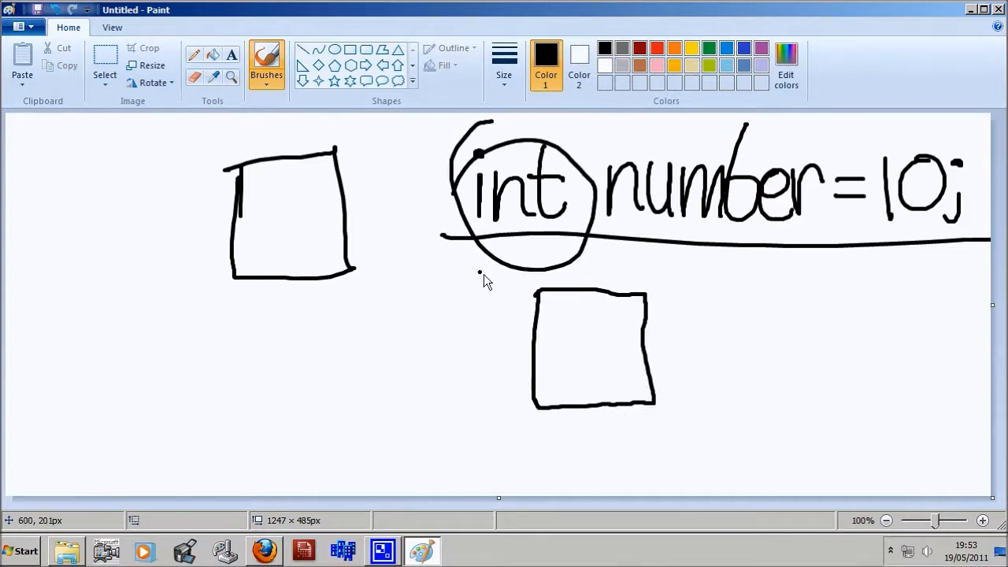
mouse_move(534, 344)
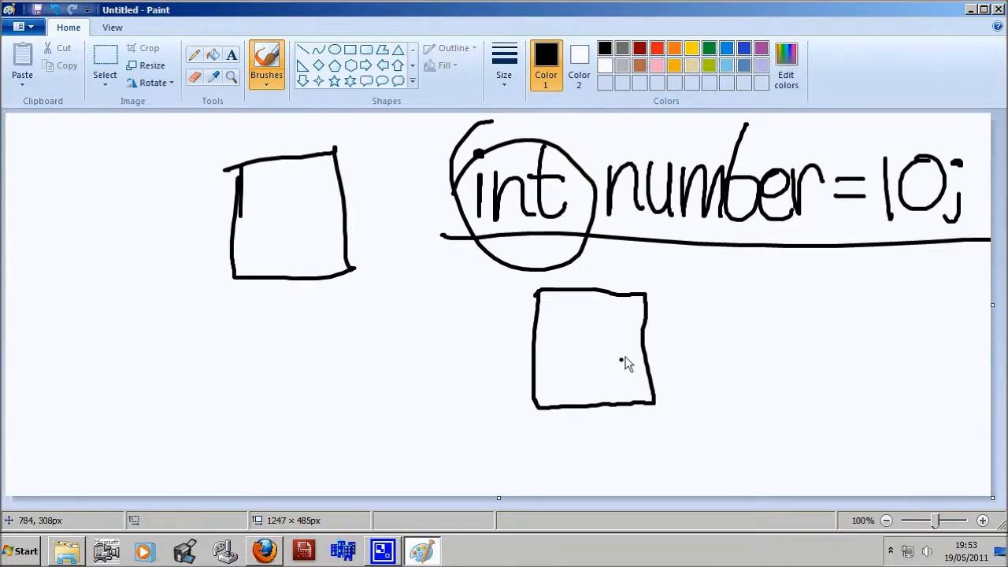
left_click_drag(648, 282, 650, 414)
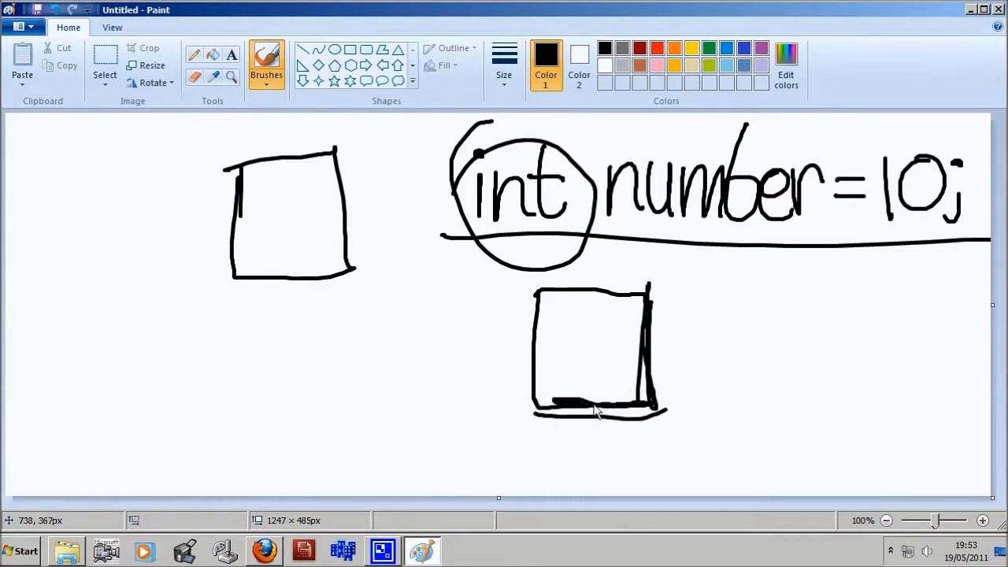
left_click_drag(540, 287, 540, 414)
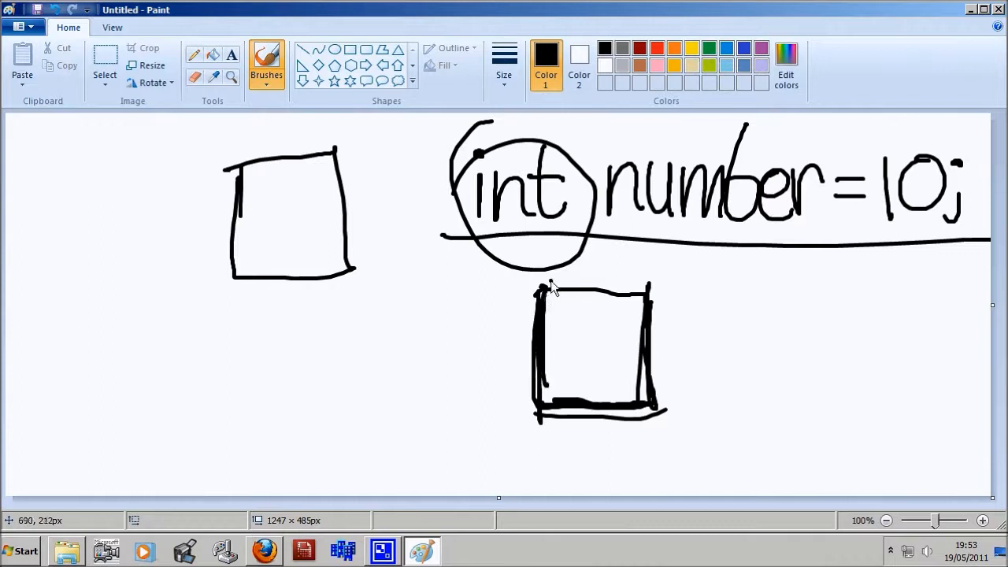
left_click_drag(544, 290, 662, 298)
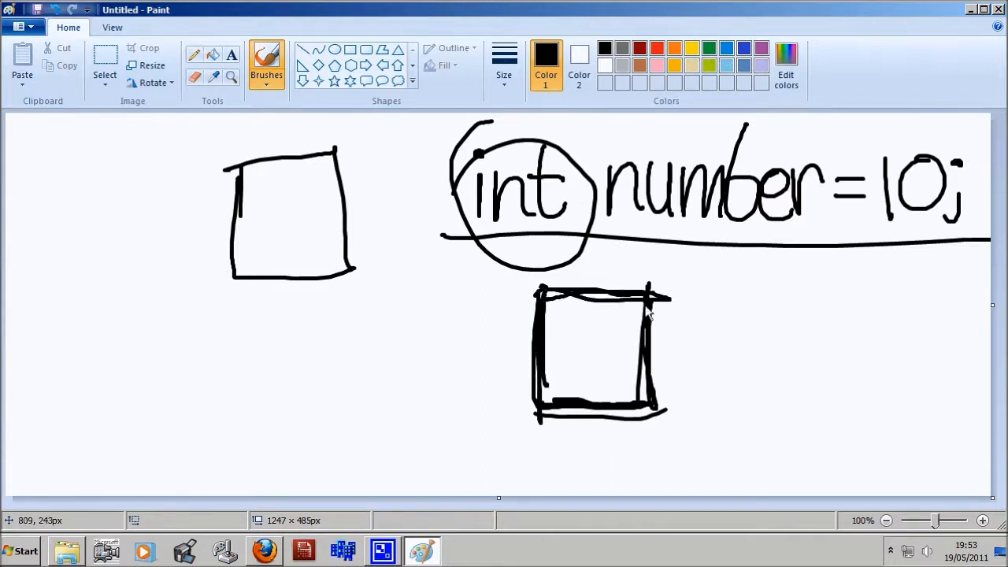
mouse_move(654, 299)
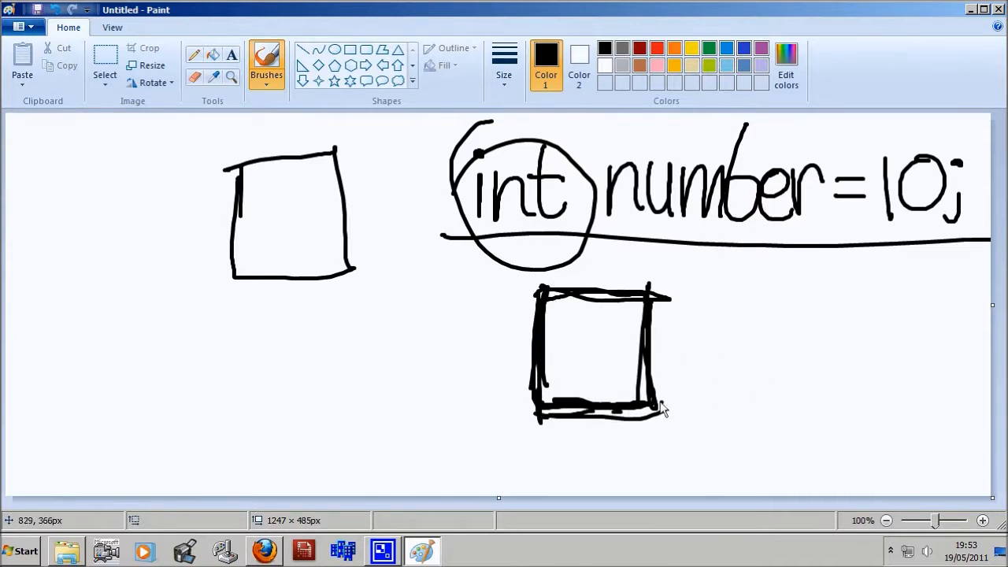
left_click_drag(654, 406, 768, 343)
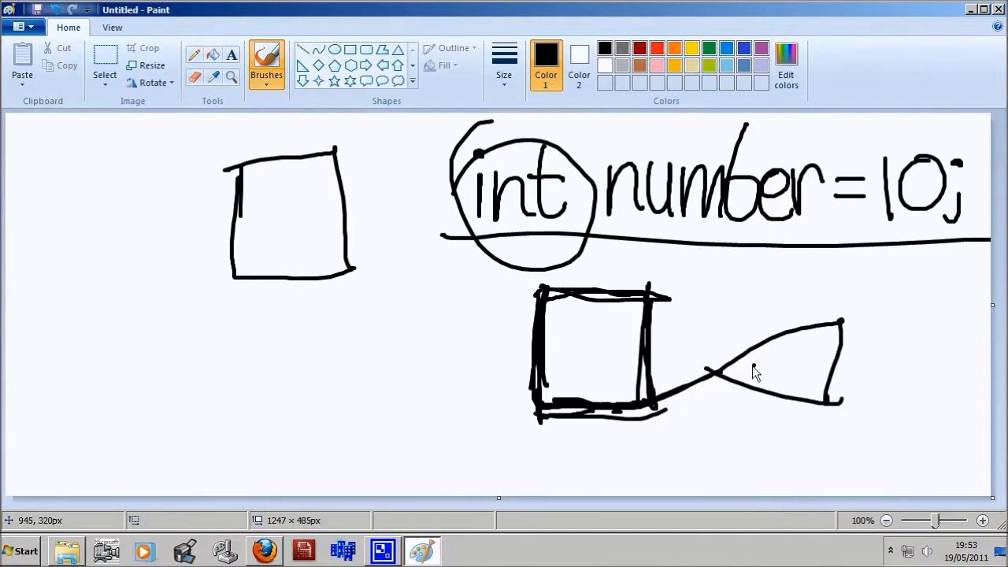
left_click_drag(737, 371, 795, 374)
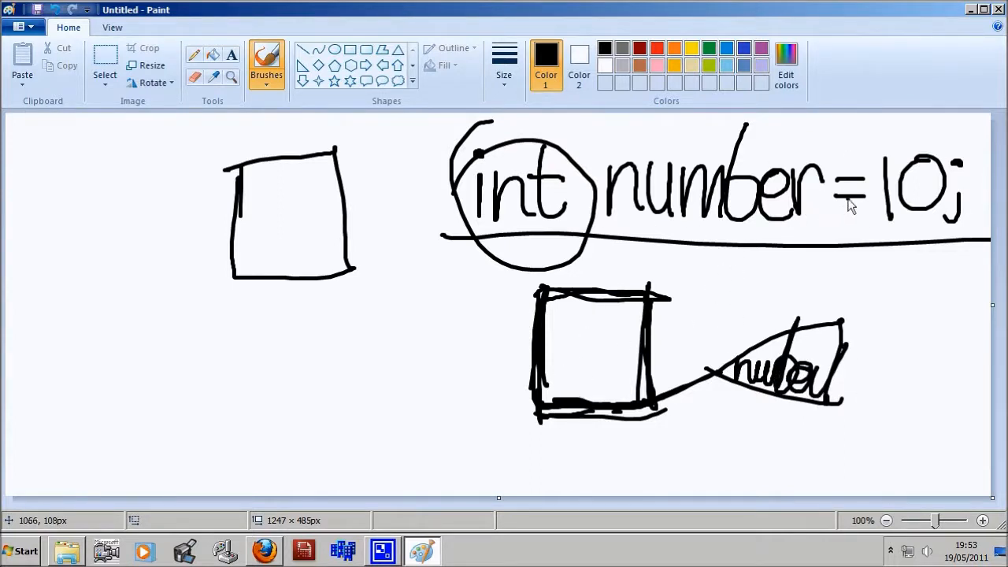
mouse_move(563, 331)
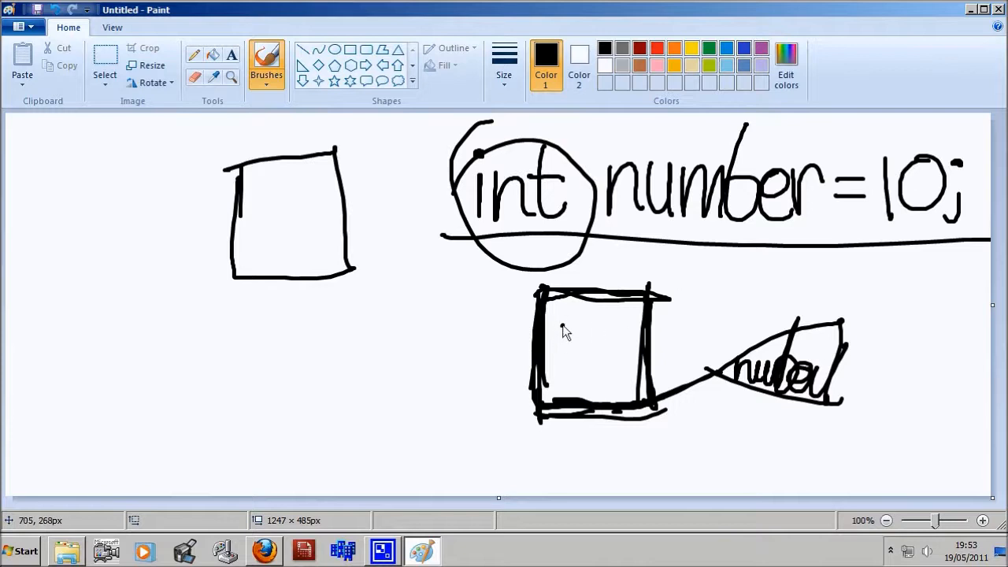
left_click_drag(564, 339, 614, 378)
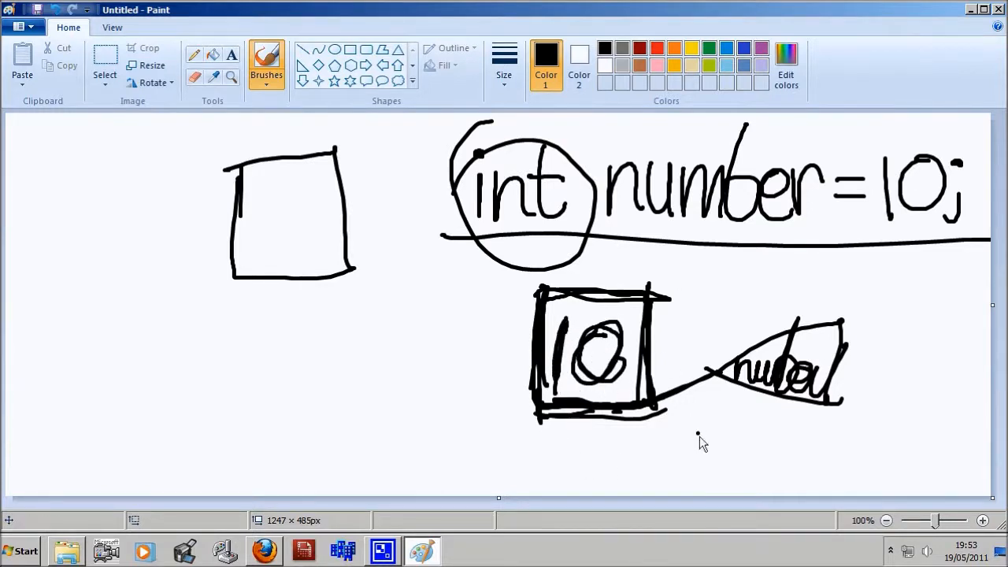
mouse_move(478, 268)
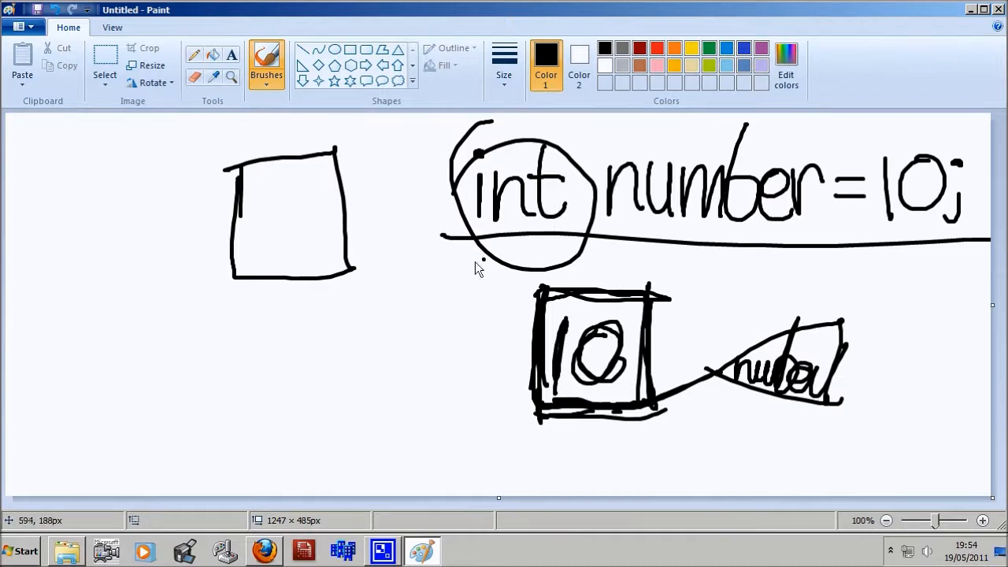
mouse_move(597, 379)
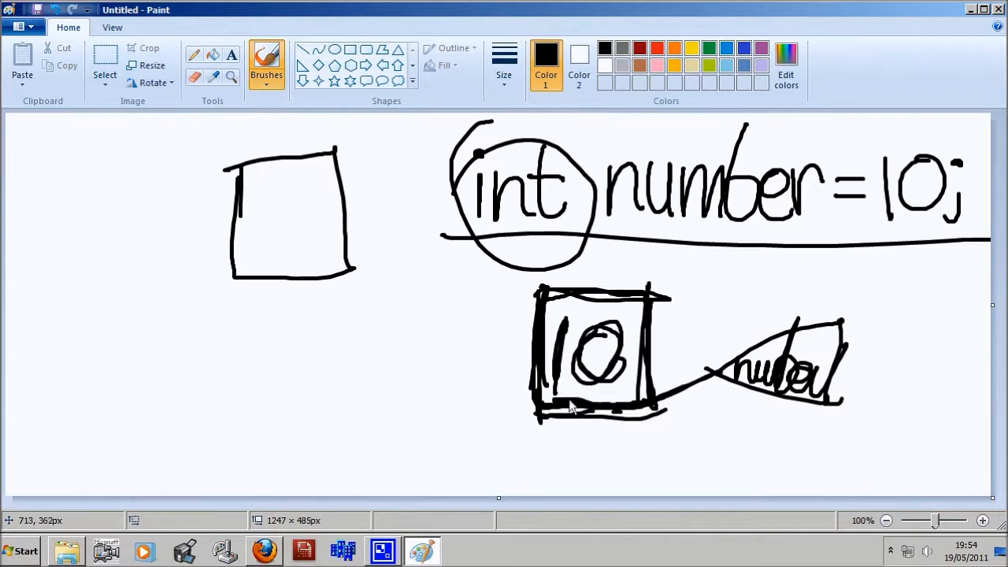
mouse_move(145, 350)
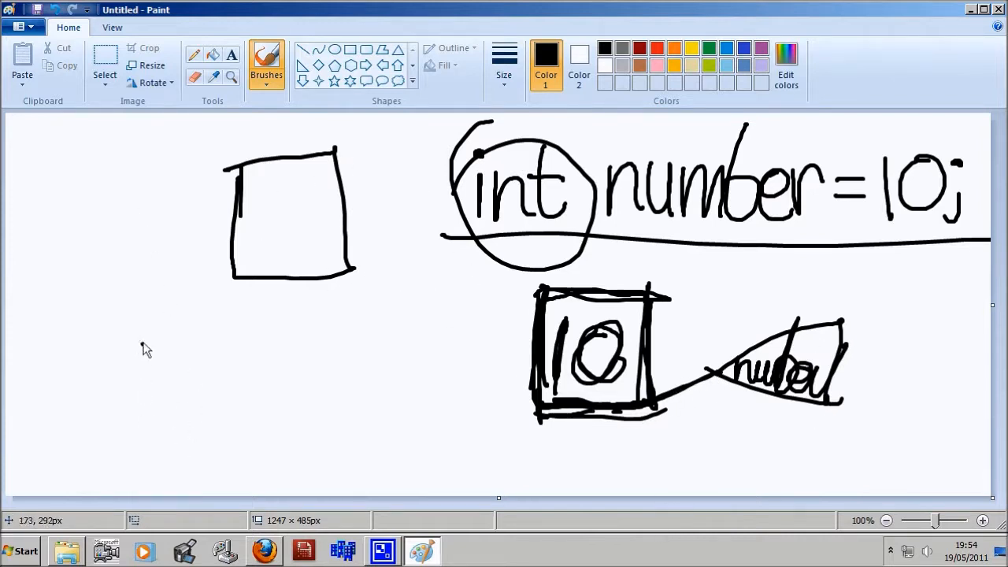
mouse_move(195, 343)
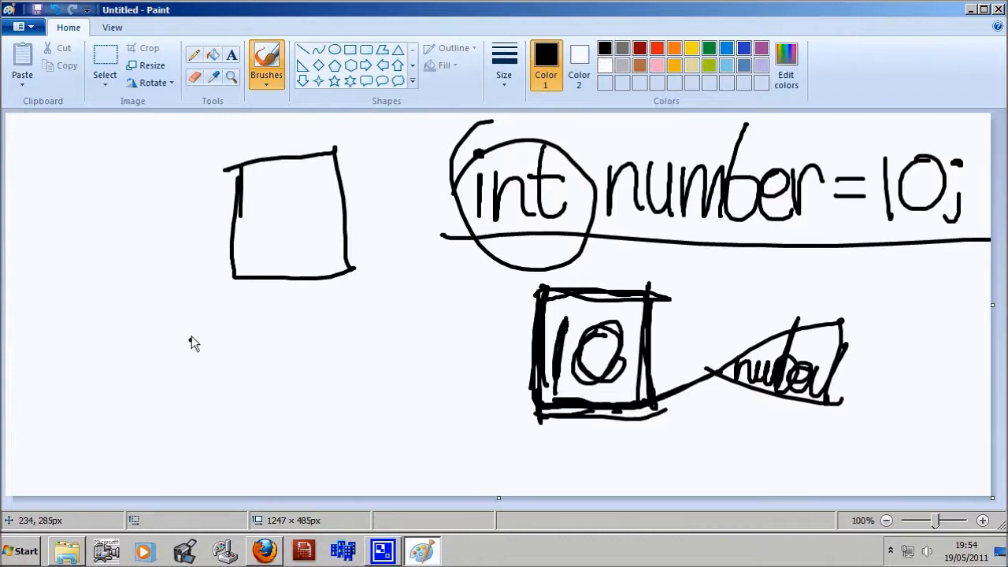
mouse_move(96, 274)
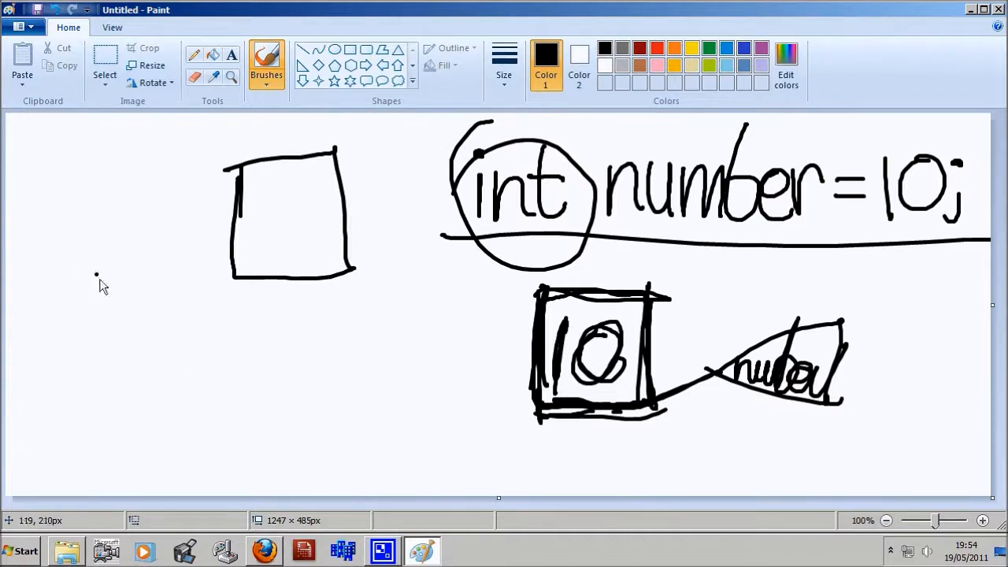
- Handwrite 'number=6;' under the square and draw a boxed 6 below the 10 box
left_click_drag(168, 343, 168, 386)
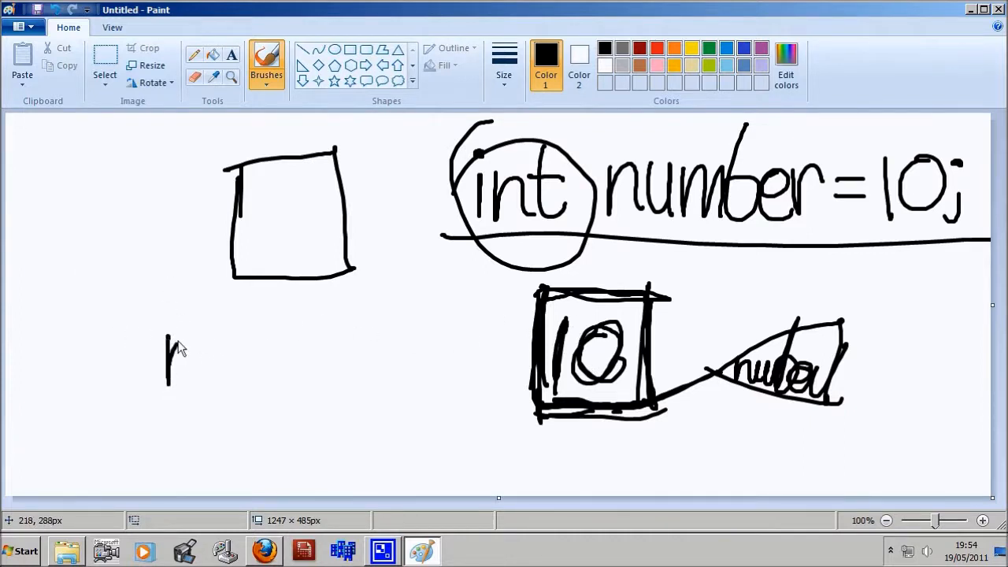
left_click_drag(165, 355, 299, 355)
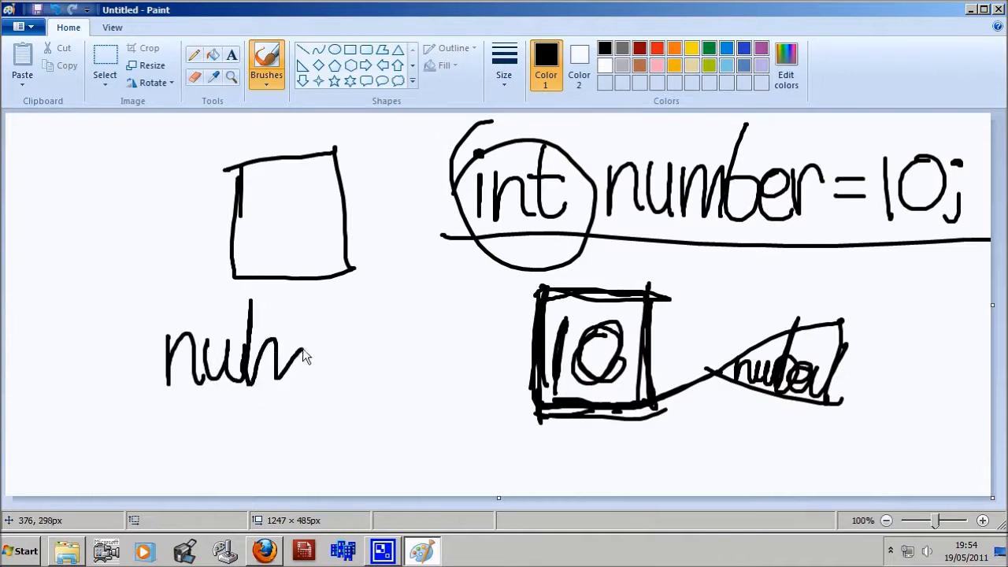
left_click_drag(283, 371, 386, 370)
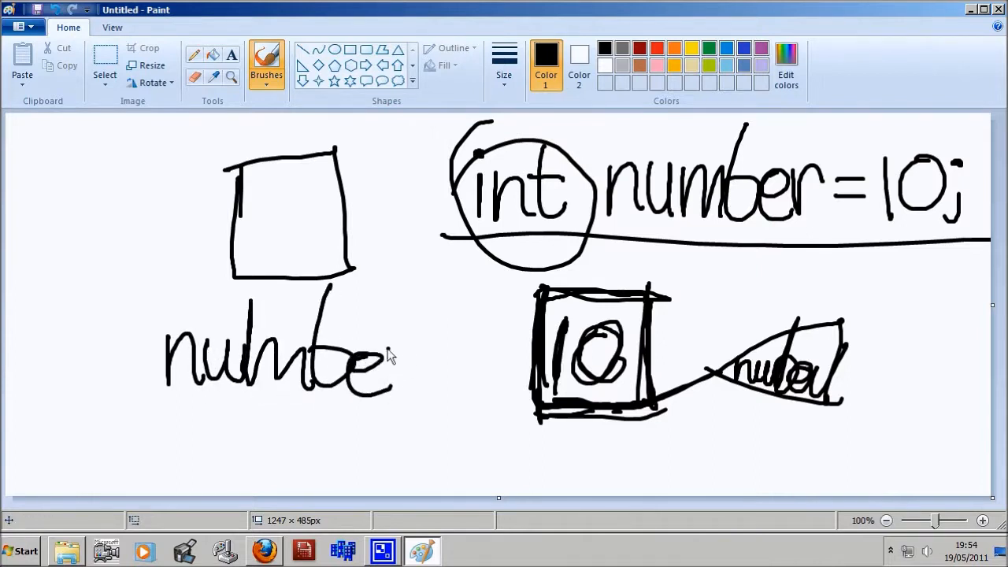
left_click_drag(410, 354, 496, 386)
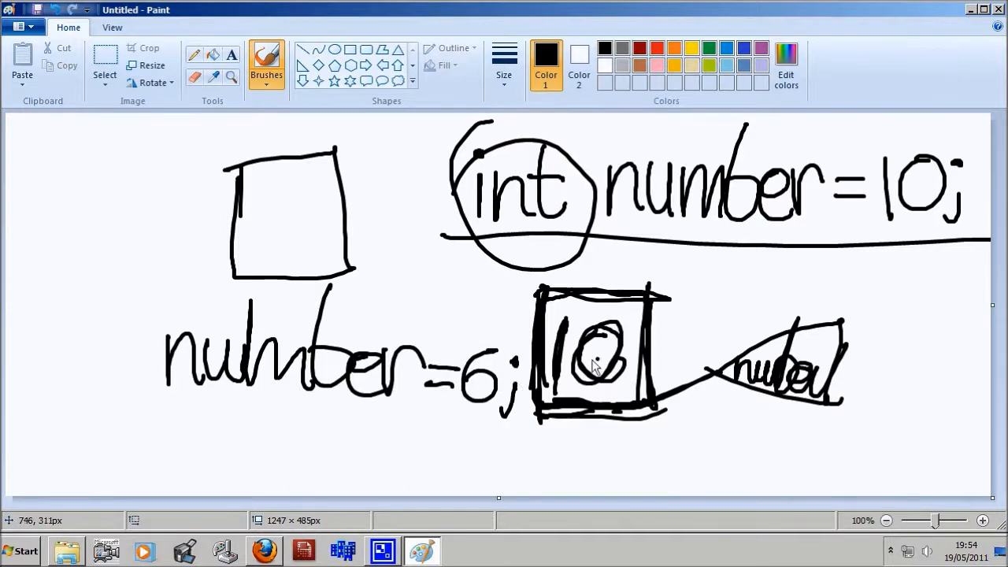
mouse_move(715, 375)
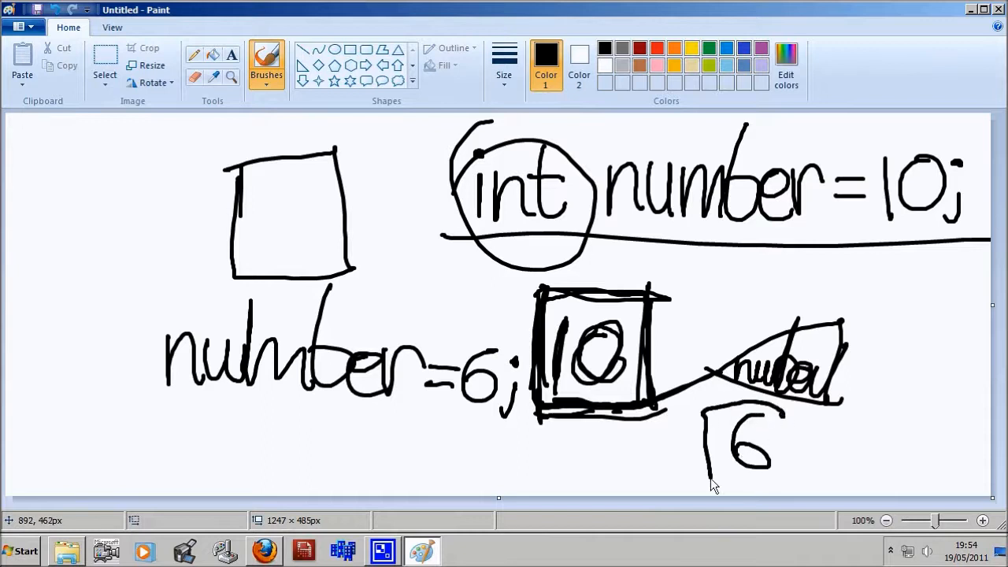
left_click_drag(701, 394, 796, 481)
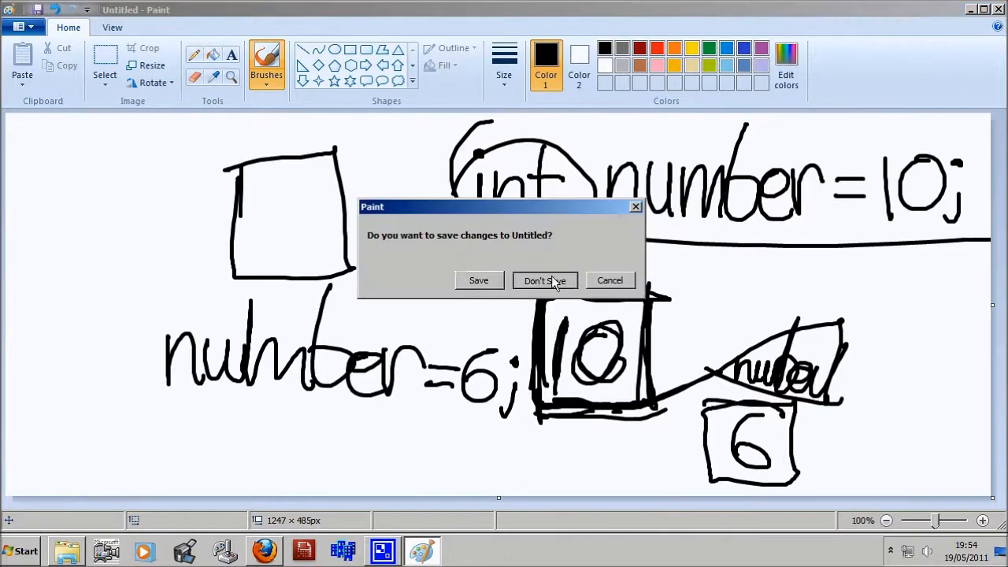
- Close Paint without saving and launch Code::Blocks from All Programs
left_click(544, 281)
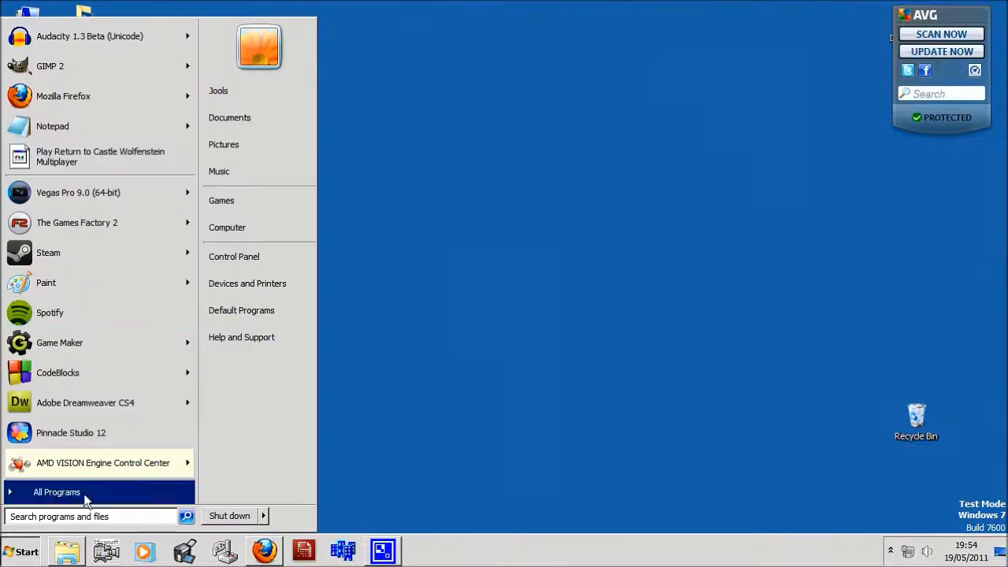
left_click(58, 372)
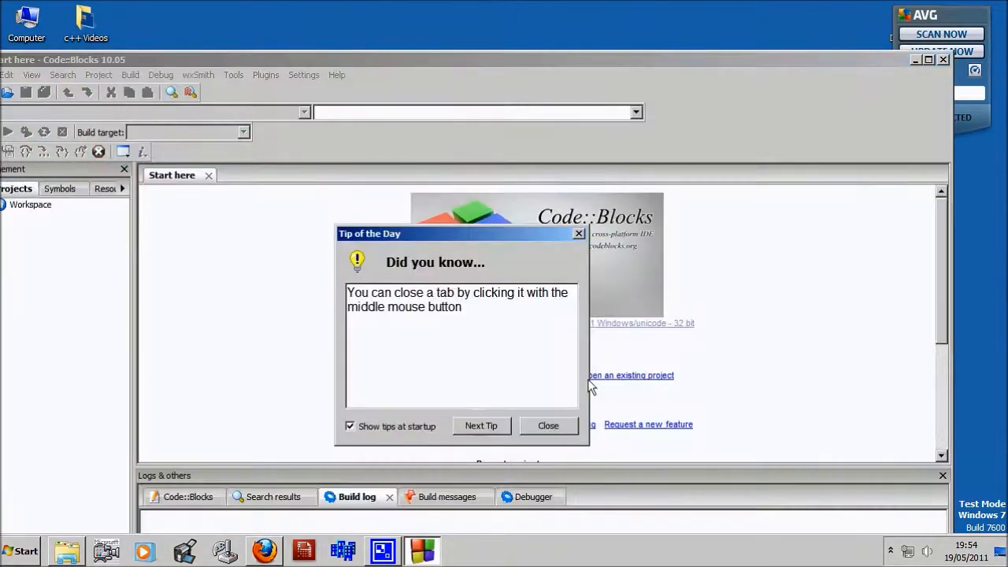
- Dismiss the Tip of the Day and maximize the Code::Blocks window
left_click(548, 425)
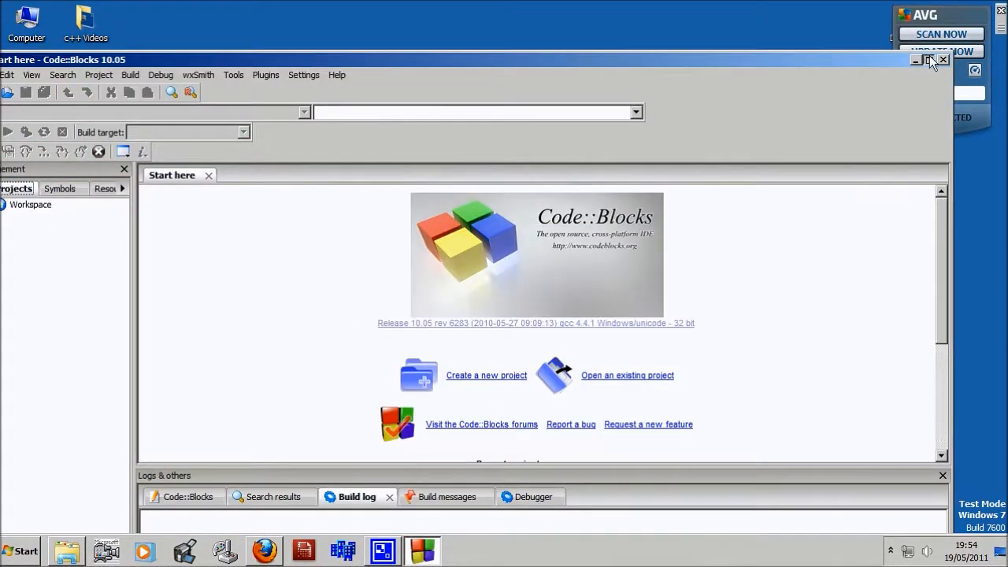
left_click(929, 60)
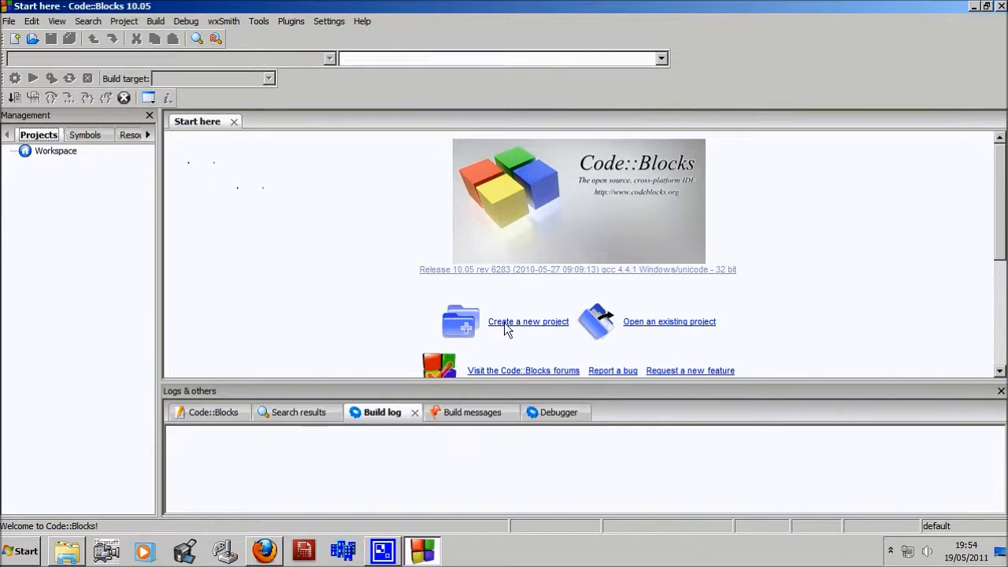
mouse_move(495, 311)
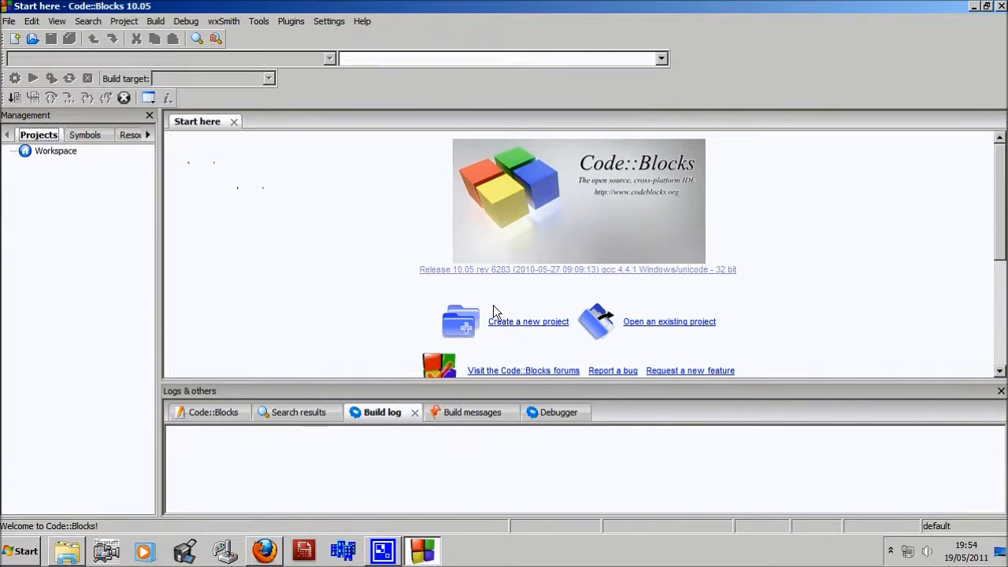
mouse_move(508, 331)
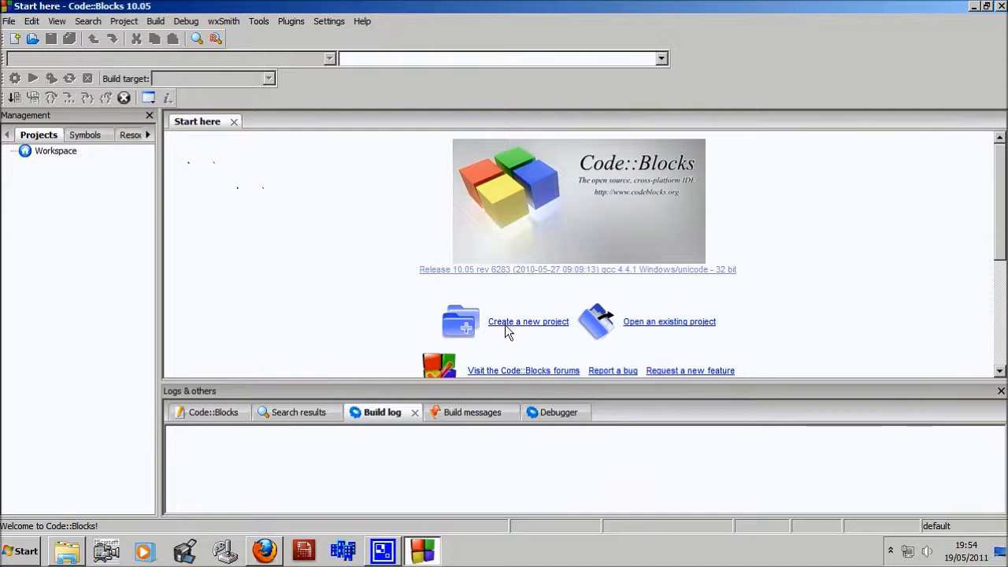
- Set up a new C++ console application project titled 'Variables' in the wizard
left_click(527, 322)
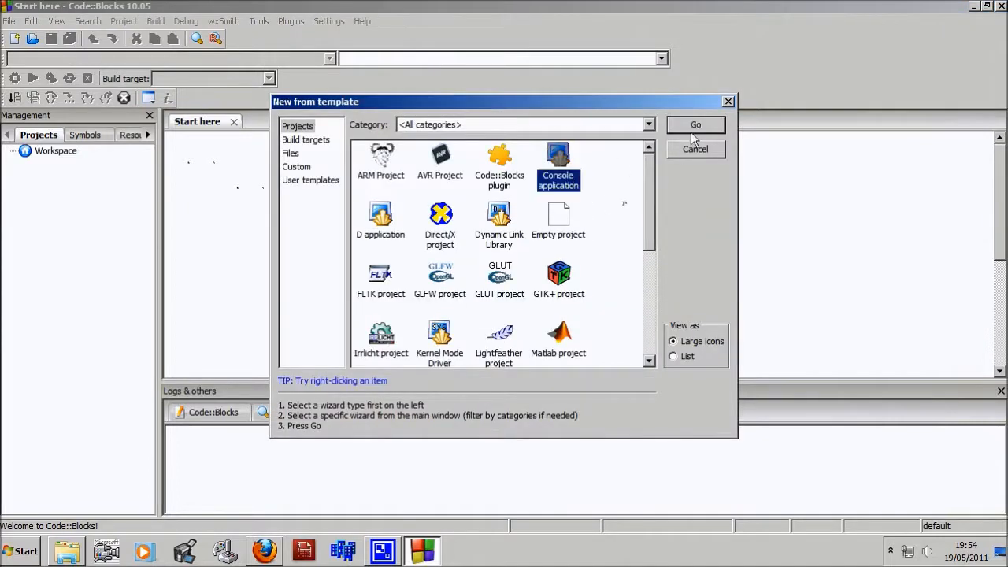
left_click(695, 124)
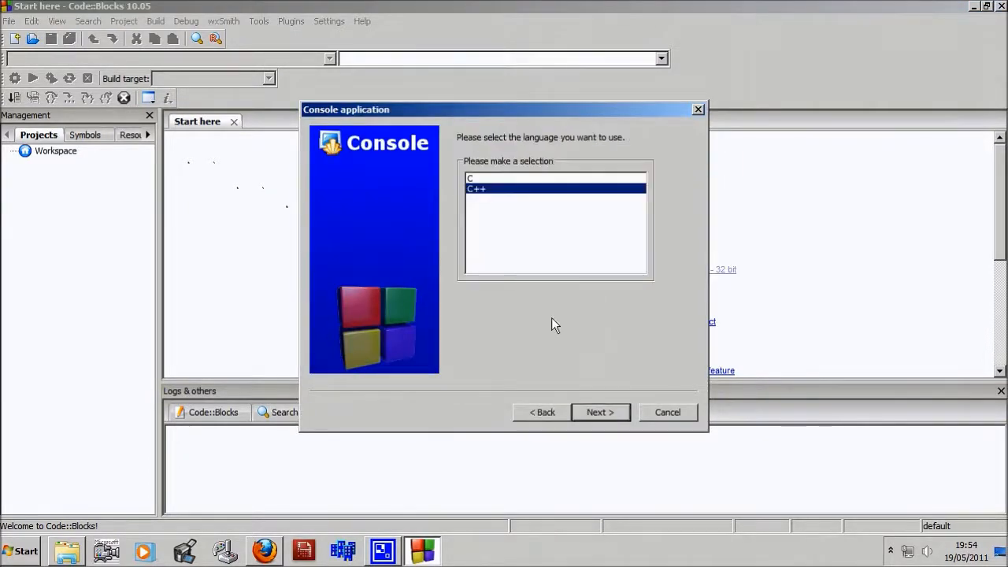
left_click(600, 412)
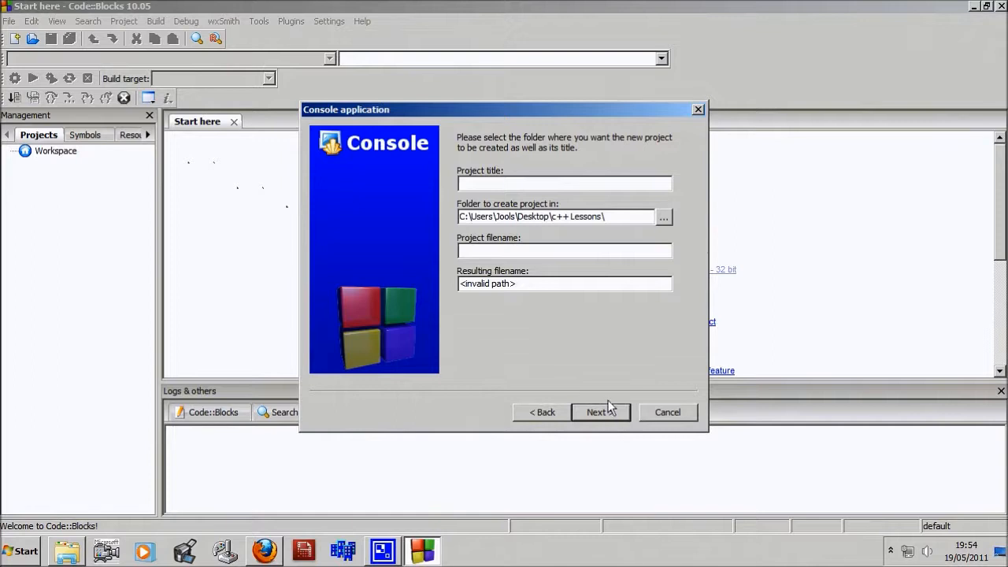
left_click(564, 183)
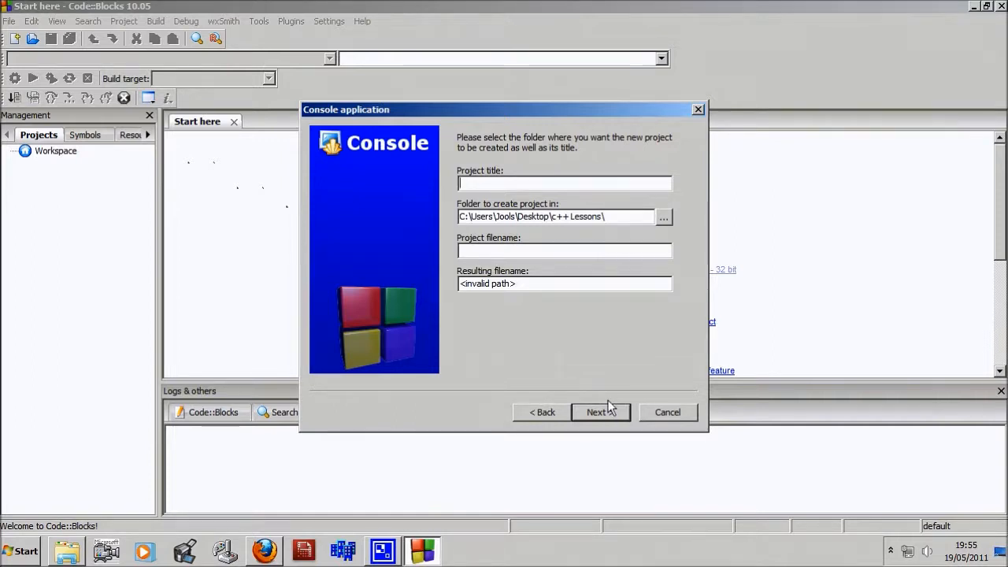
type("Varia")
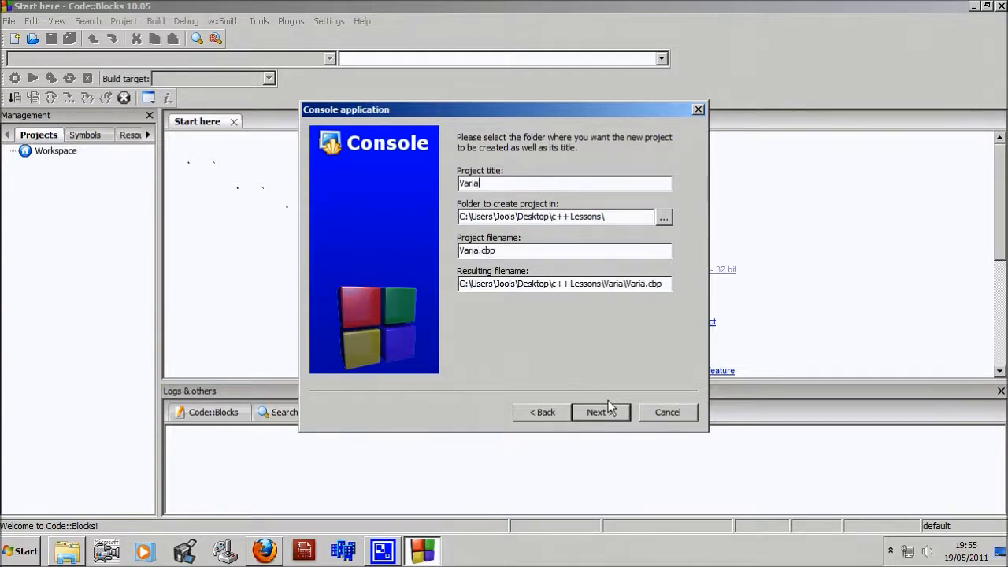
key("BackSpace")
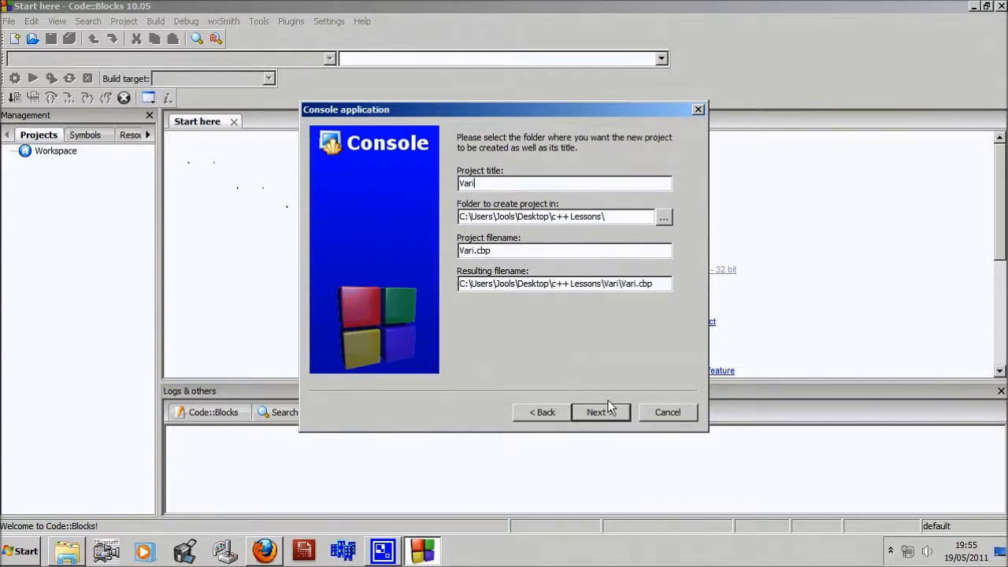
type("ables")
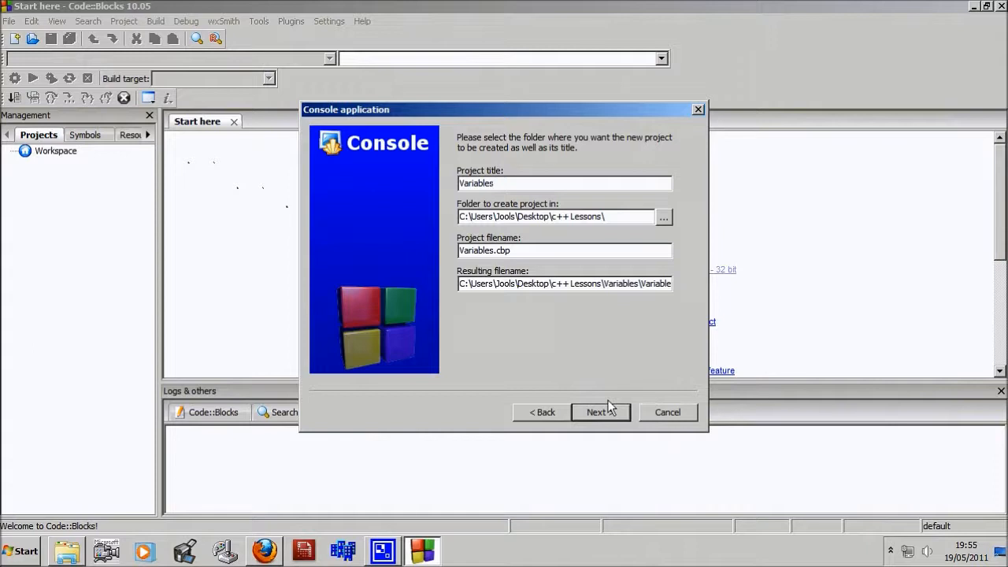
mouse_move(600, 394)
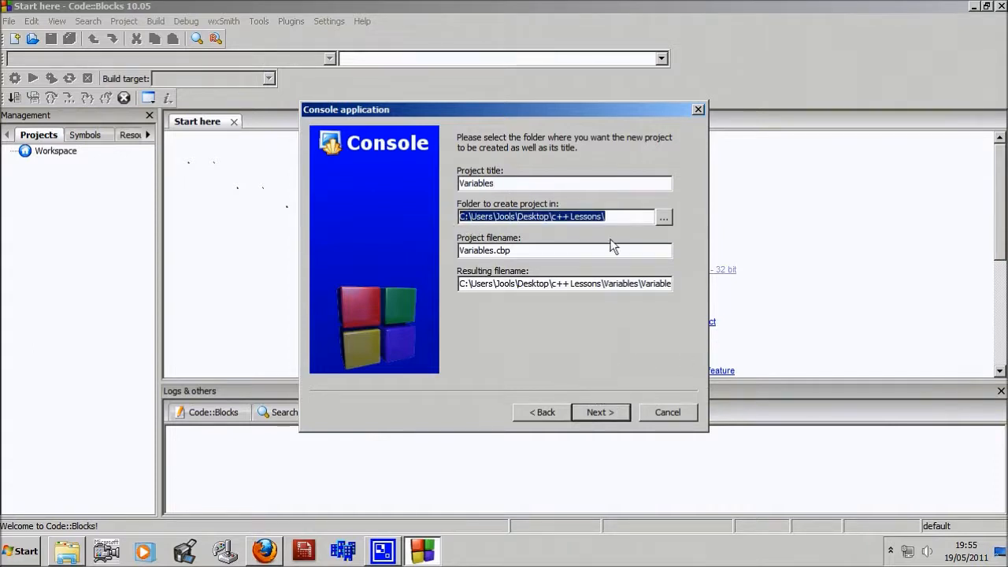
left_click(600, 412)
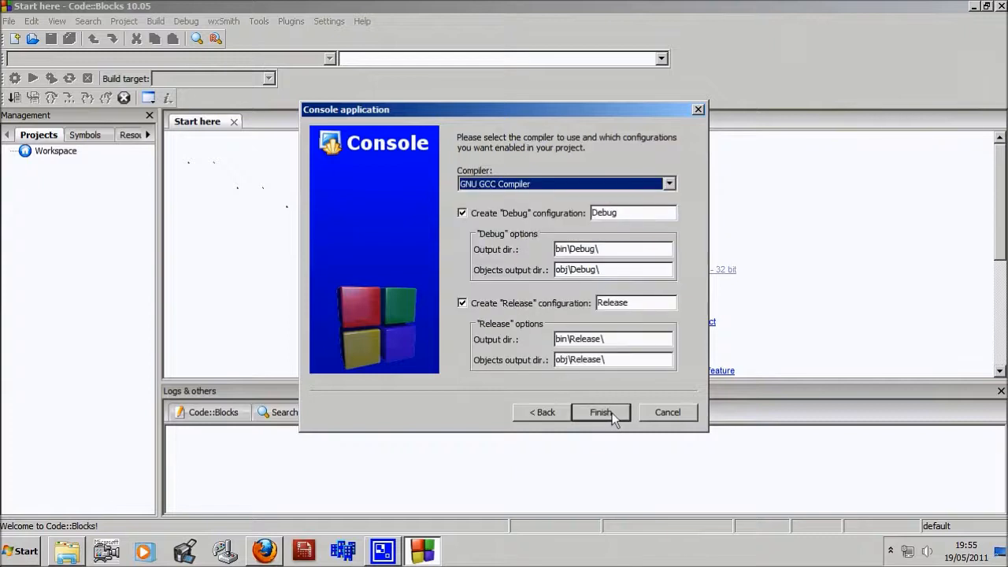
- Finish the wizard and open main.cpp from the Sources folder in the editor
left_click(600, 412)
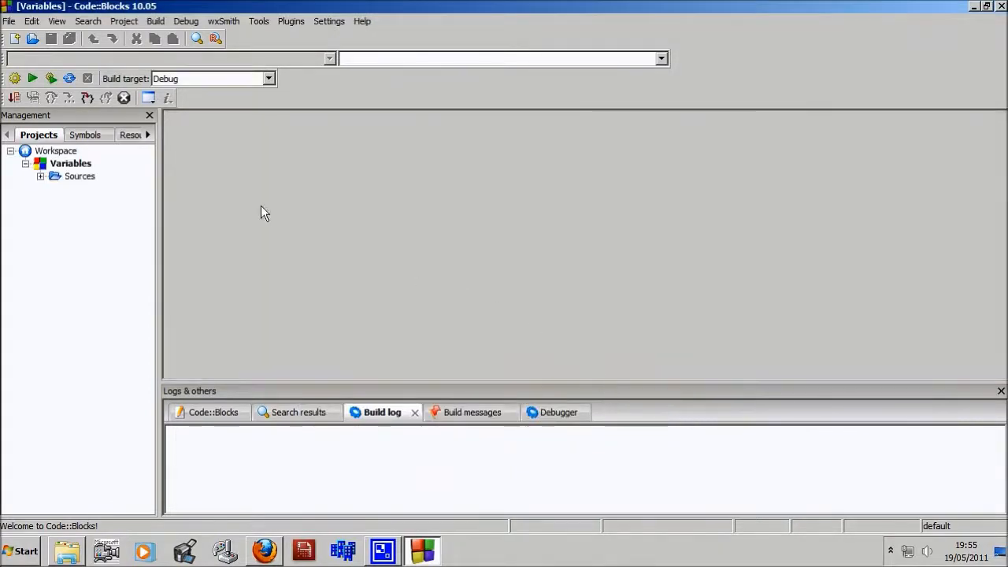
left_click(40, 175)
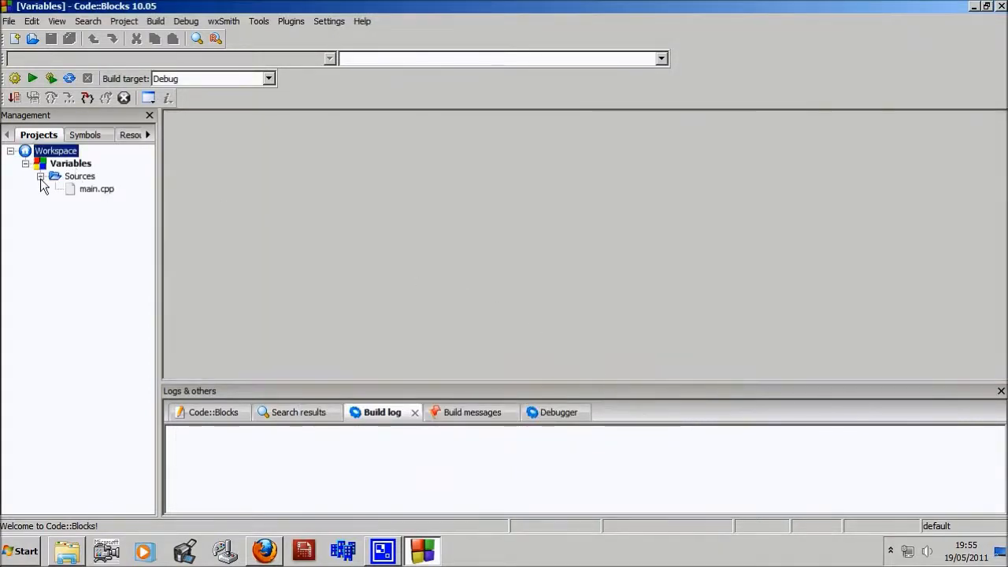
double_click(96, 189)
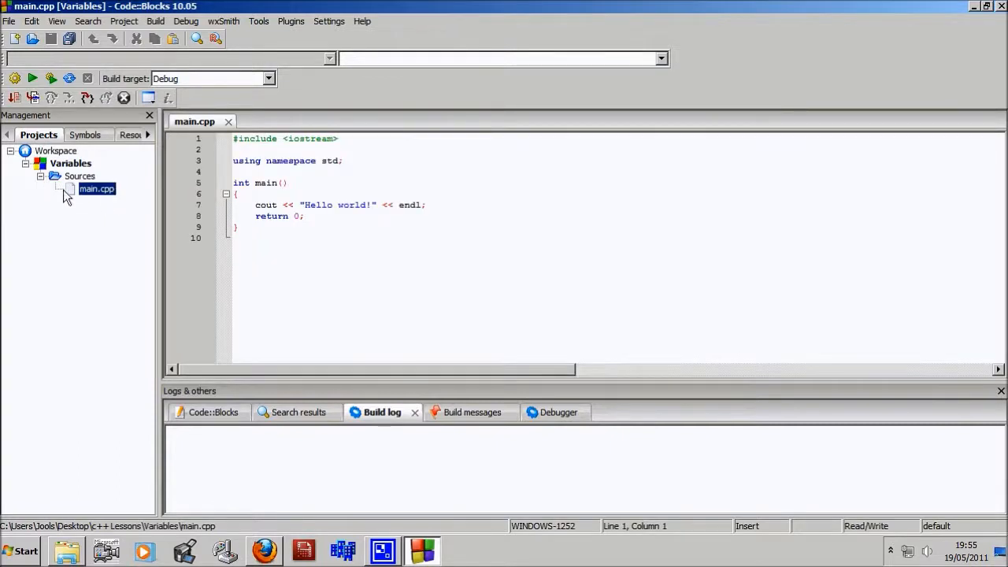
left_click(415, 319)
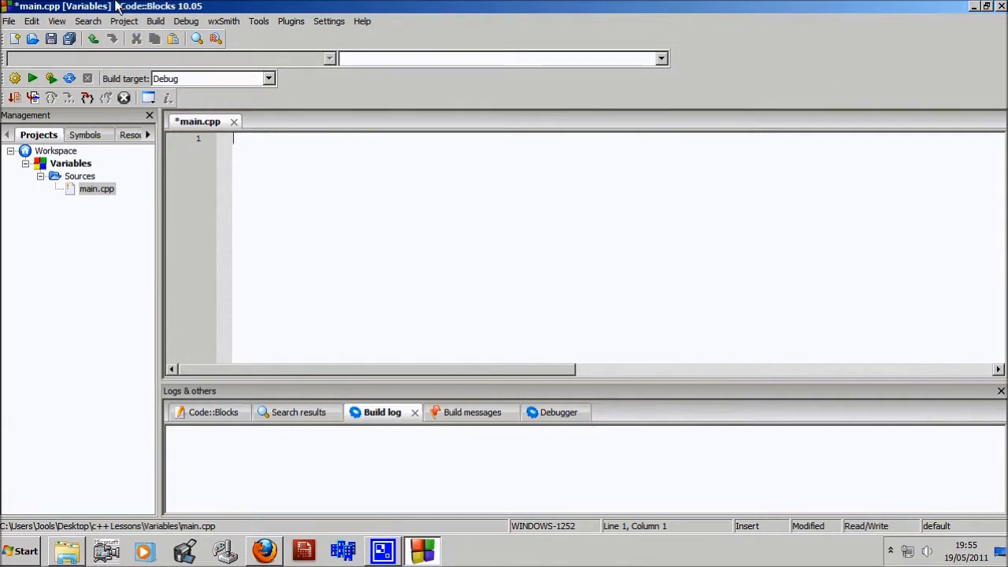
- Type '#include <iostream>' and 'using namespace std;' at the top of main.cpp
type("#")
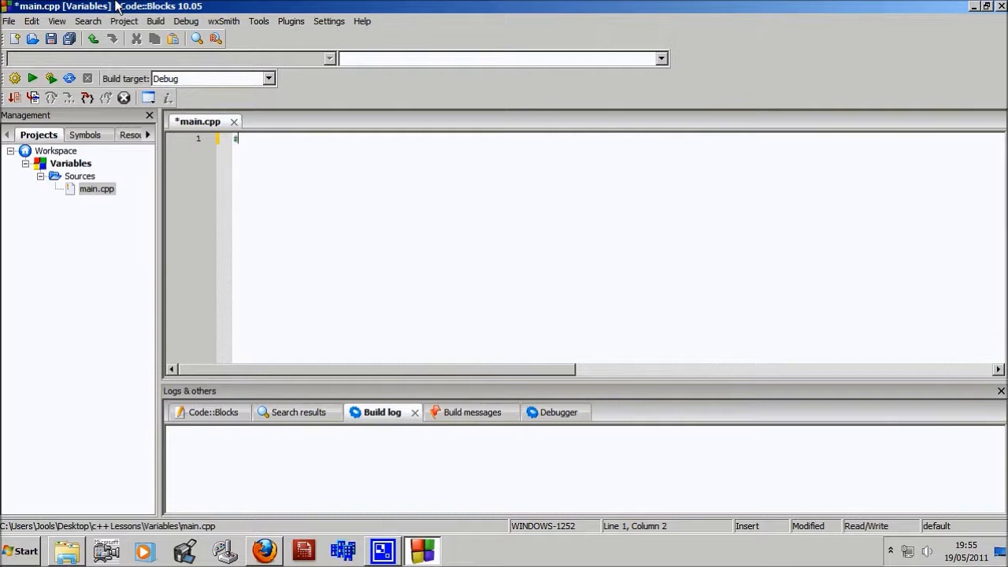
type("include")
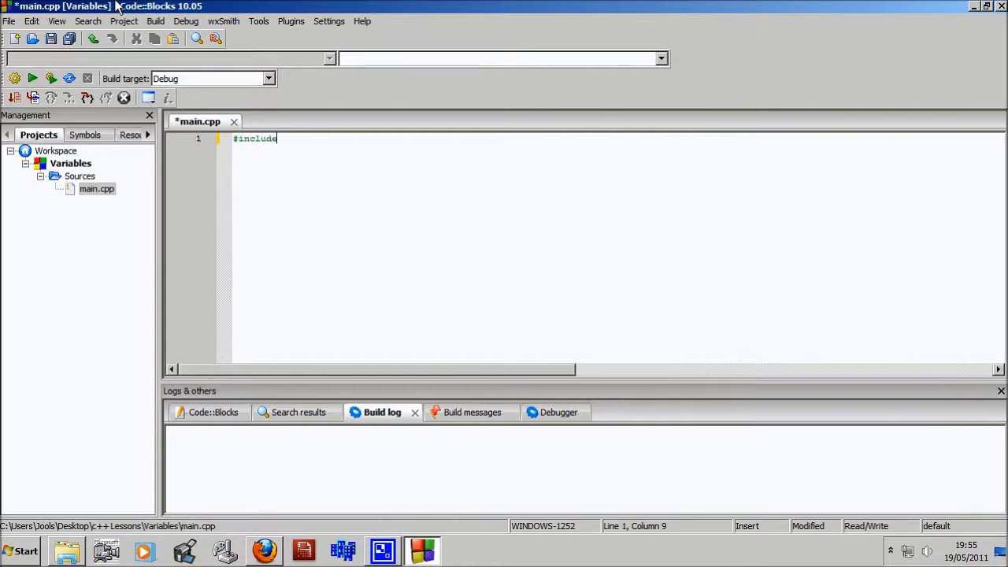
type("<iost")
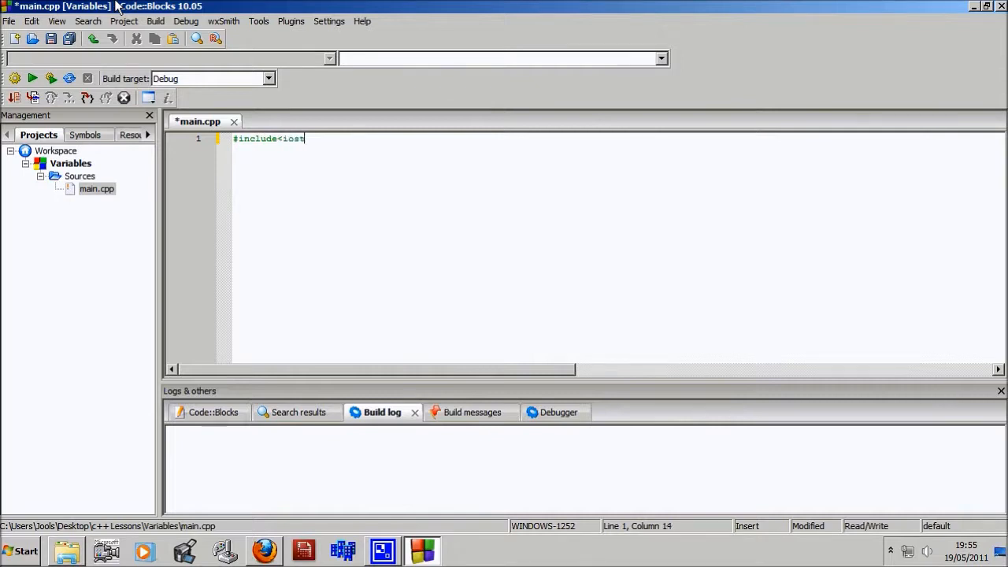
type("ream>")
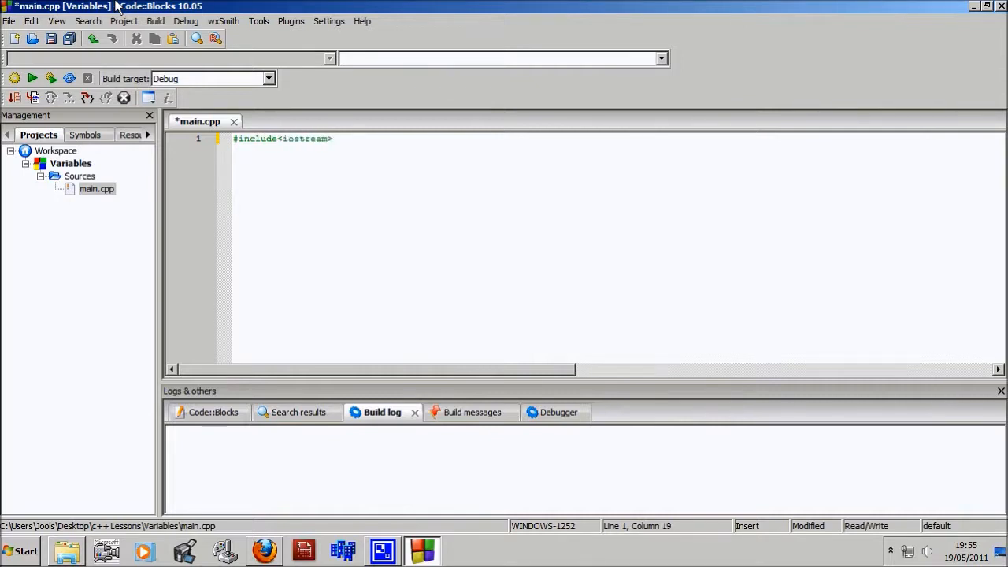
type("u")
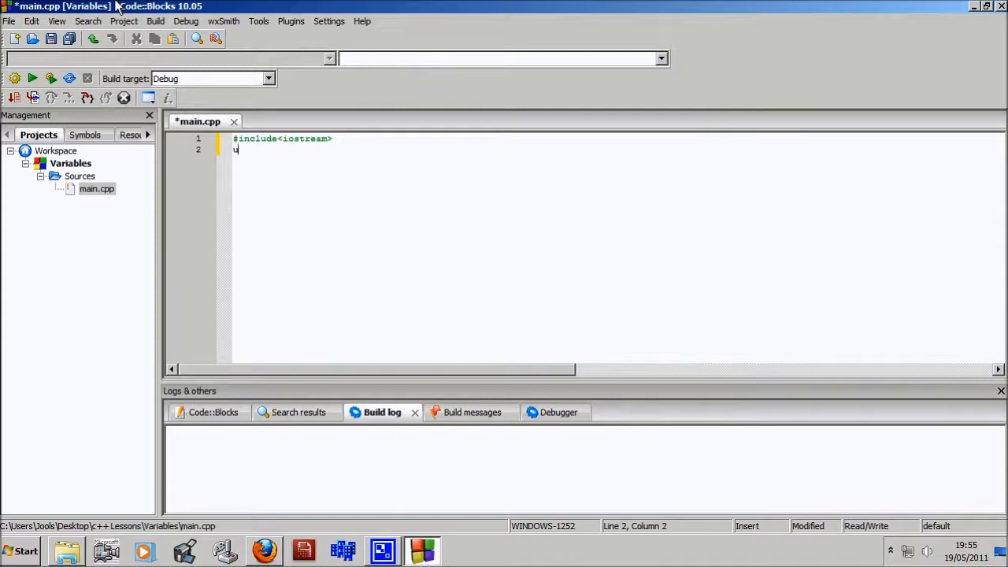
type("sing namespace std;")
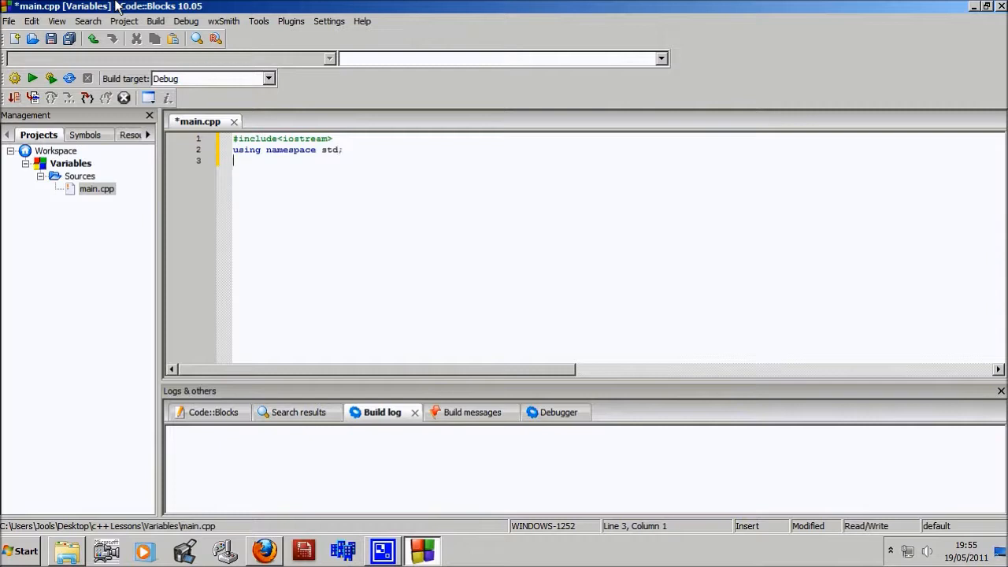
- Add an 'int main()' function with braces containing 'return 0;'
key("Return")
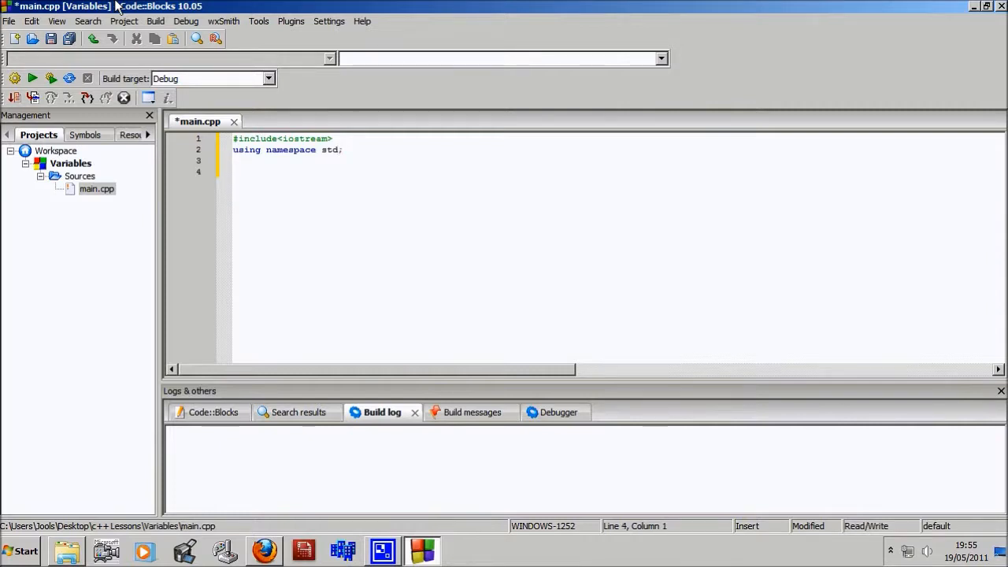
type("int main(")
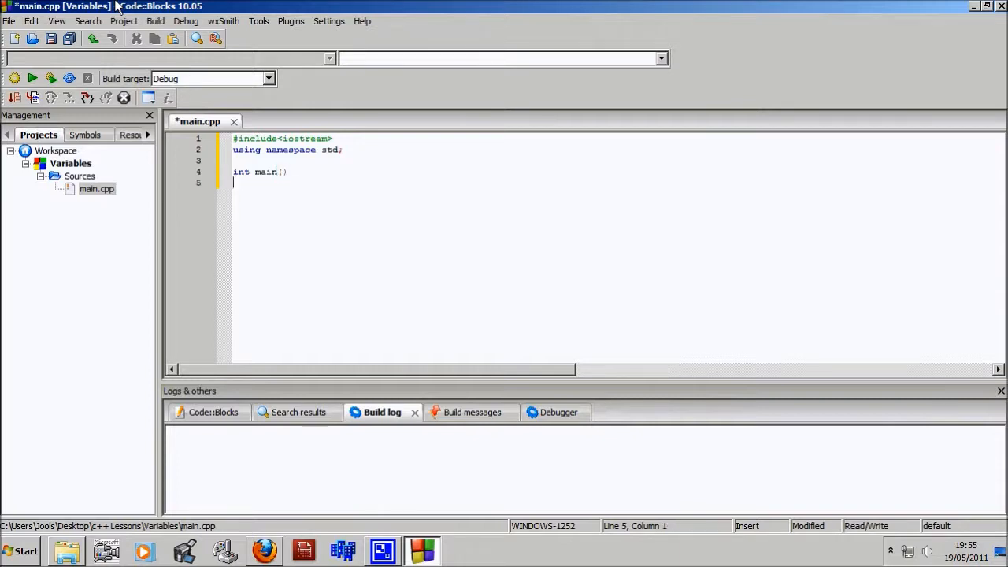
type("{")
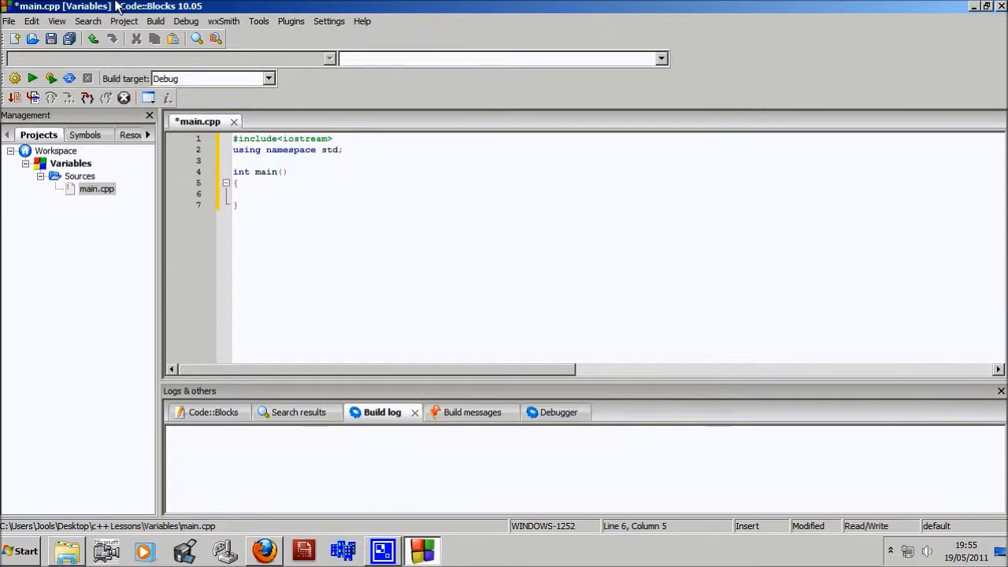
key("Return")
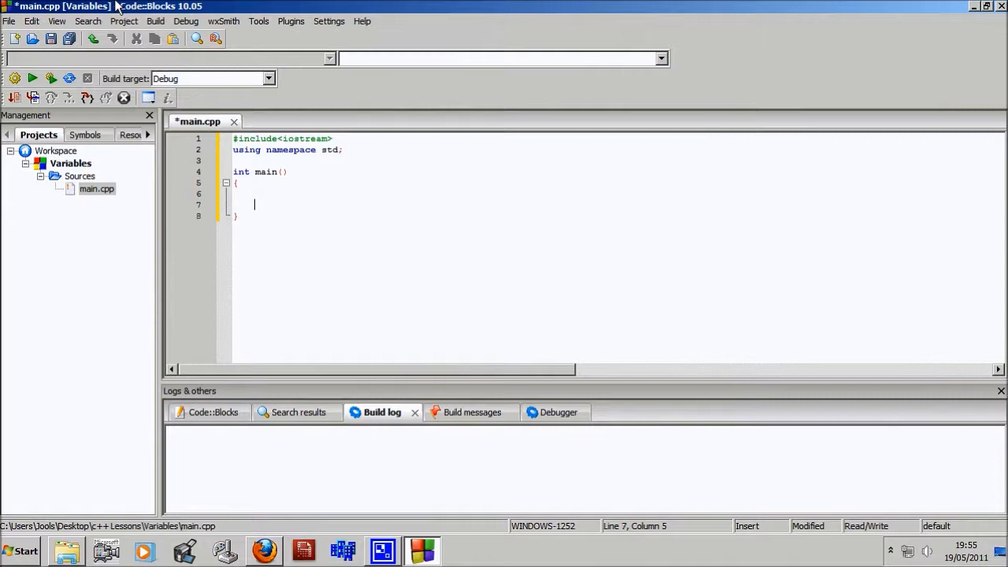
type("return 0;")
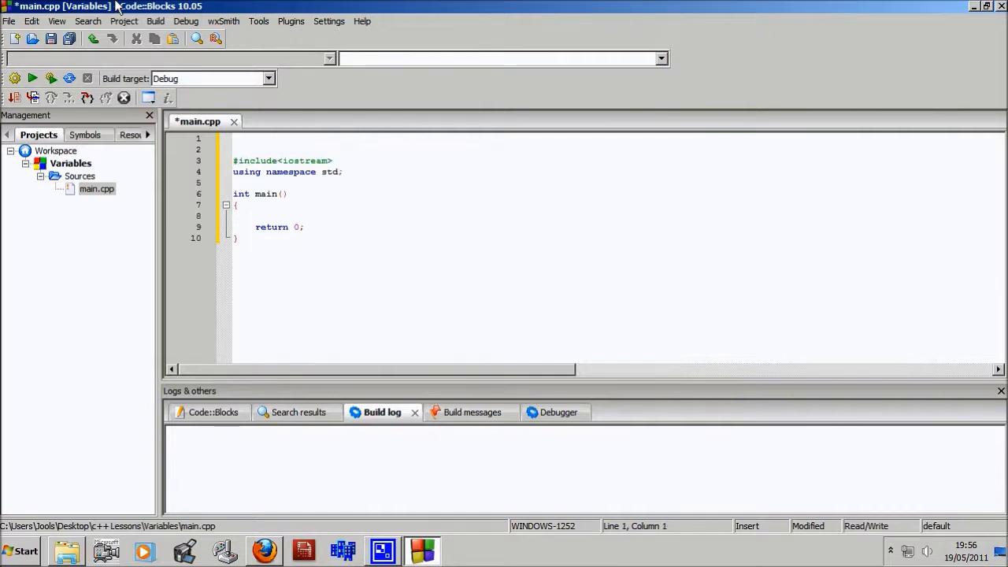
- Add comment lines '// Variables' and 'By Jools' at the top of main.cpp
type("//")
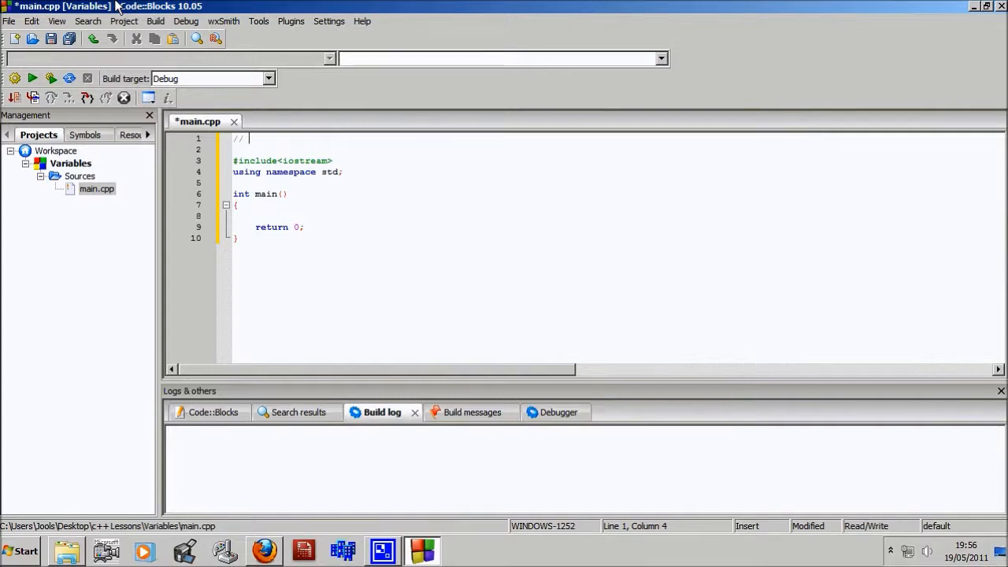
type("Variables")
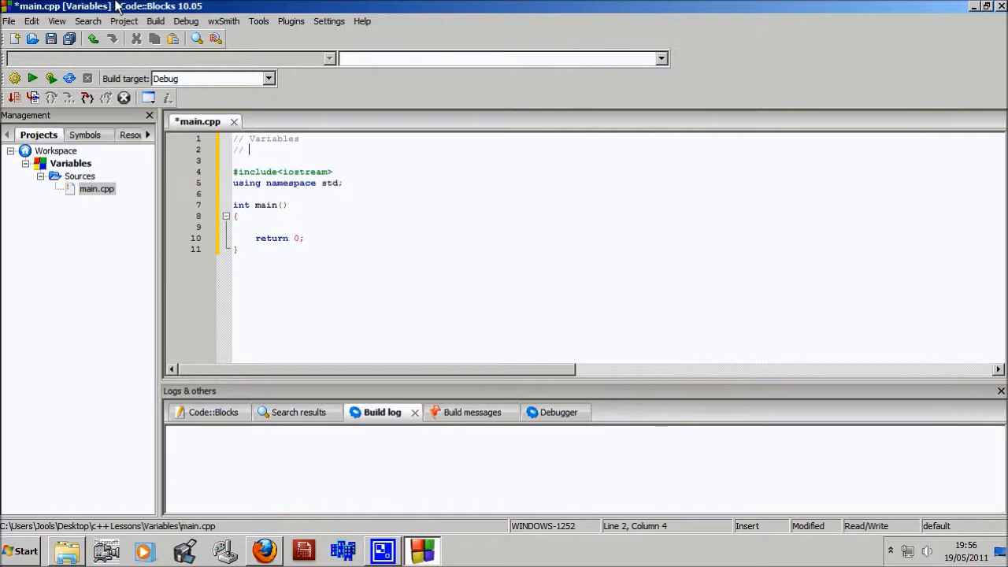
type("By Jools")
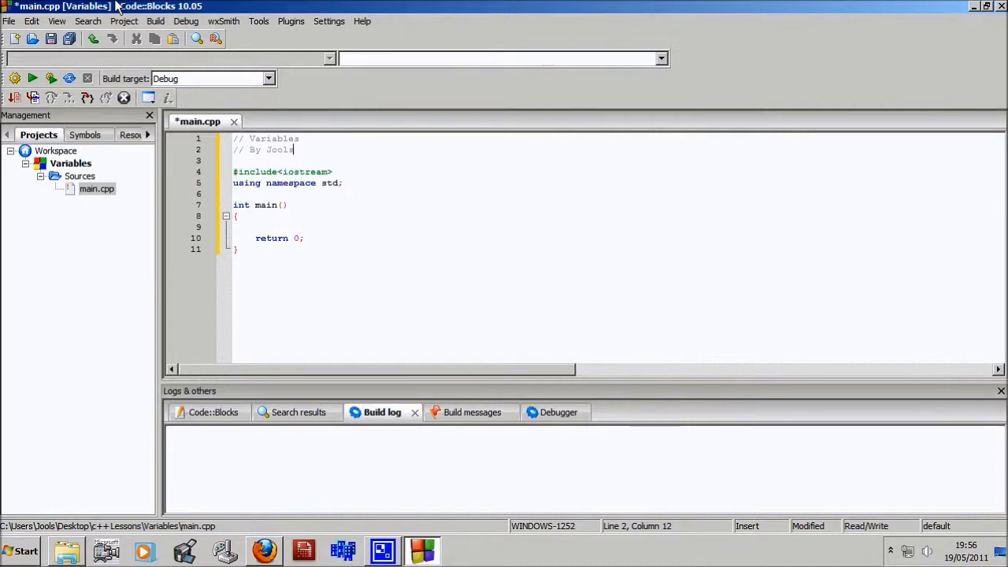
- Insert blank lines after the using directive
left_click(254, 227)
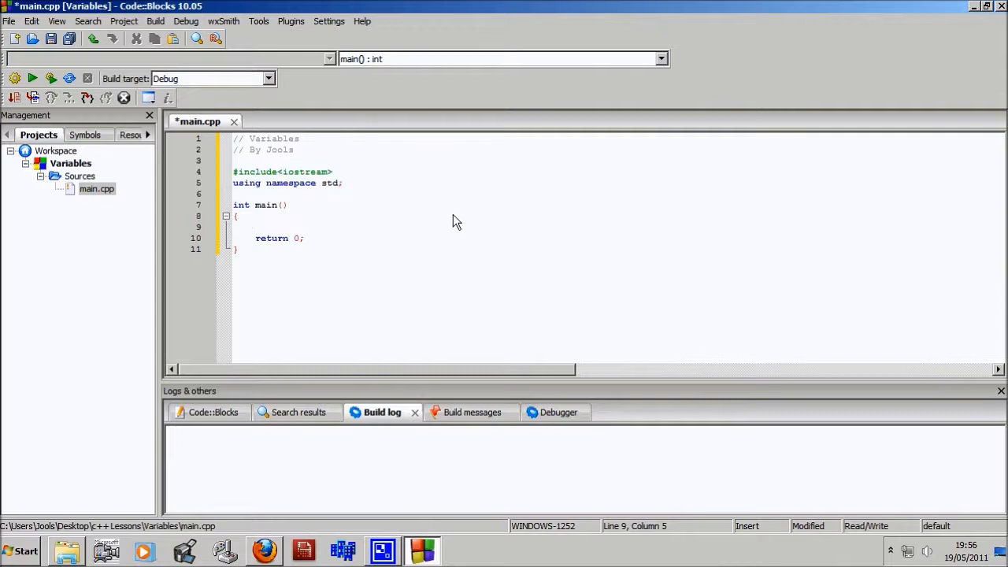
left_click(343, 183)
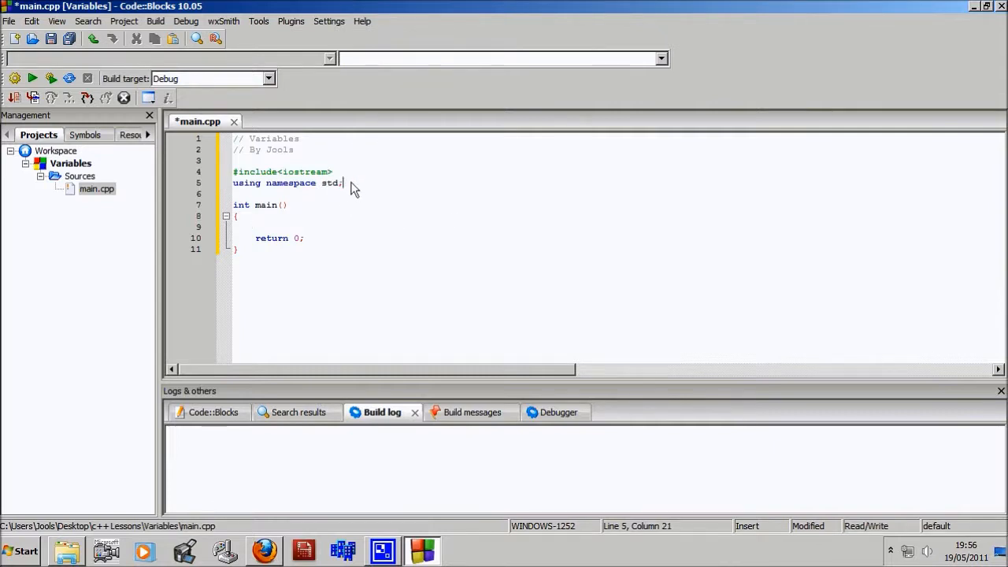
key("Return")
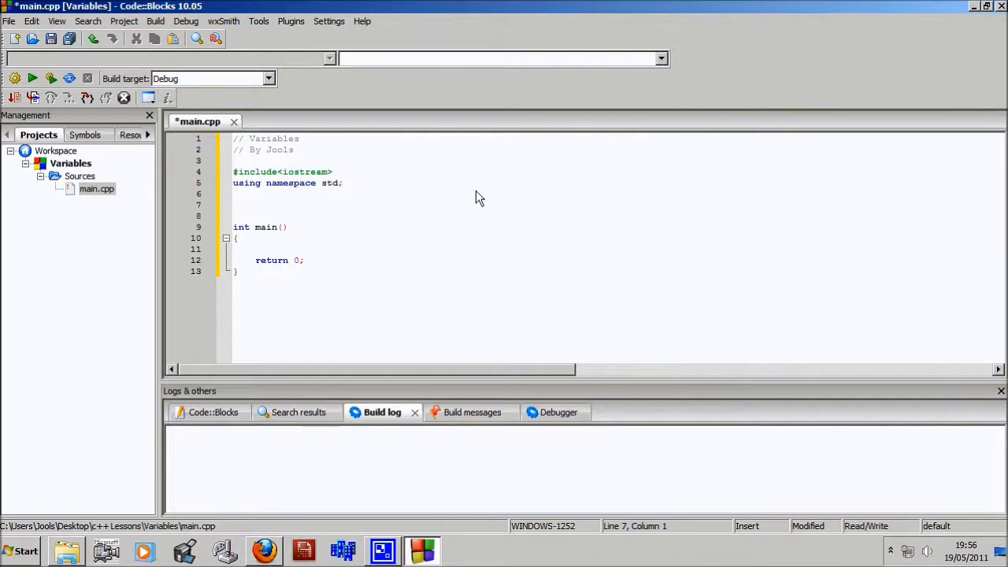
- Declare the global variable 'int number = 98;' above main
type("int")
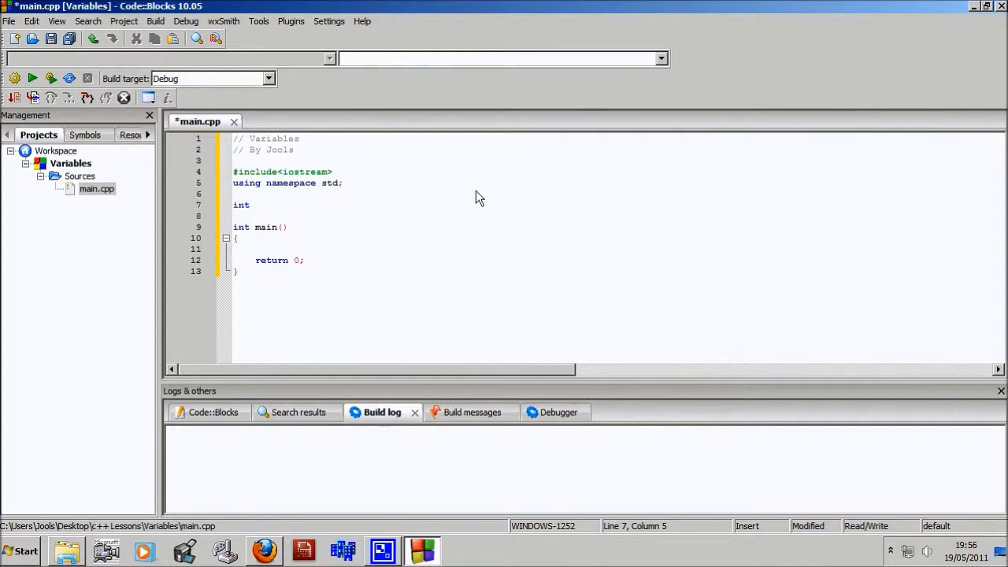
type("number =")
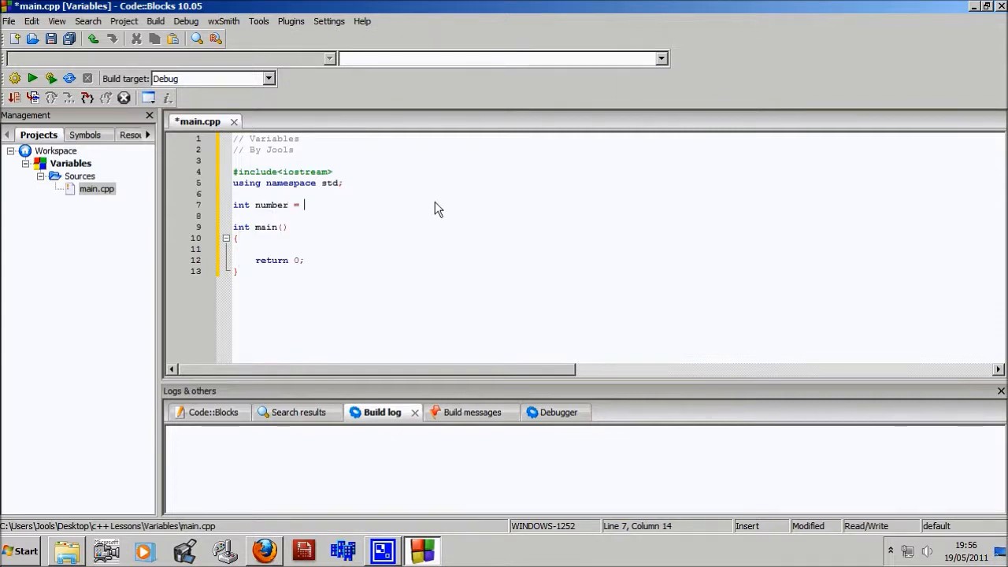
type("98;")
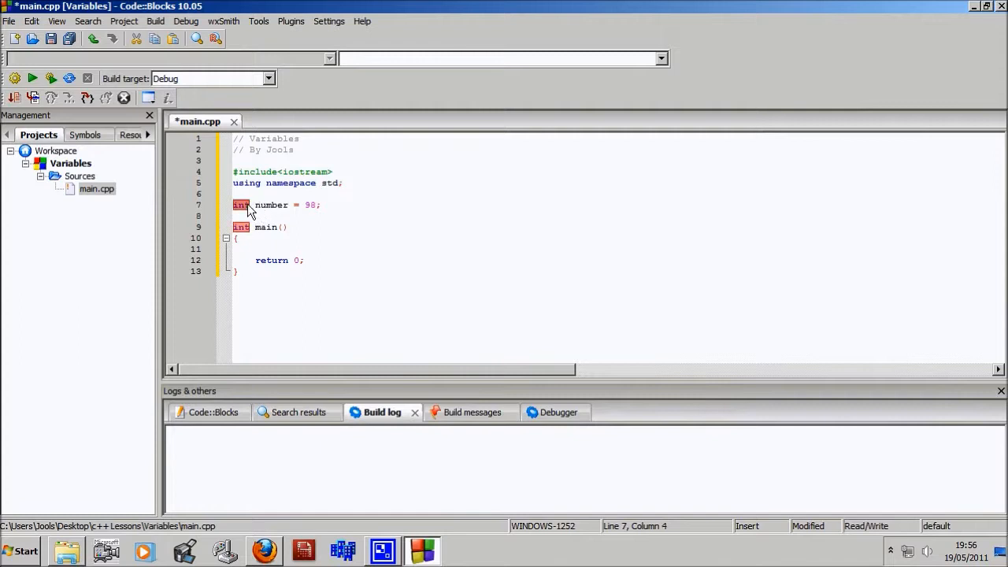
left_click(321, 205)
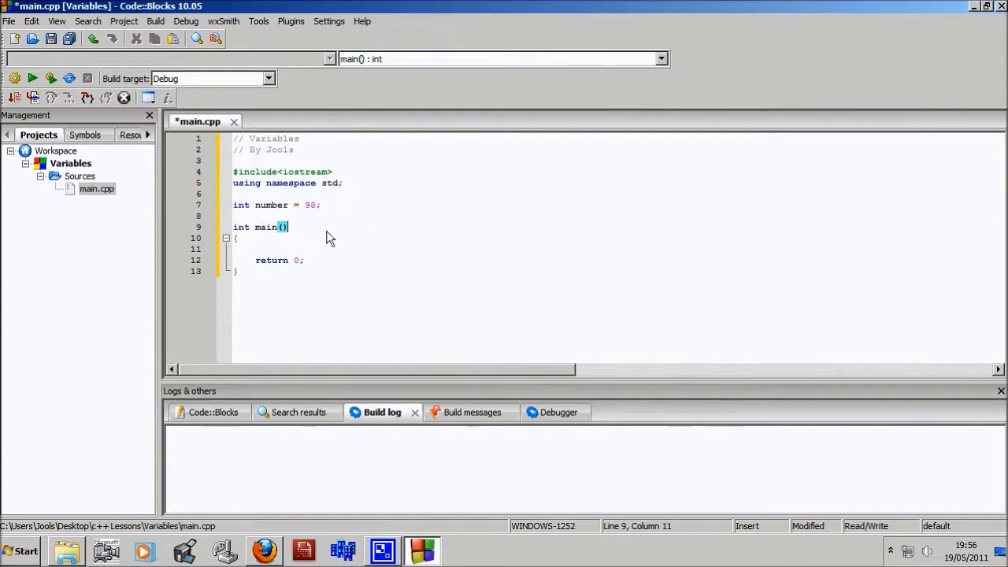
left_click(268, 249)
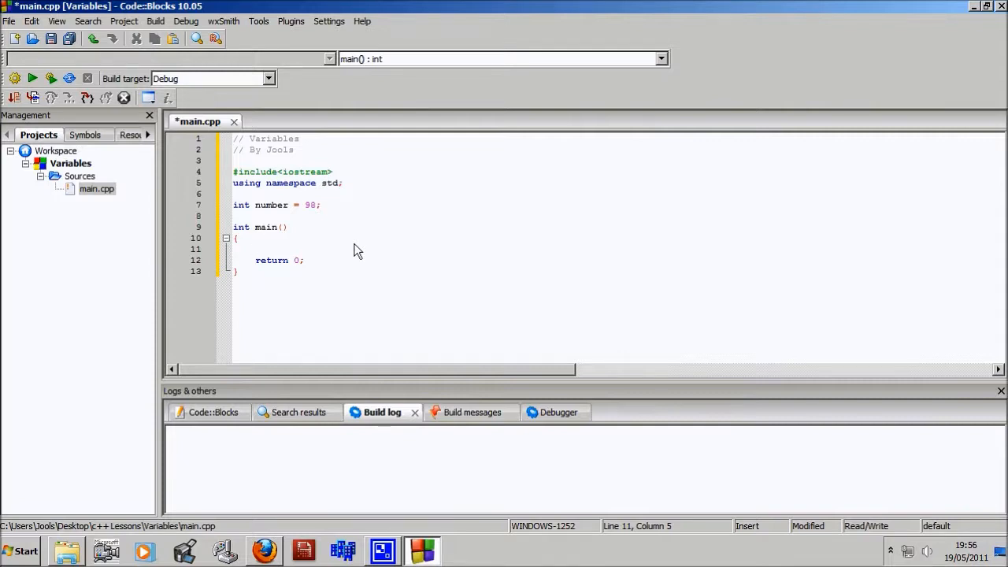
- Start a cout statement with the message "The variable number is equal to: "
type("cc")
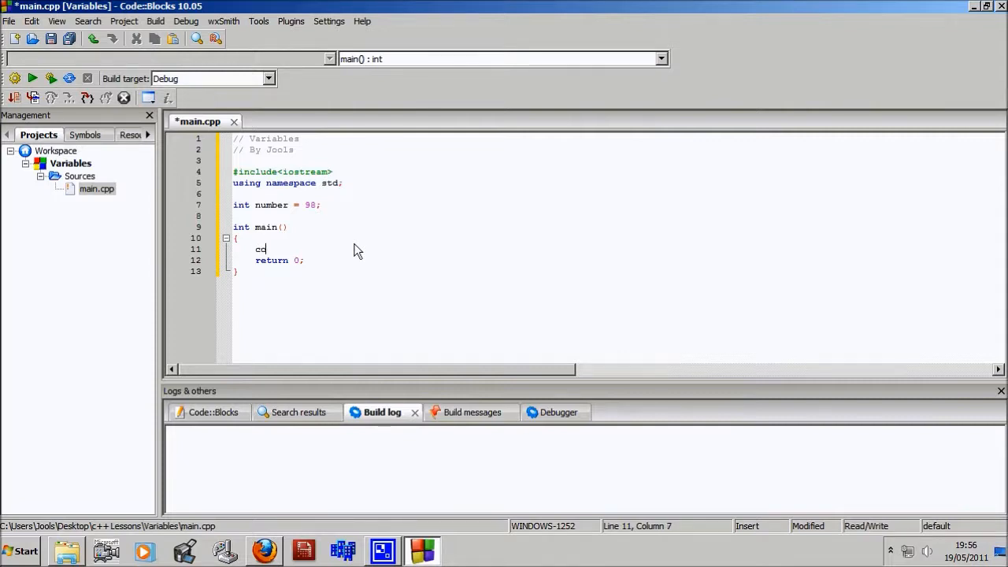
type("ut <<")
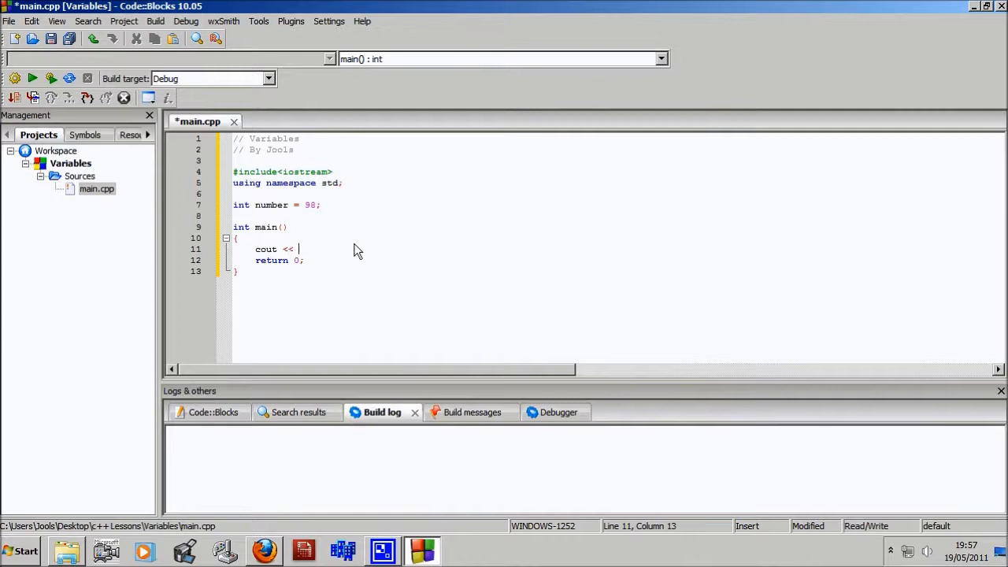
type("\"\"")
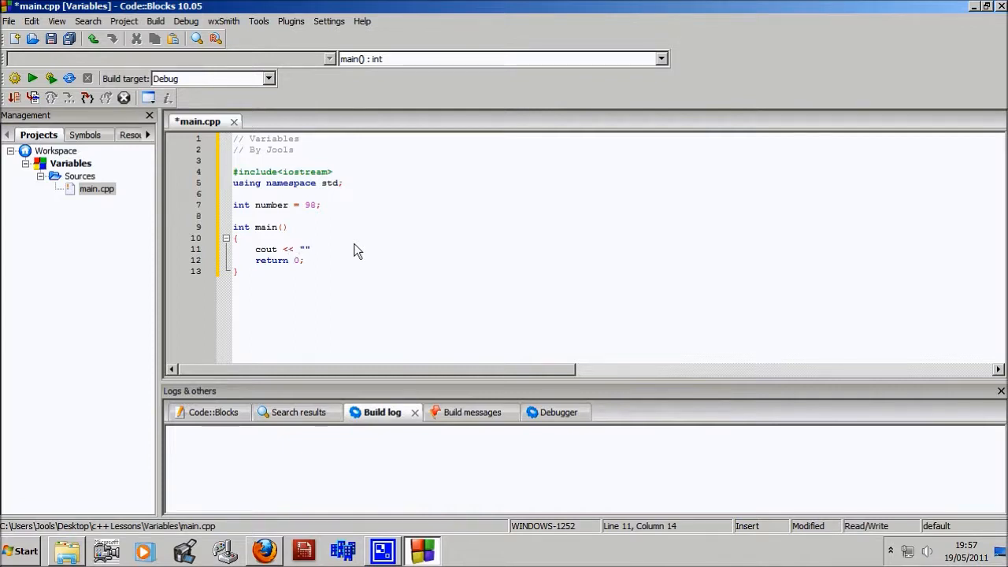
type("Num")
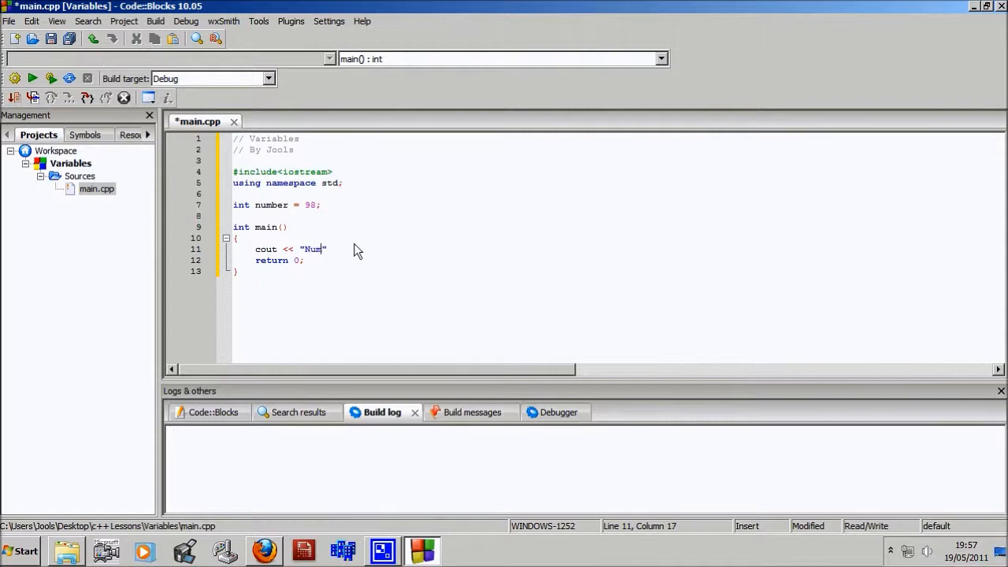
type("The")
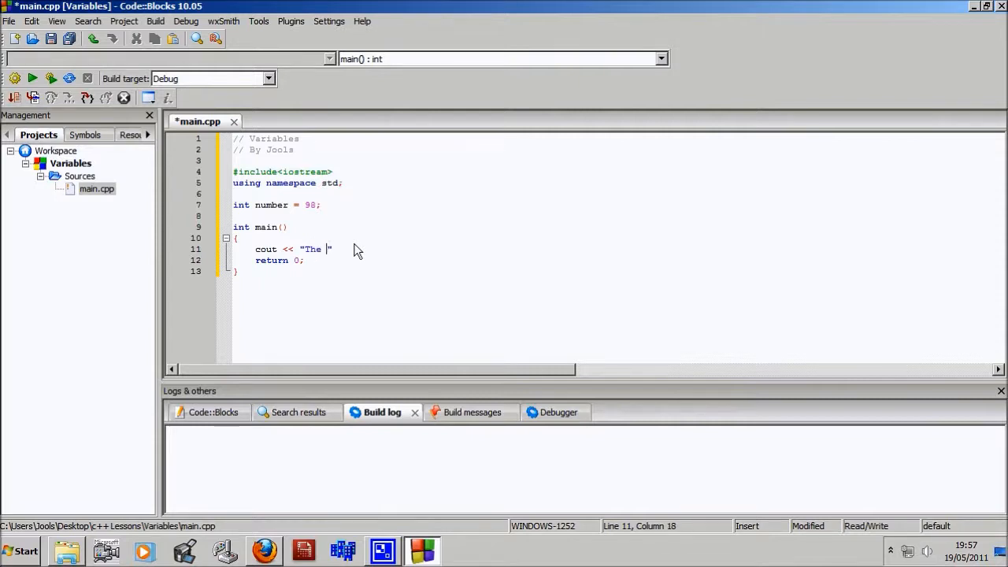
type("variable")
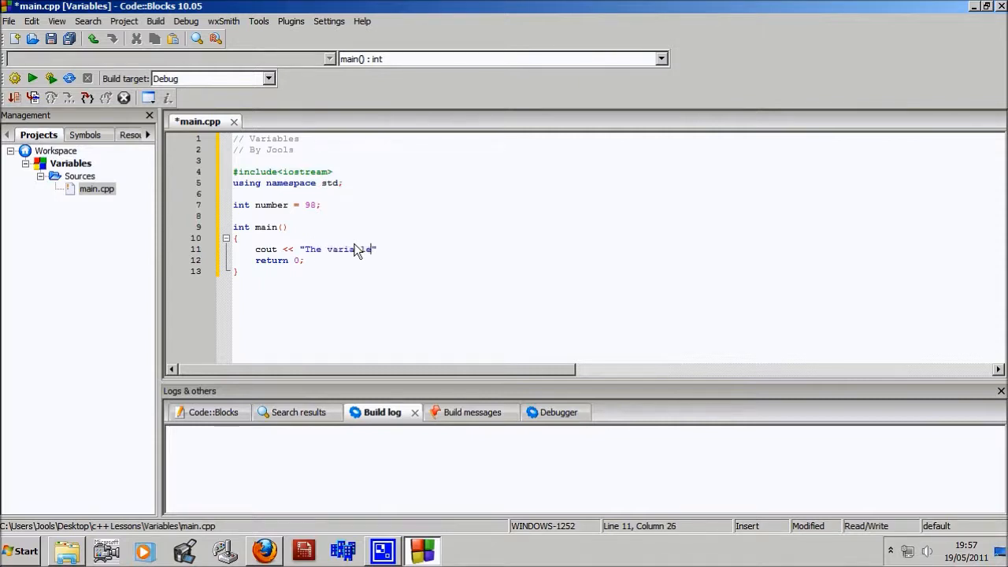
type("numbr")
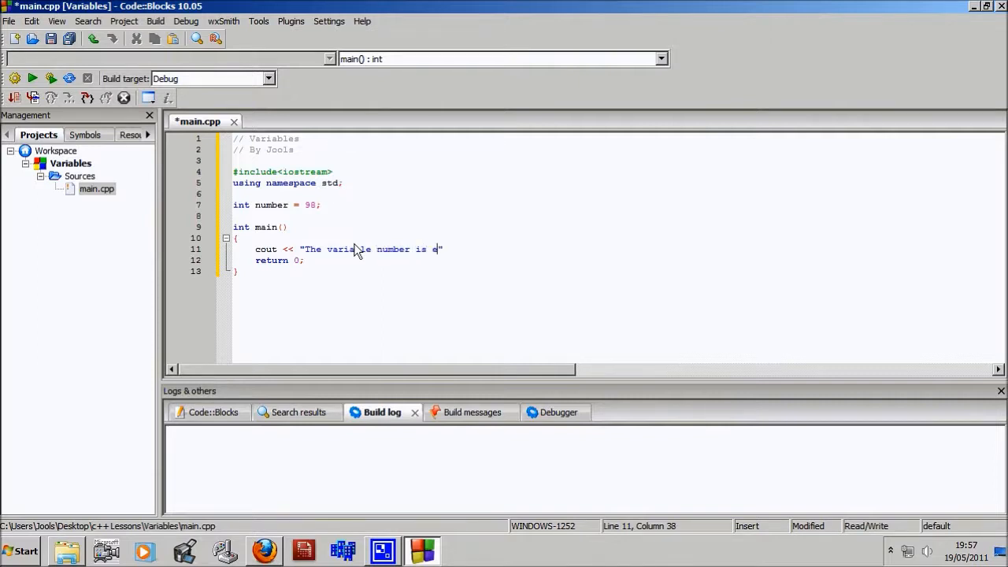
type("qual to")
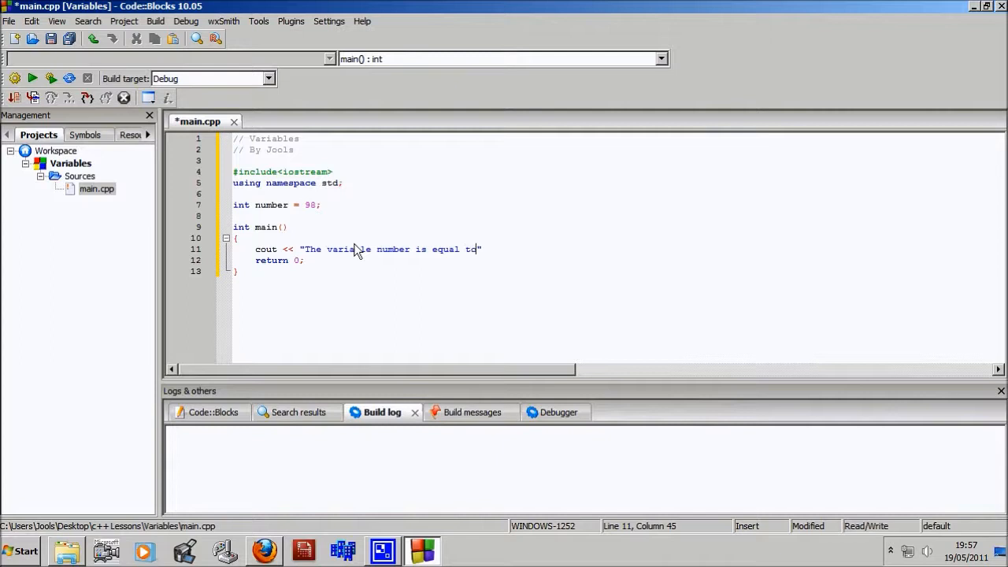
type(":")
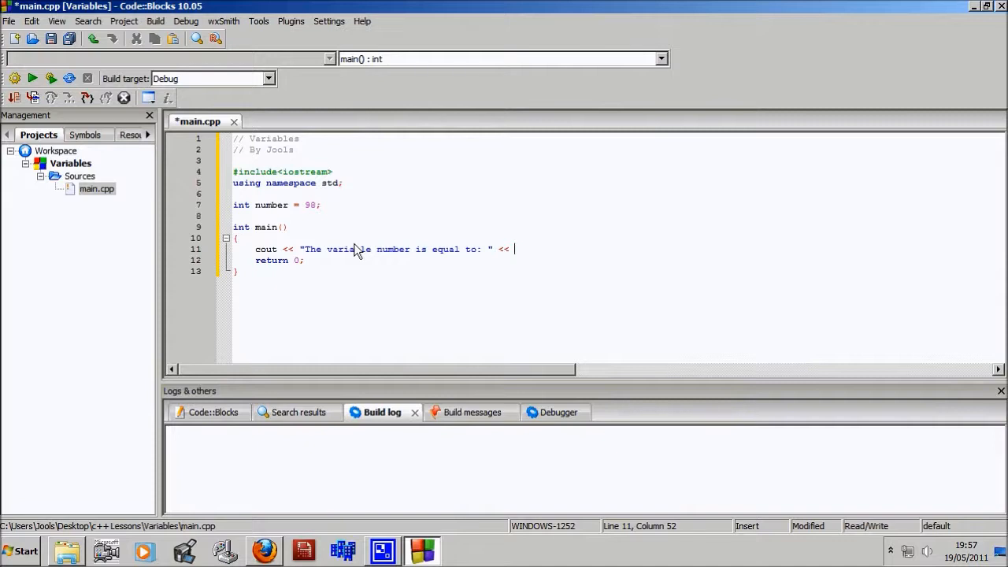
- Append the variable number and endl to finish the output statement
type("s")
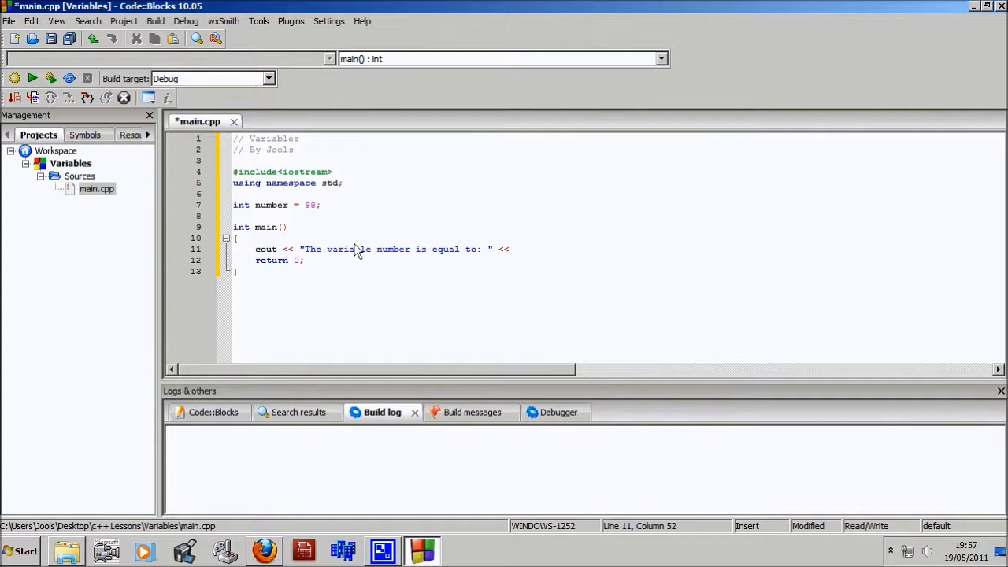
type("num")
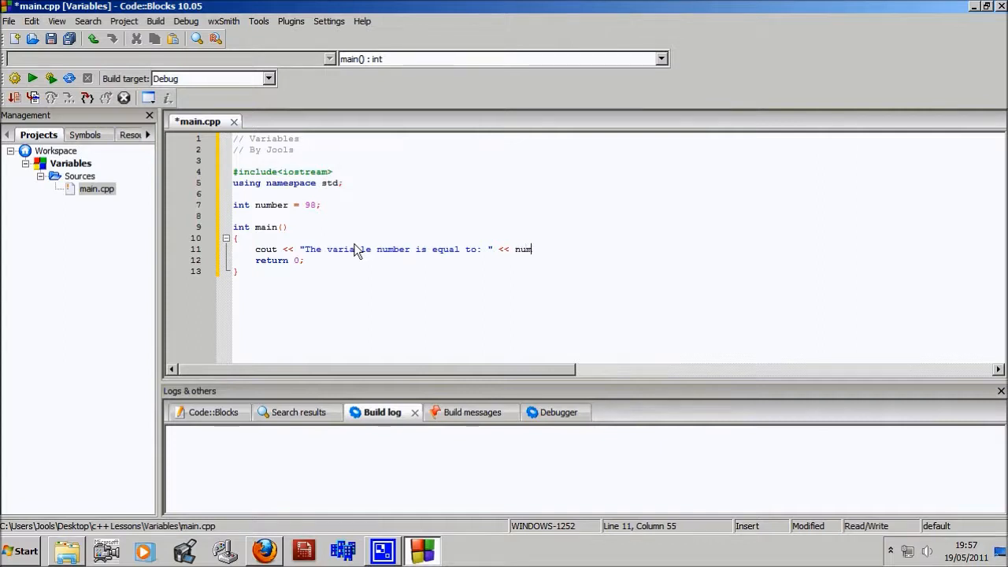
type("ber <<")
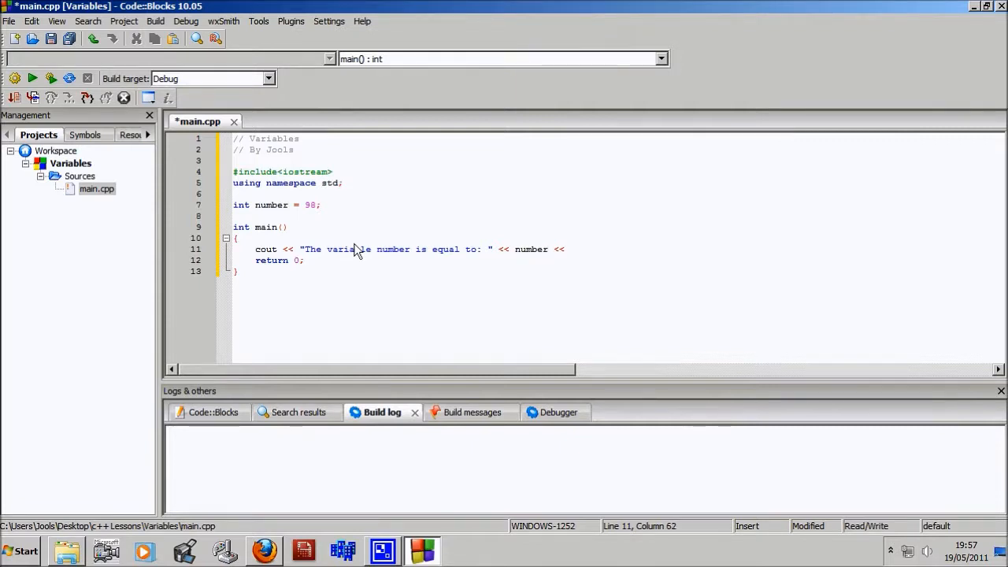
type("newl")
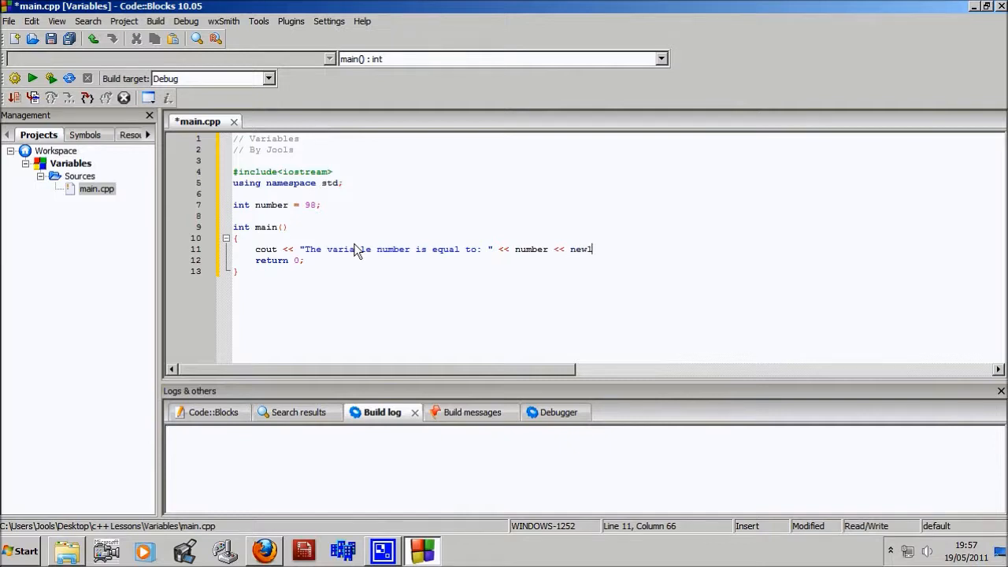
key("backspace")
type("endl;")
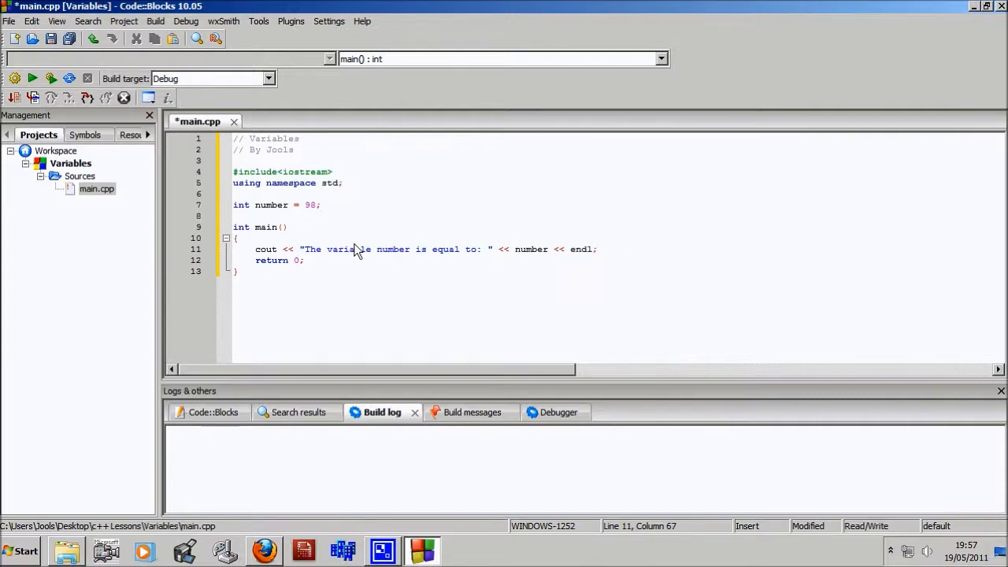
mouse_move(268, 287)
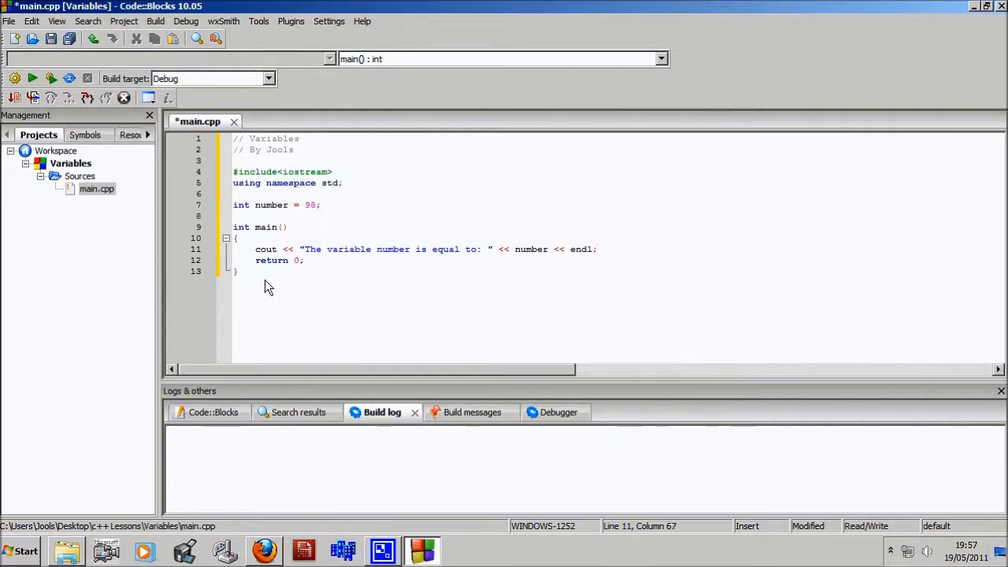
mouse_move(413, 208)
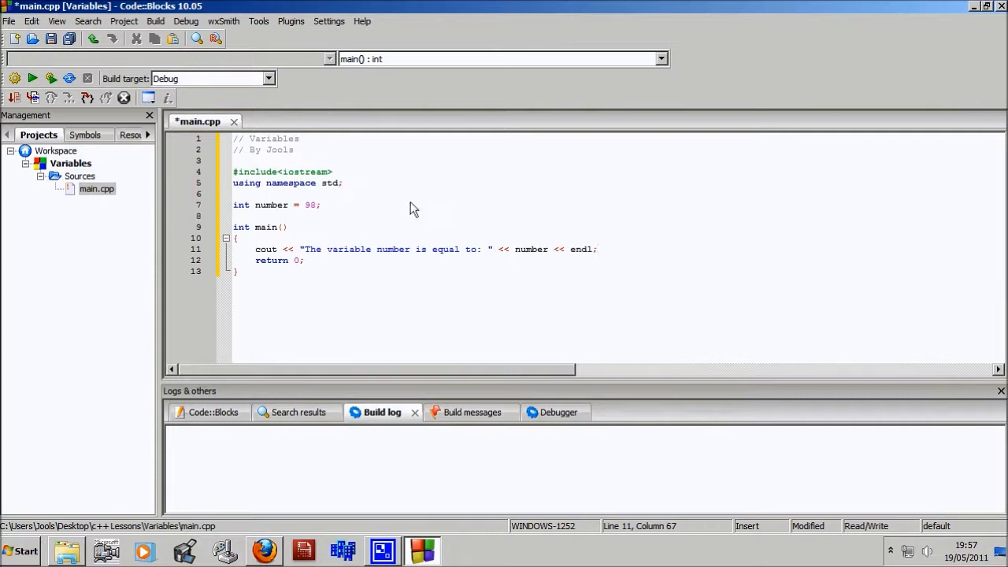
- Build and run the program, showing "The variable number is equal to: 98" in the console
left_click(154, 22)
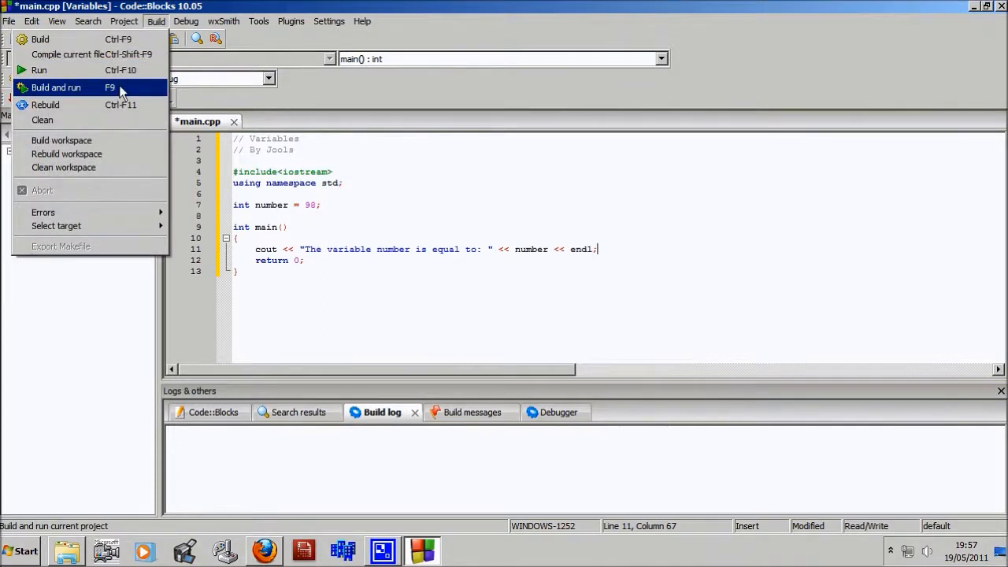
left_click(56, 87)
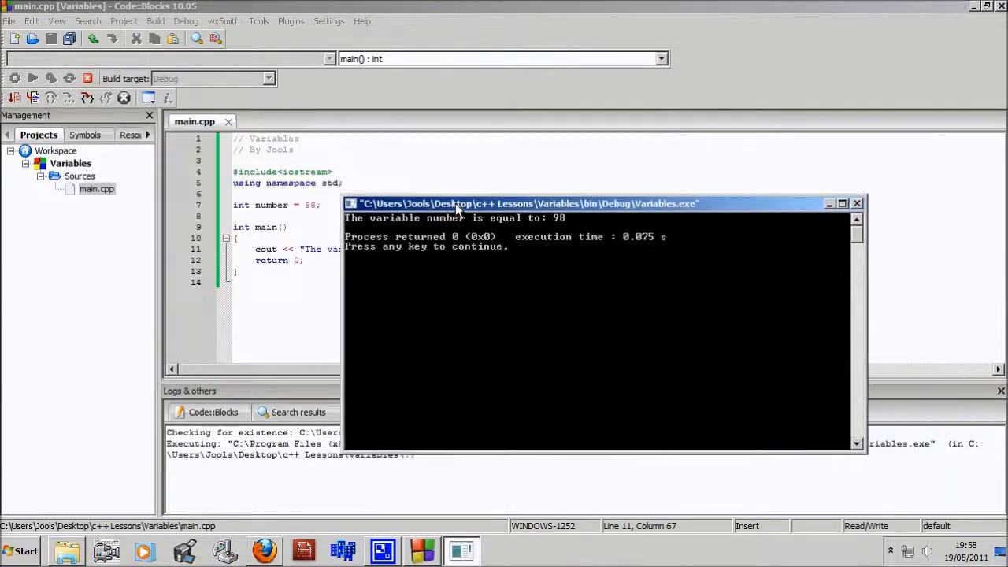
left_click_drag(457, 204, 524, 263)
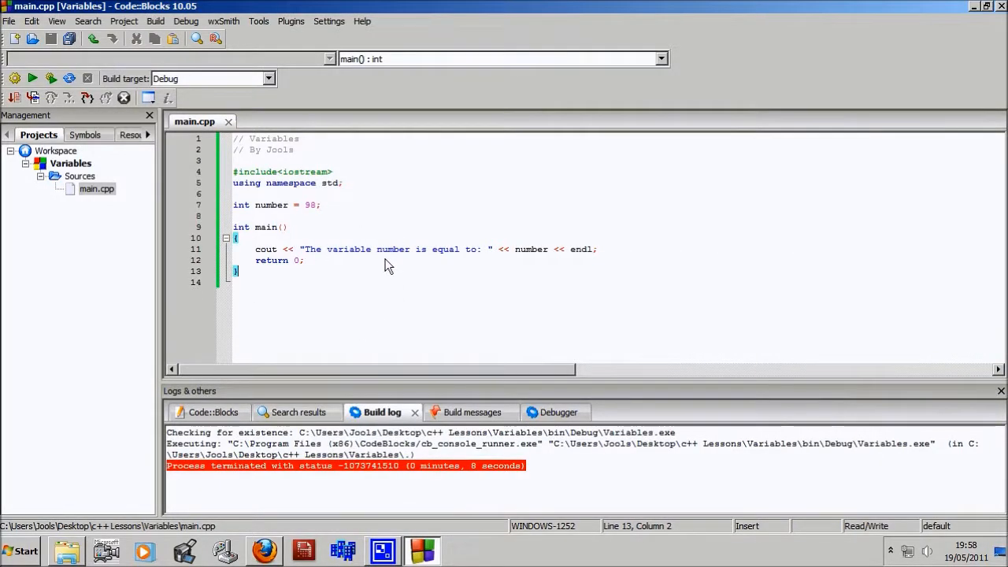
mouse_move(337, 241)
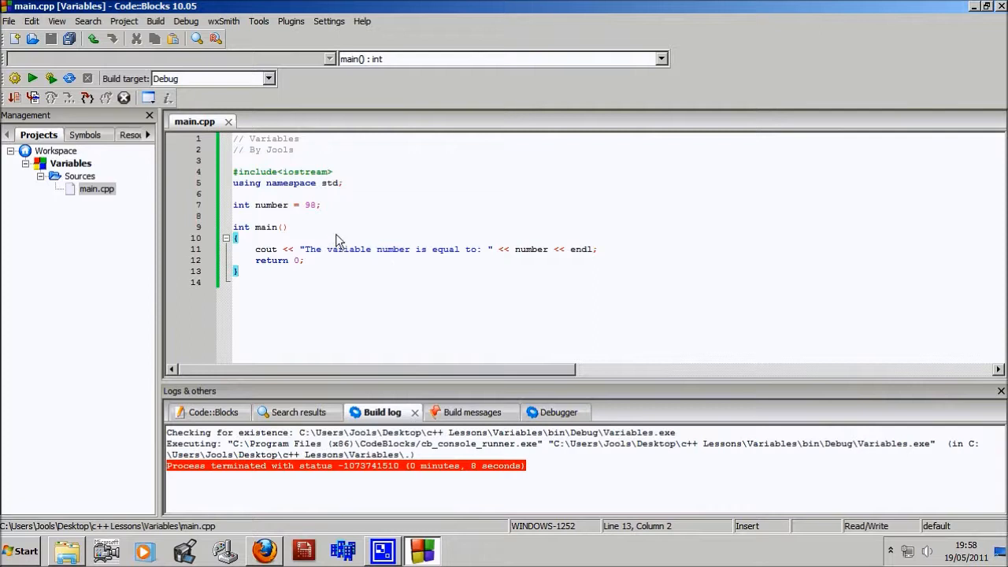
mouse_move(264, 293)
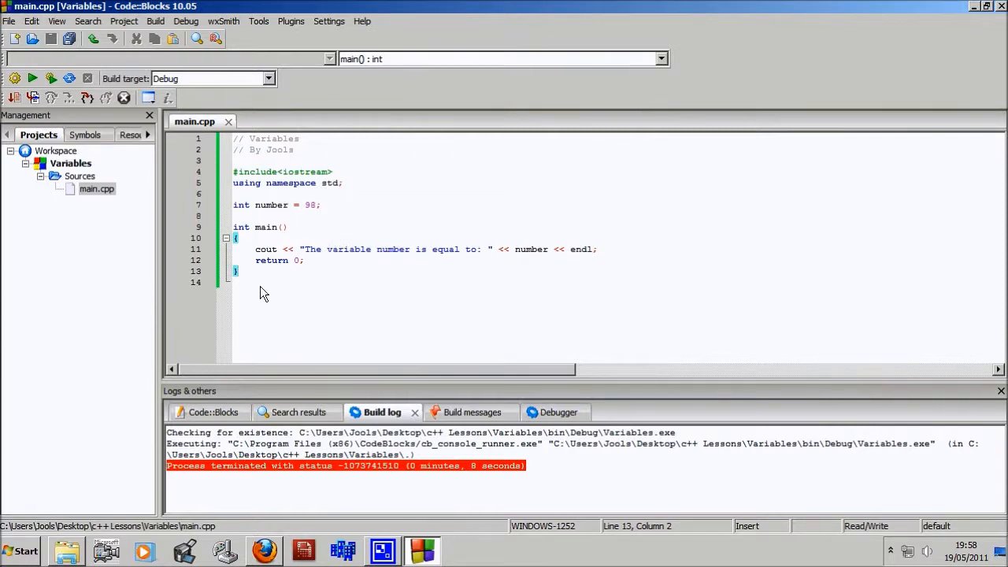
mouse_move(252, 282)
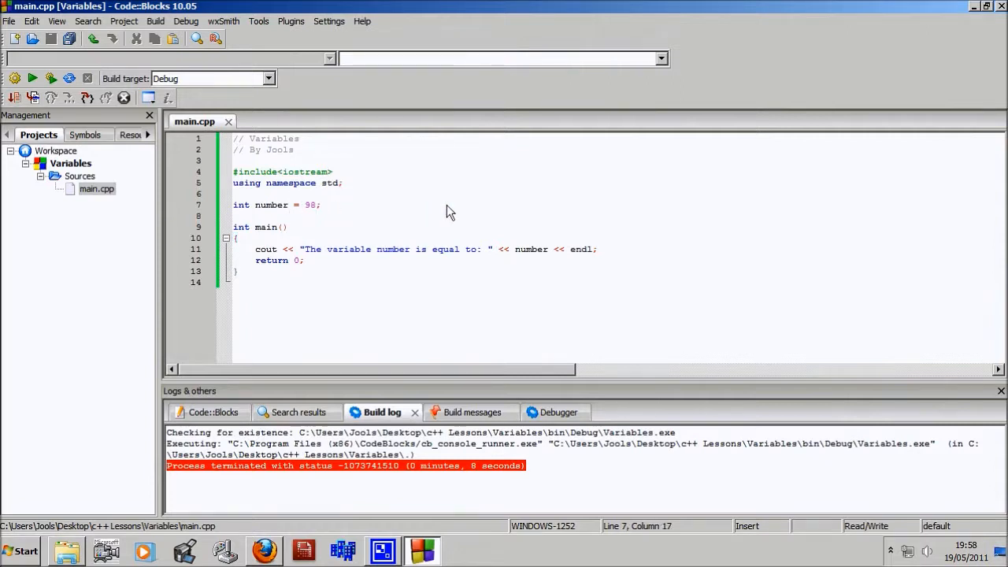
- Declare int number2 = 25; below the number variable
type("int")
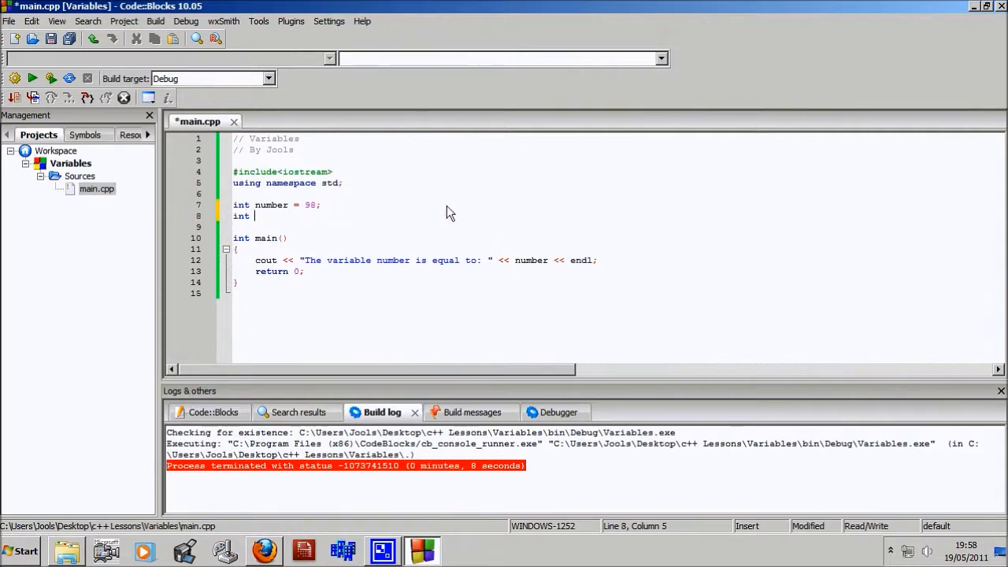
type("number")
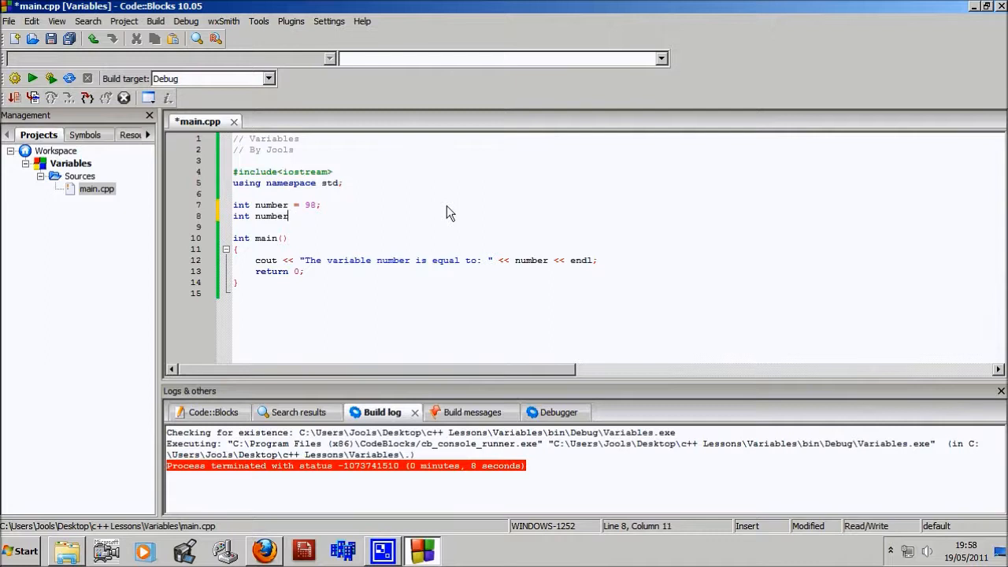
type("2 =")
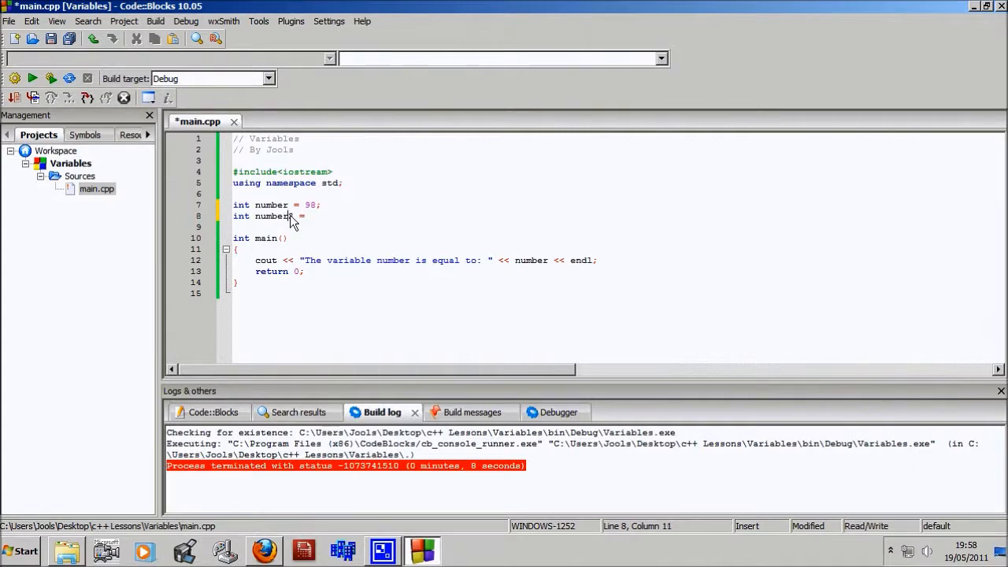
type("2")
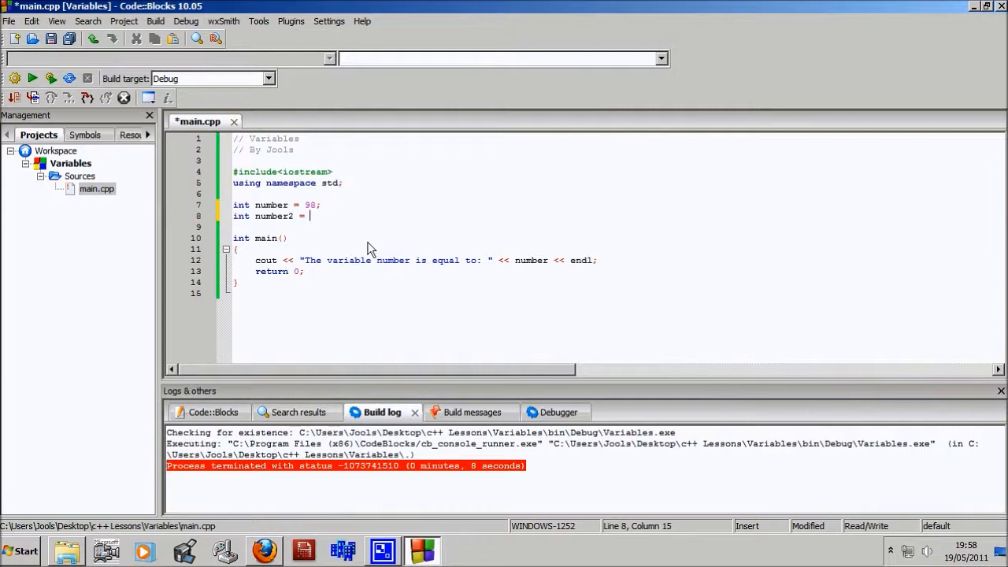
type("25")
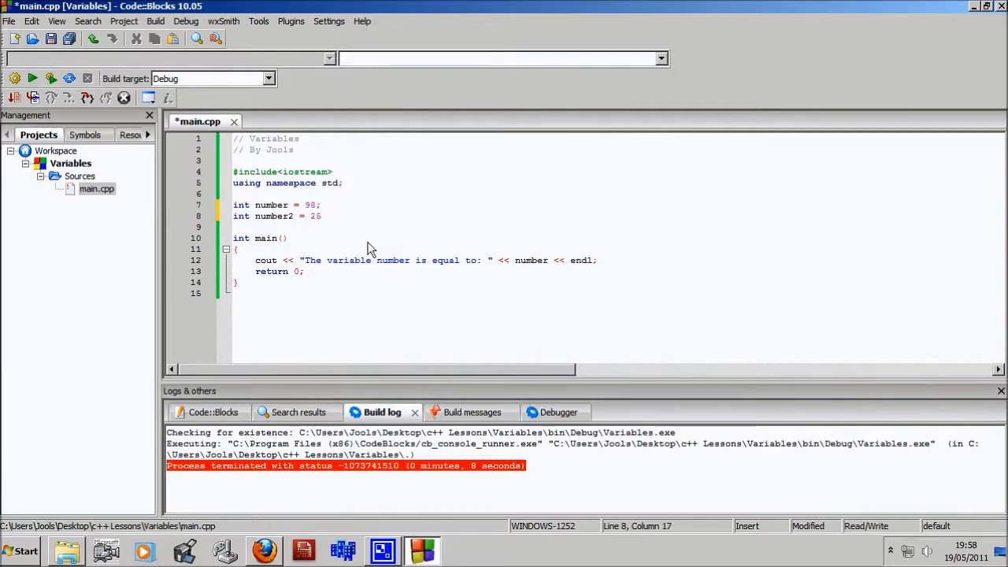
type(";")
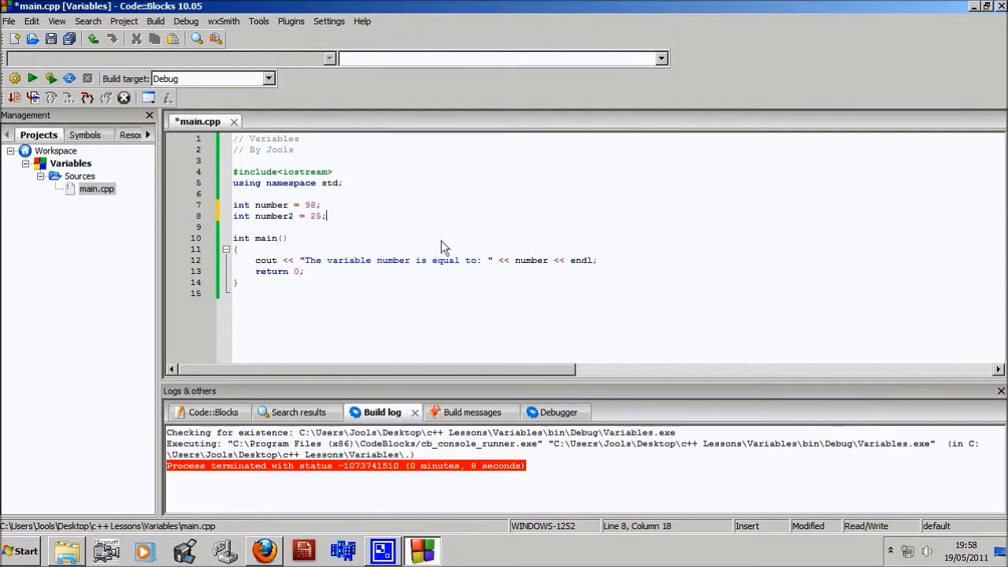
left_click(542, 260)
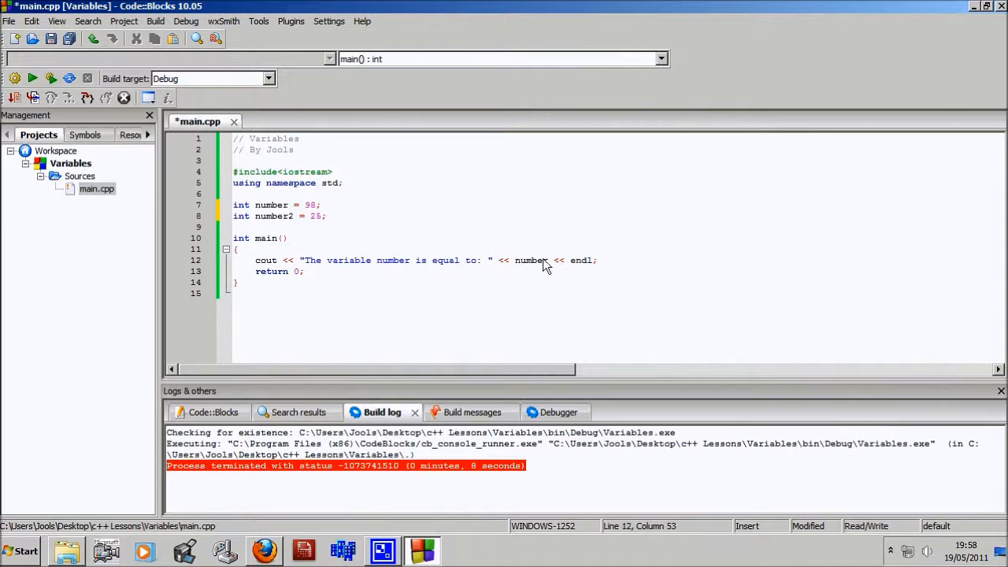
- Add the declaration int result; on a new line after number2
left_click(235, 227)
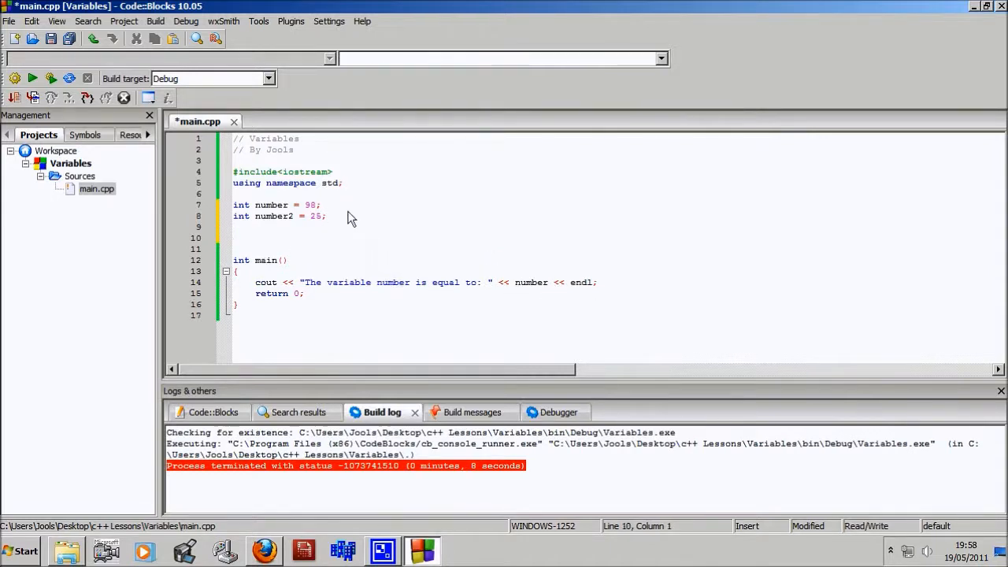
type("int")
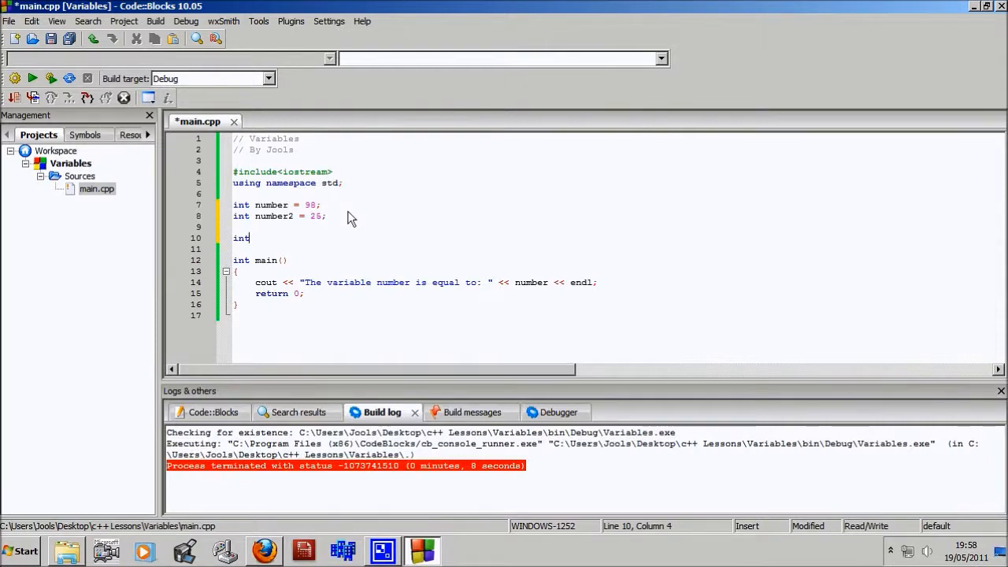
type("f")
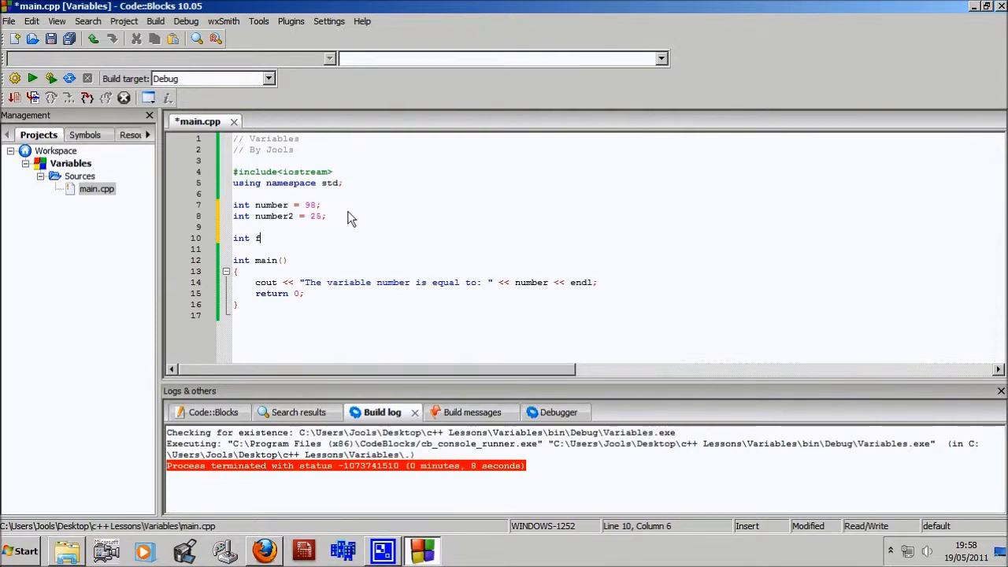
type("esult")
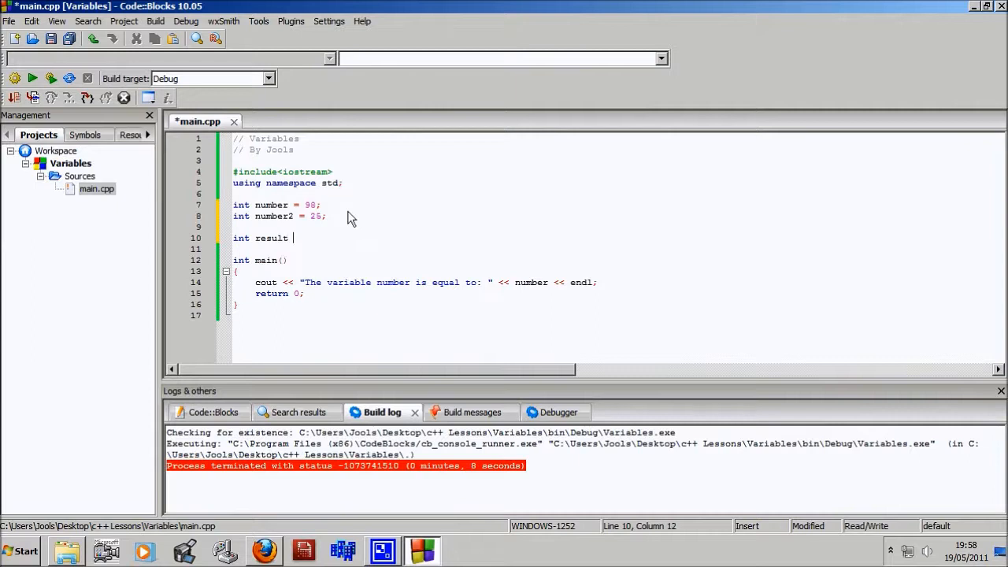
key("Backspace")
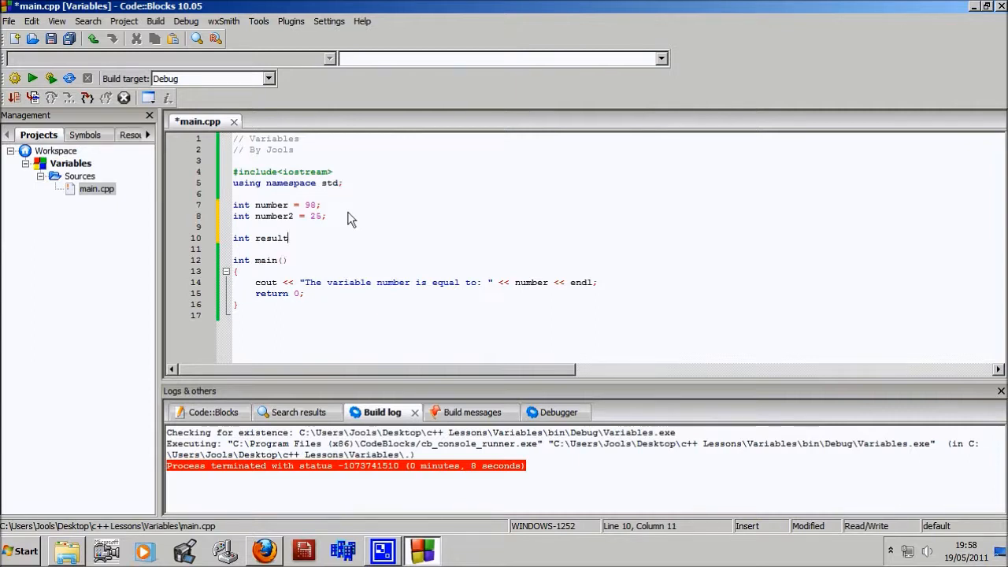
type(";")
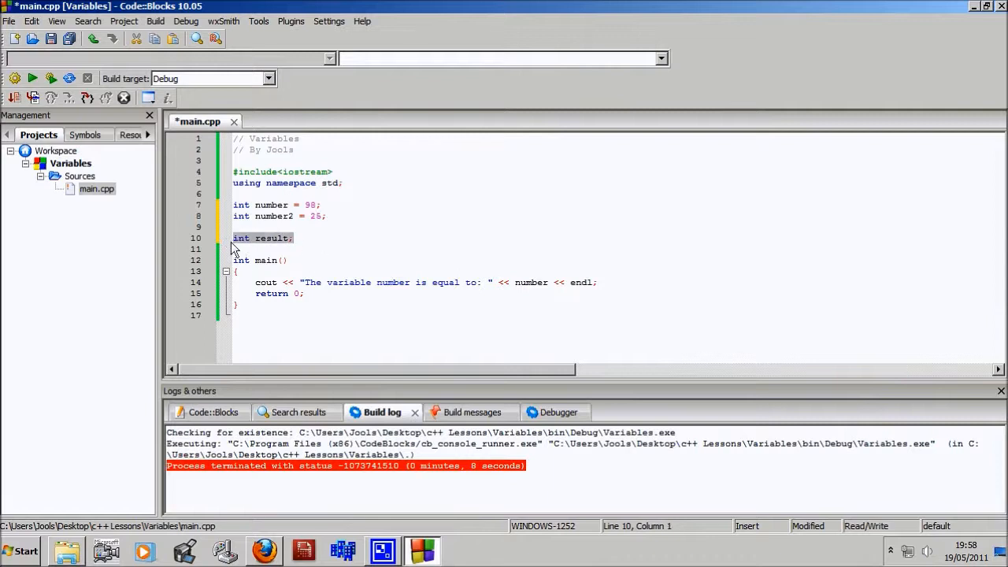
left_click(277, 238)
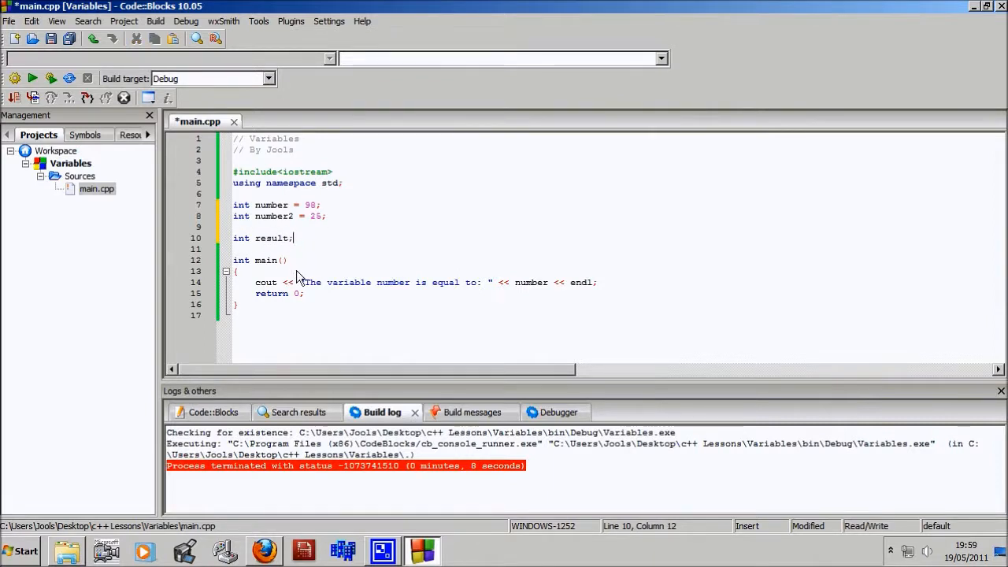
mouse_move(223, 328)
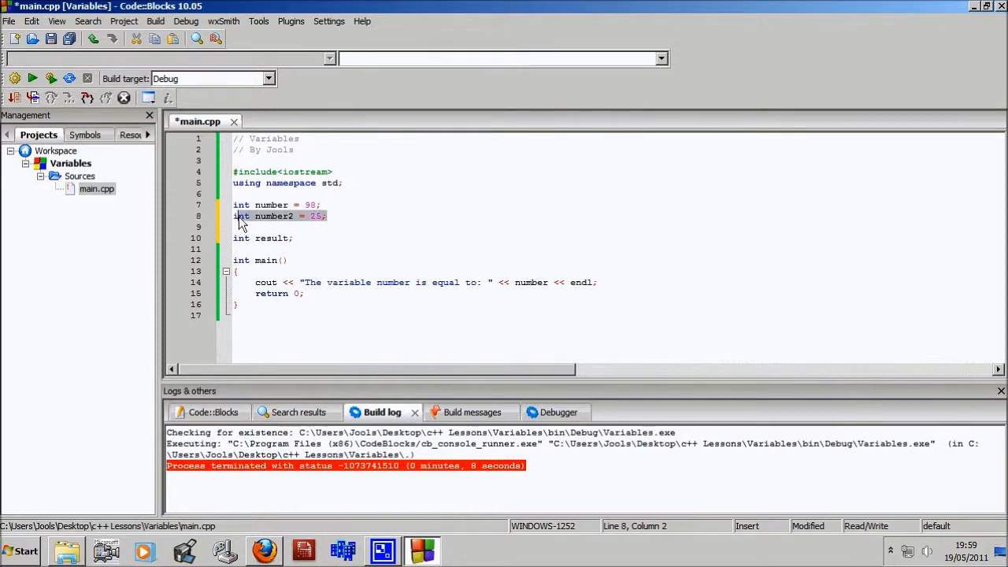
left_click(317, 264)
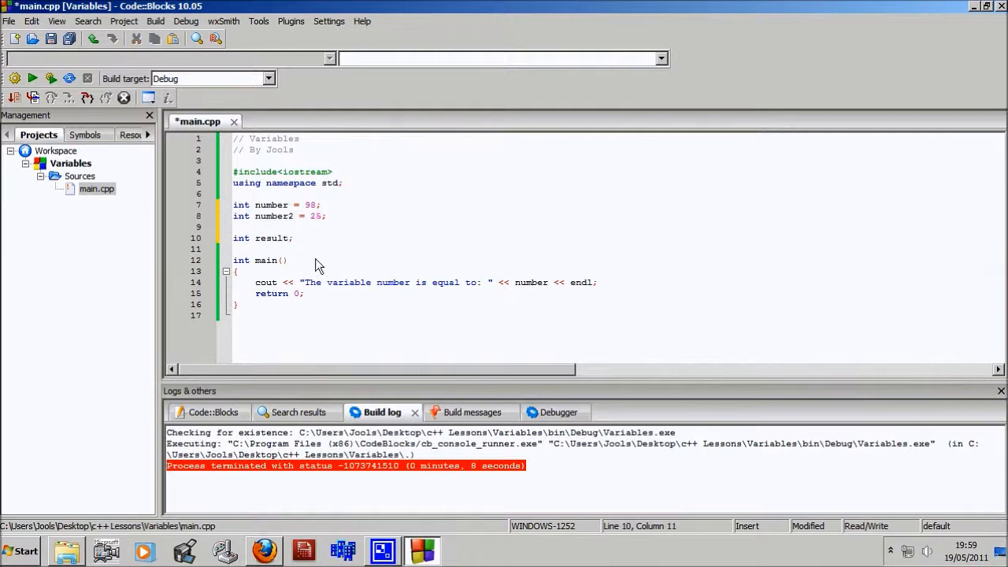
mouse_move(305, 246)
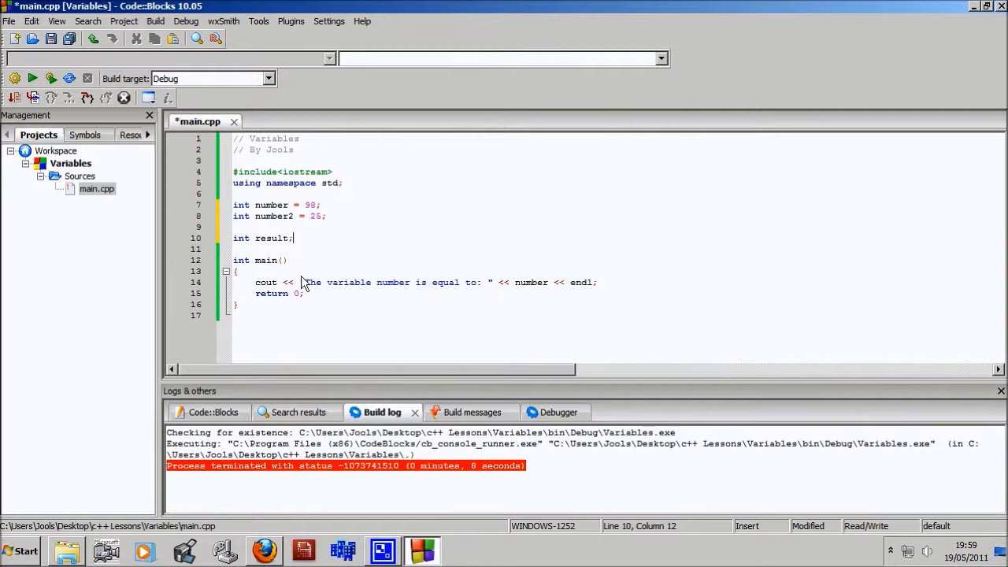
mouse_move(331, 239)
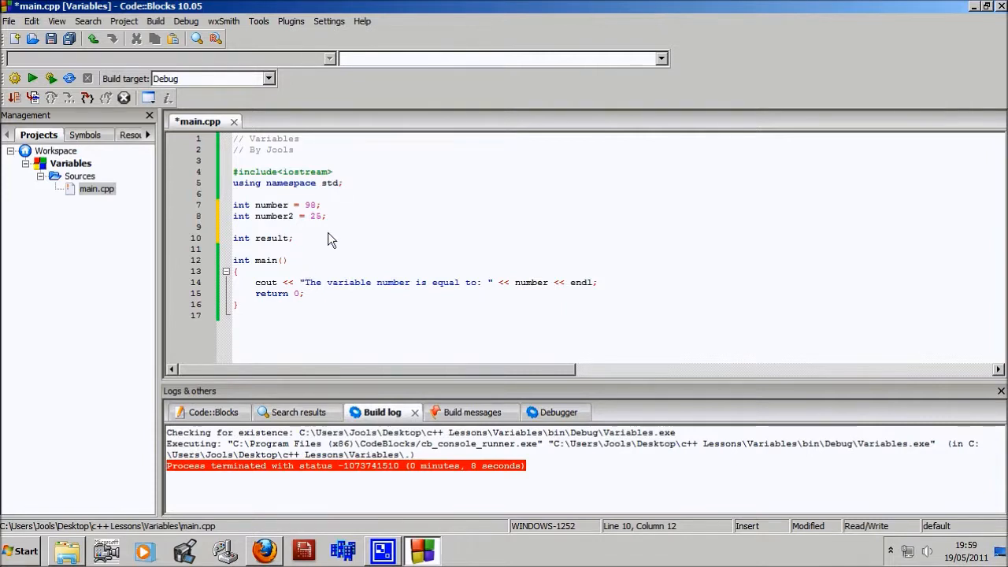
mouse_move(685, 307)
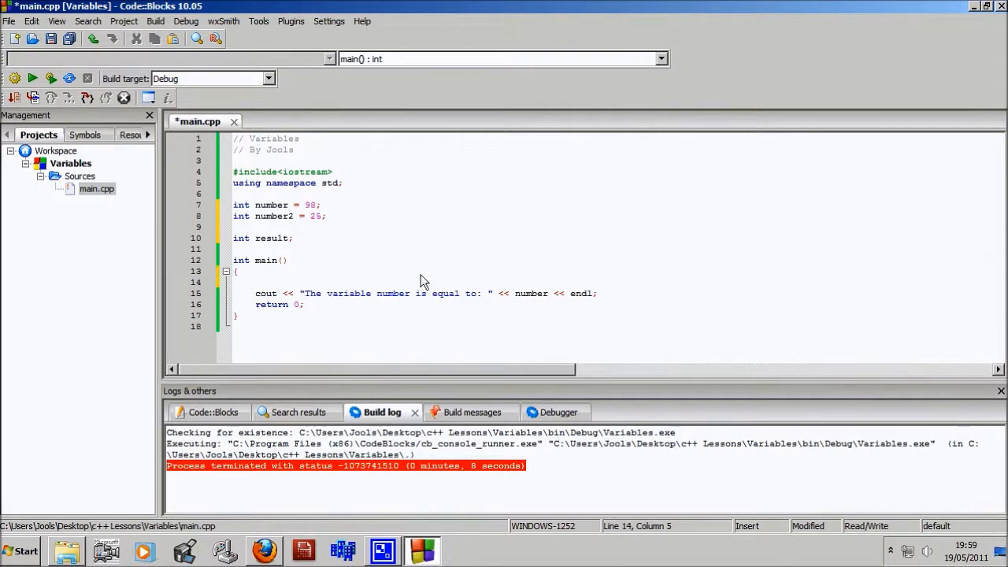
- Write result = number + number2; in main, leaving a blank line before cout
type("number +")
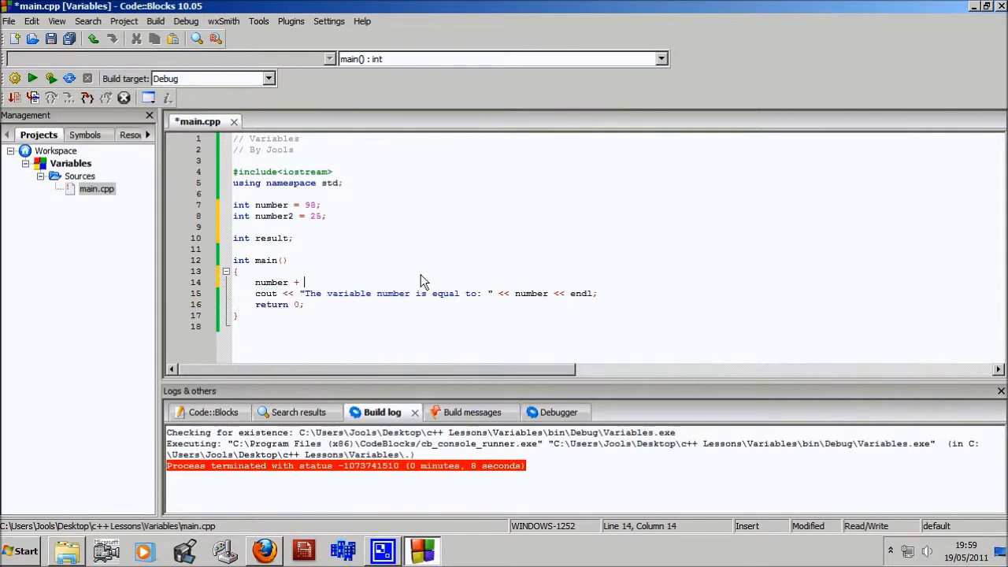
type("num")
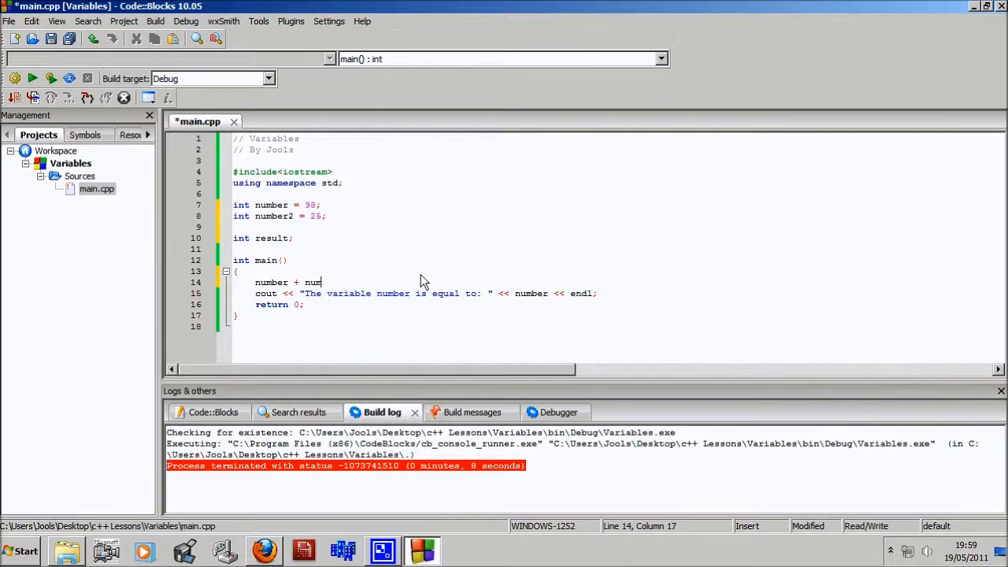
type("ber2")
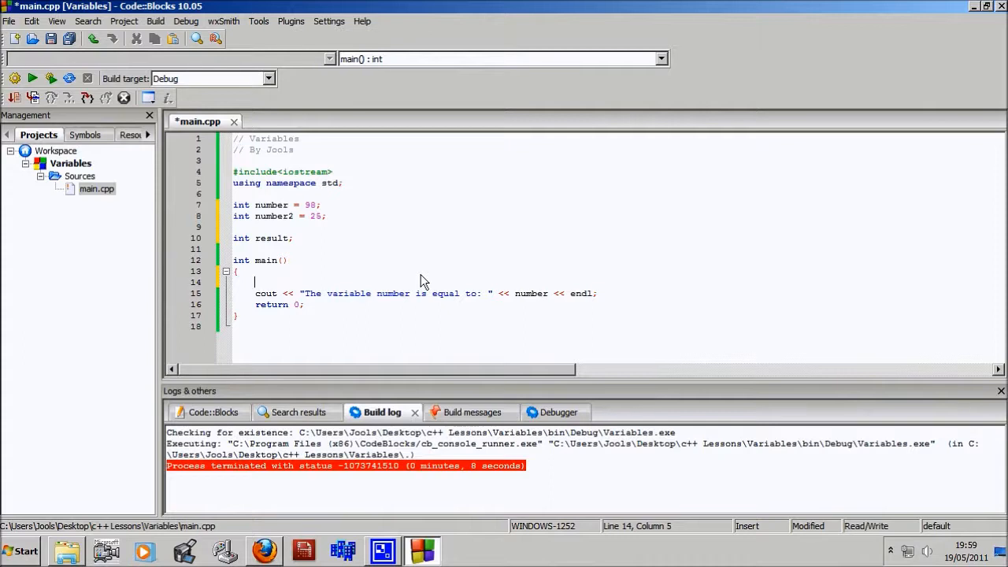
type("res")
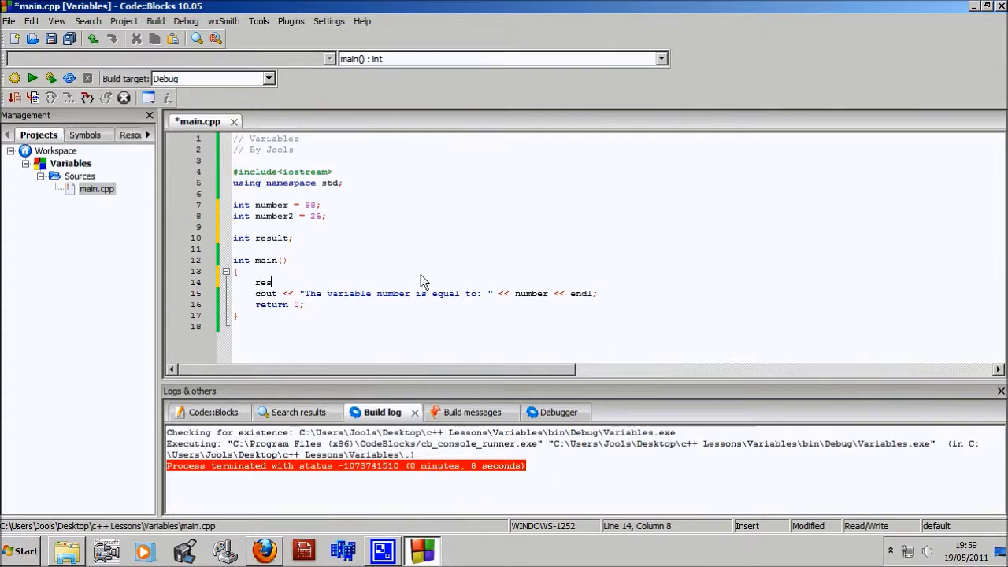
type("ult =")
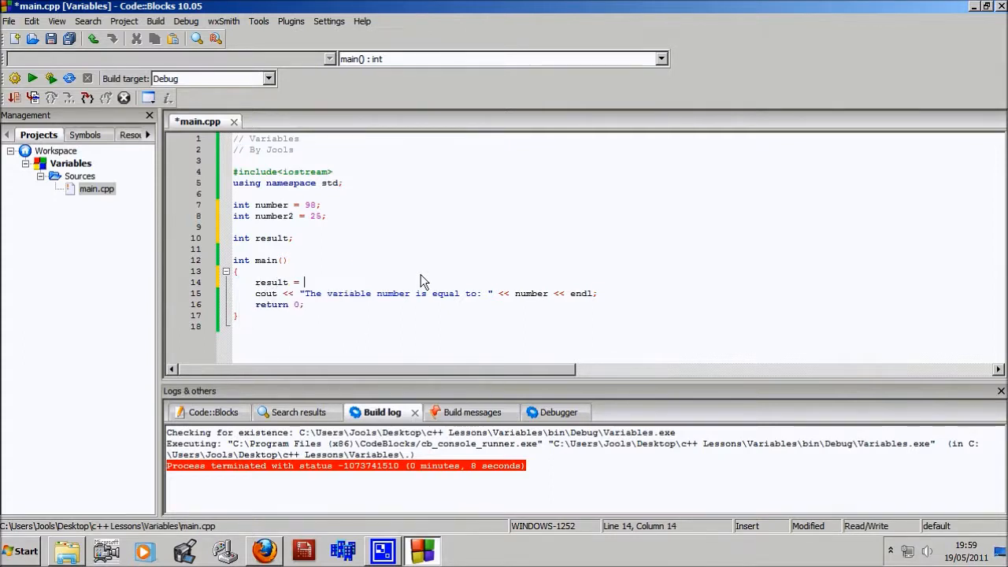
type("number")
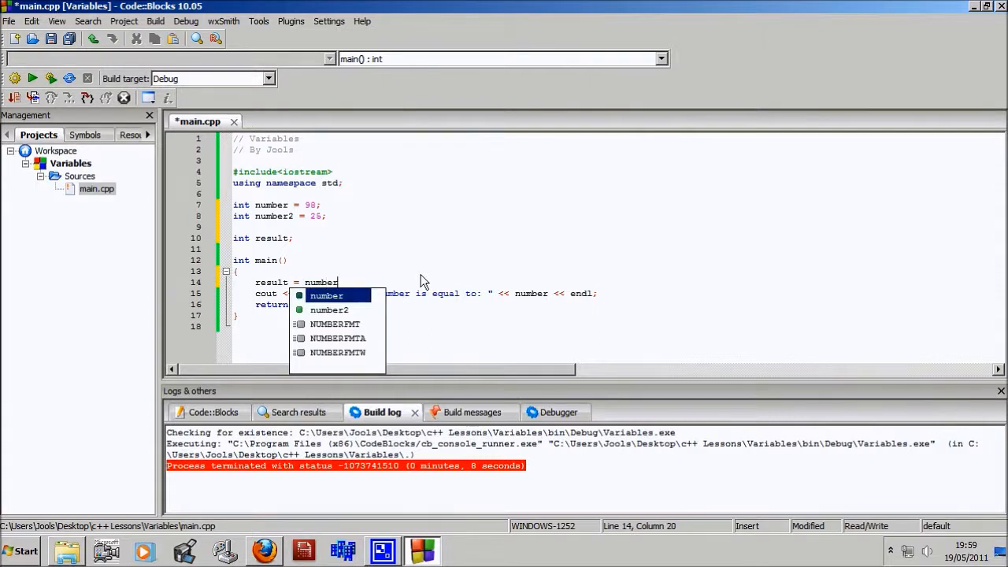
type("+ number 2;")
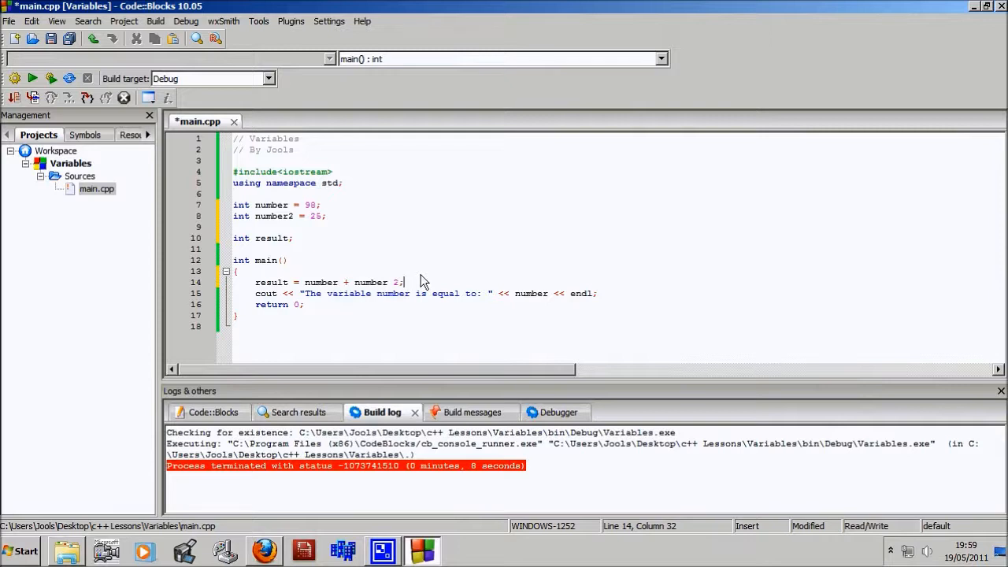
key("Backspace")
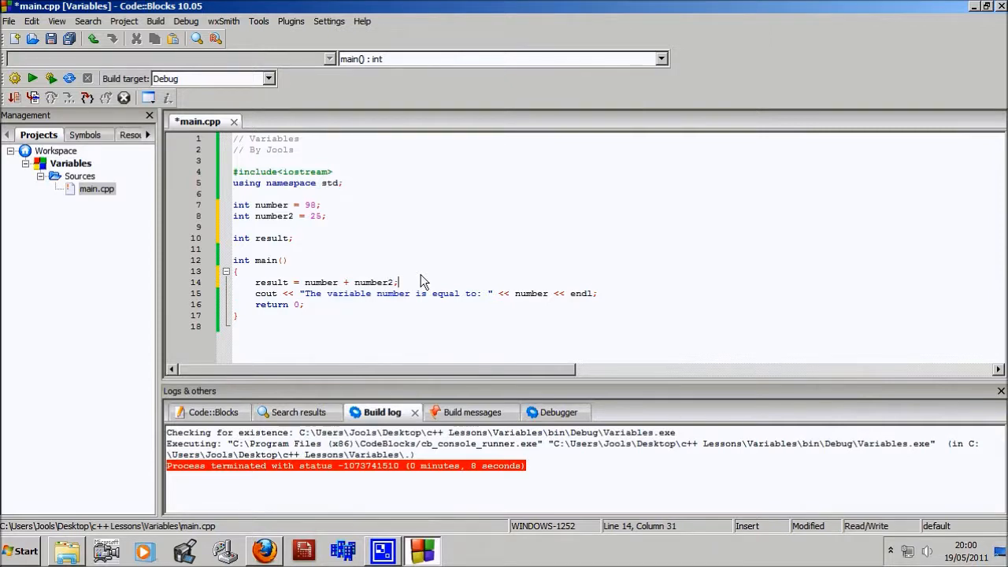
key("Return")
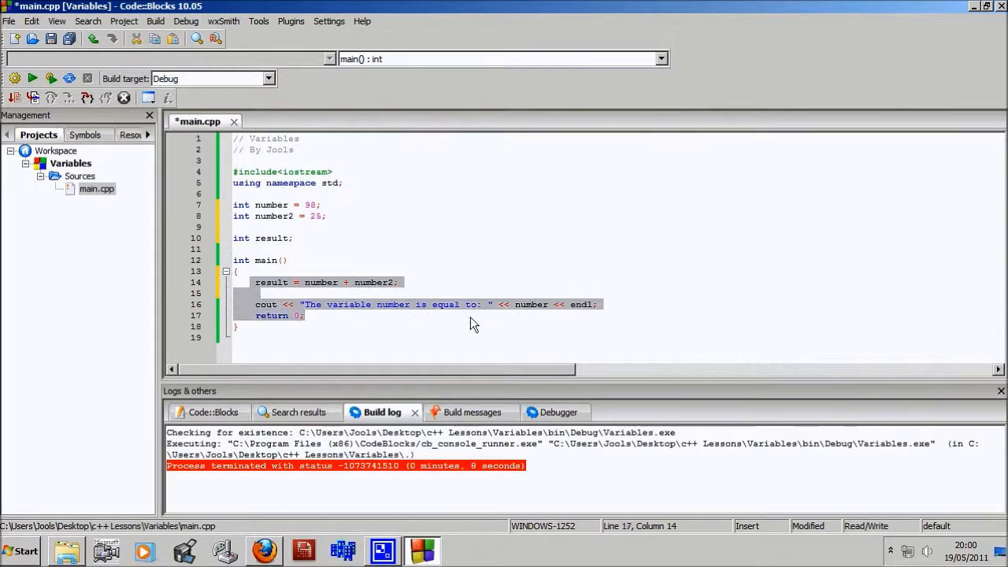
left_click(486, 325)
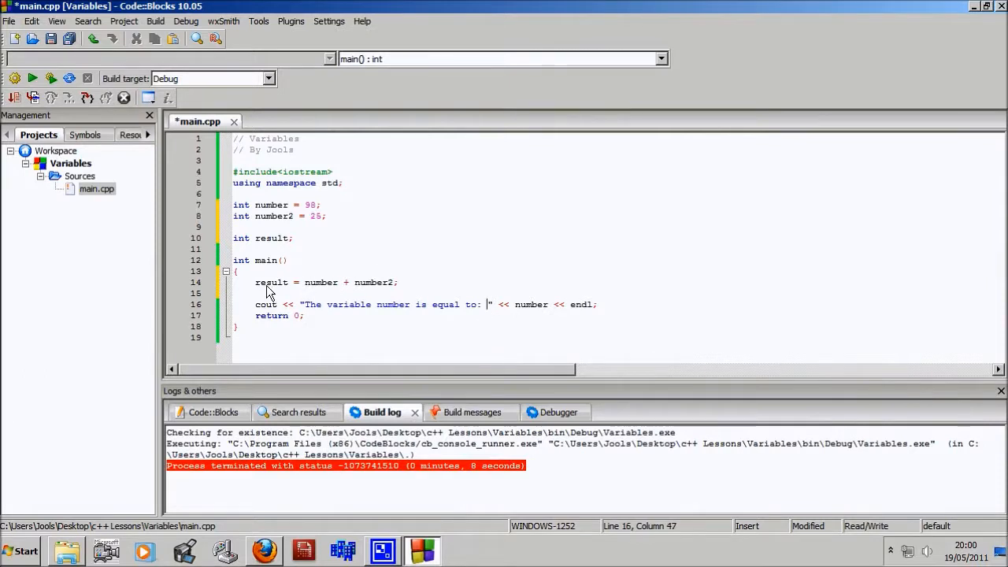
left_click(305, 282)
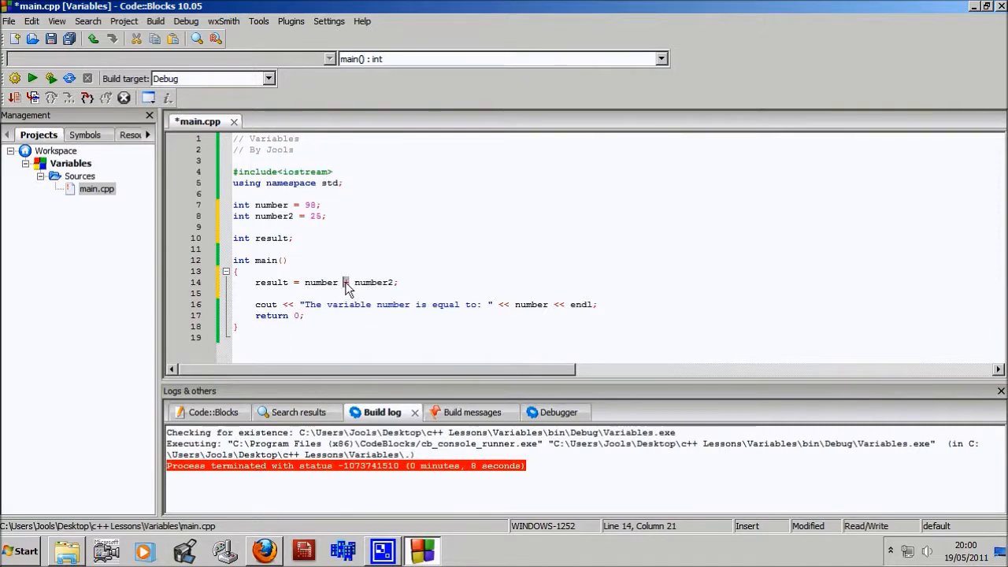
type("+")
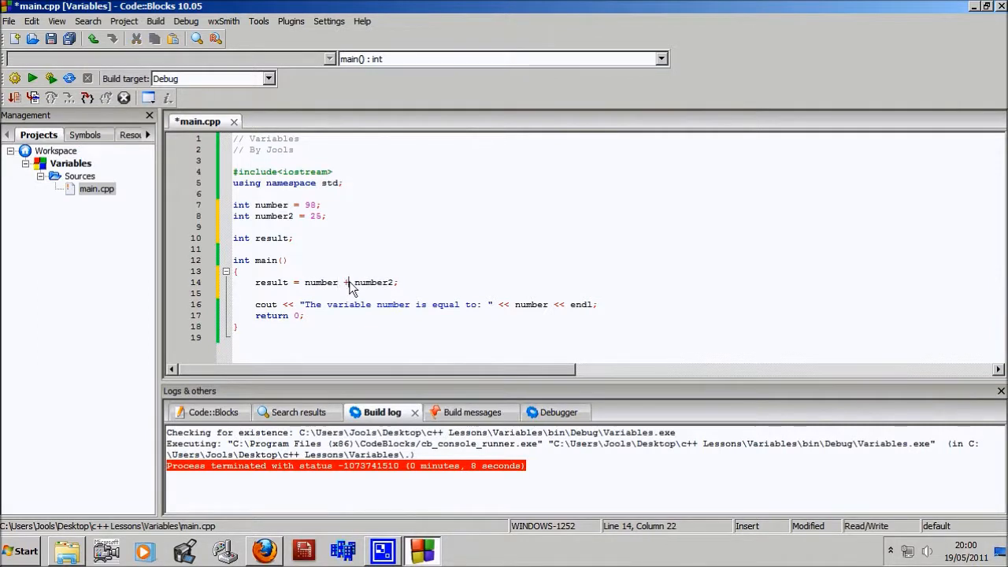
mouse_move(438, 268)
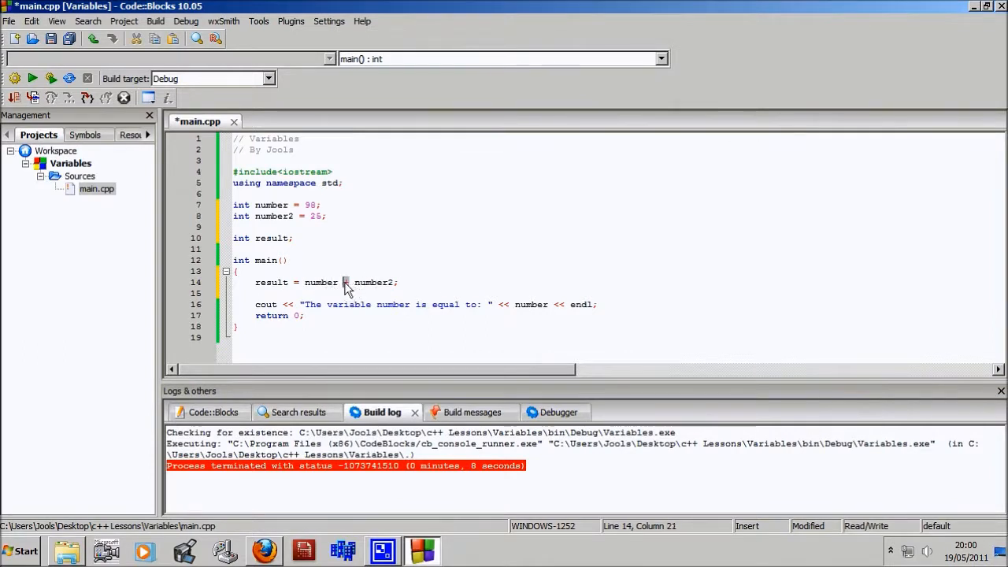
type("-")
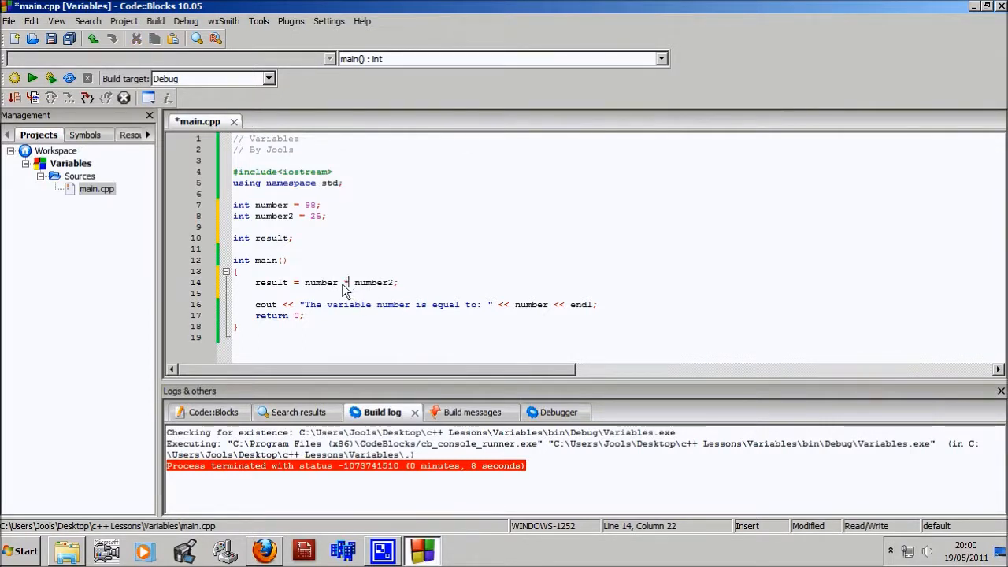
mouse_move(349, 286)
type("+")
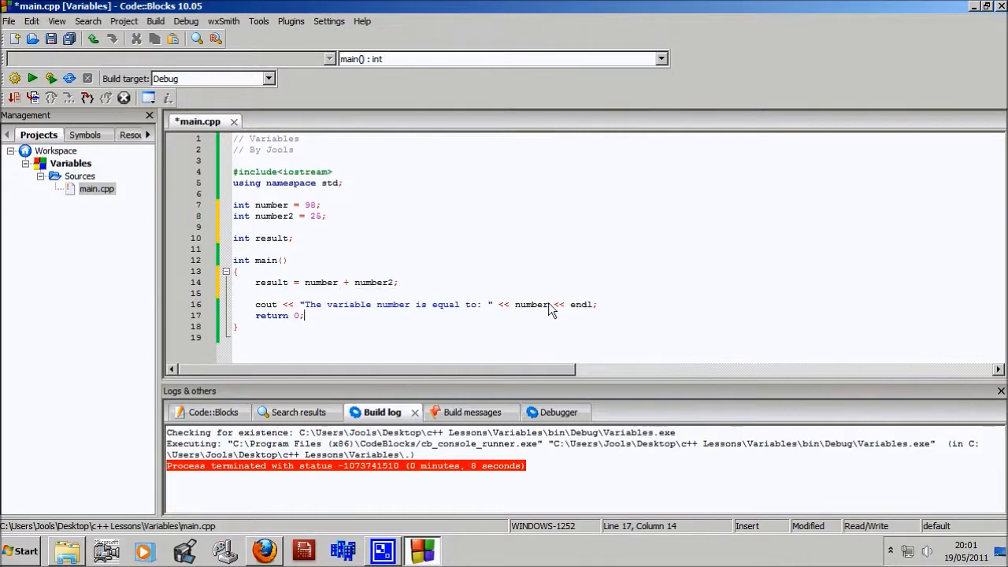
- Make cout print result with the message "Number plus number2 is equal to: "
double_click(531, 305)
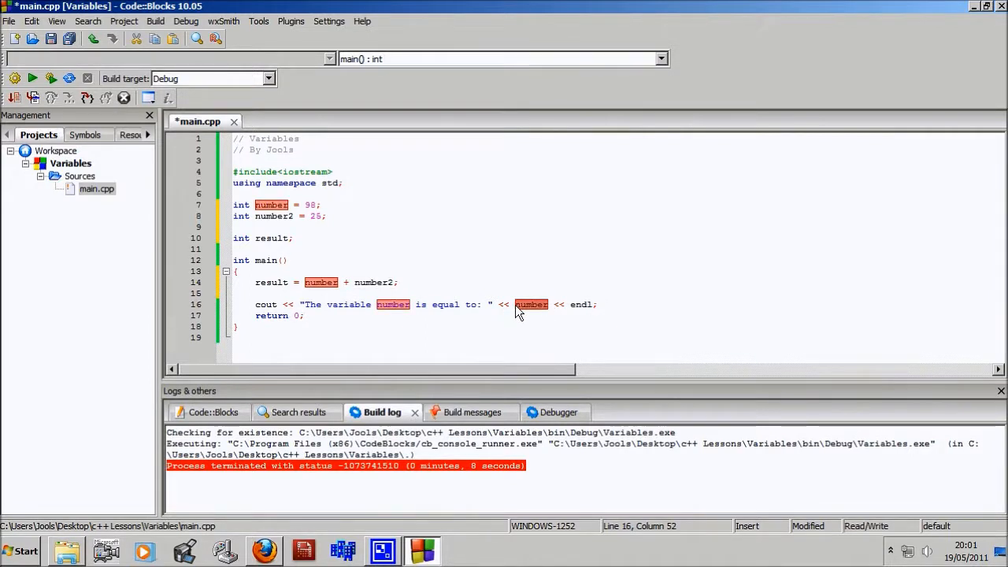
type("result")
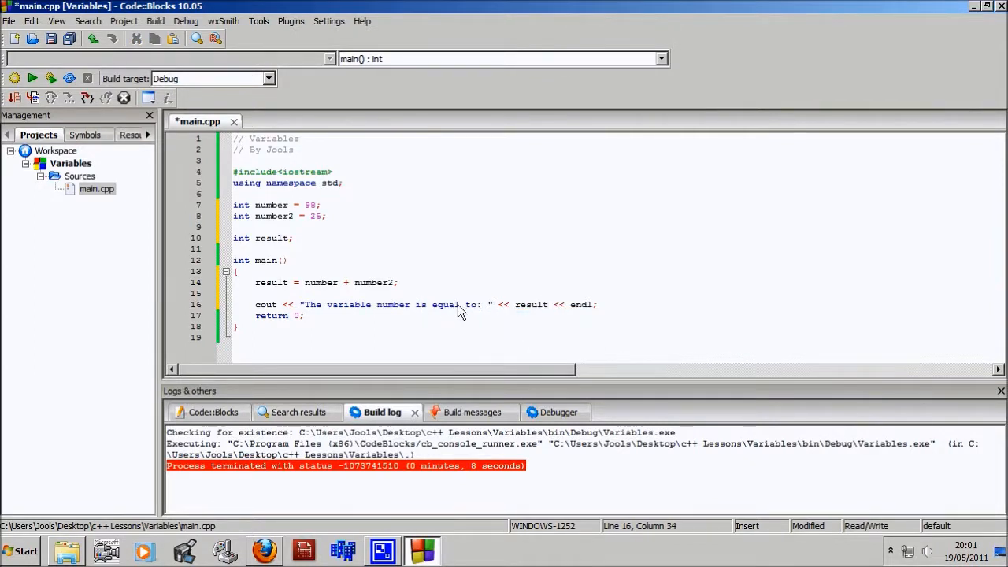
left_click_drag(459, 304, 341, 304)
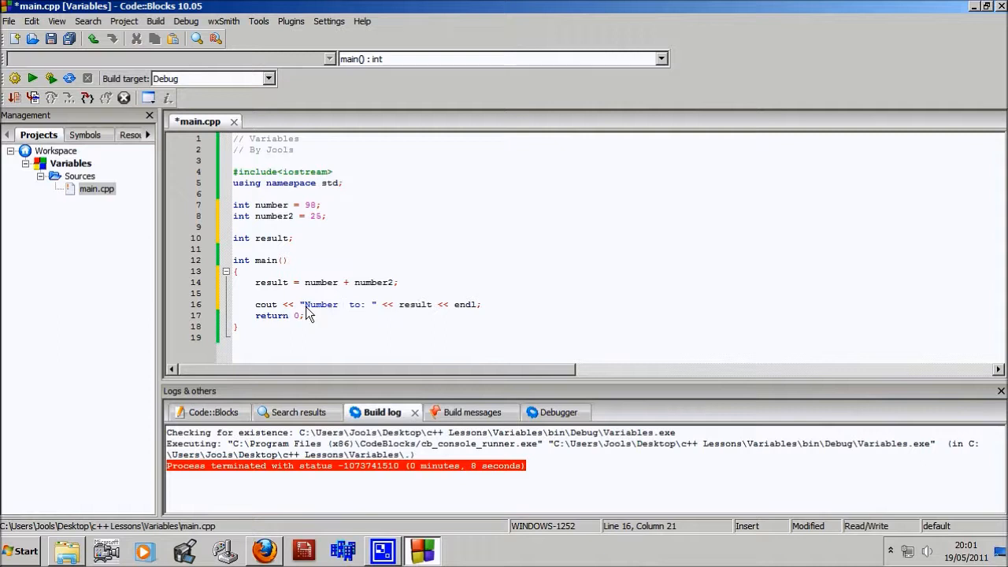
type("plus num")
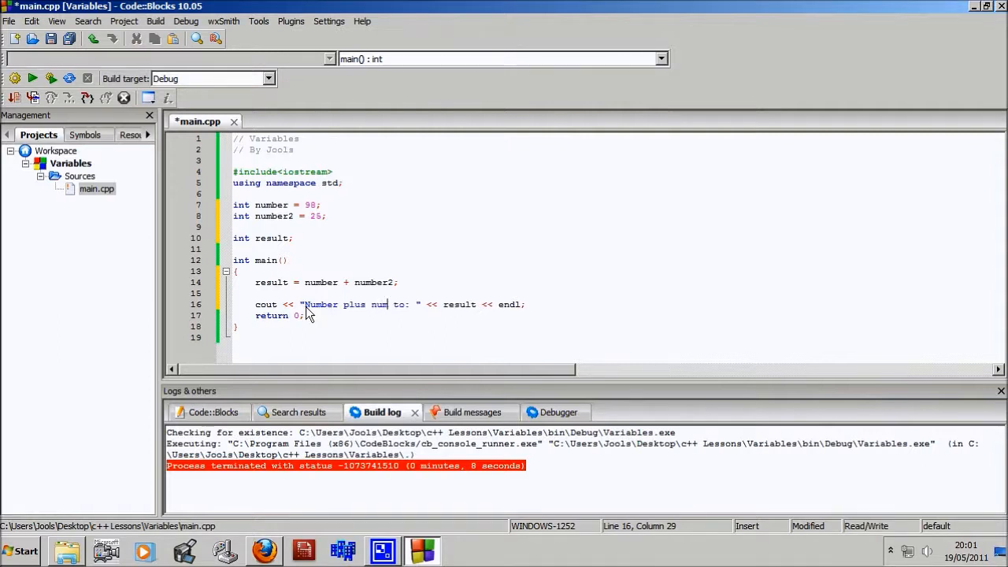
type("ber2")
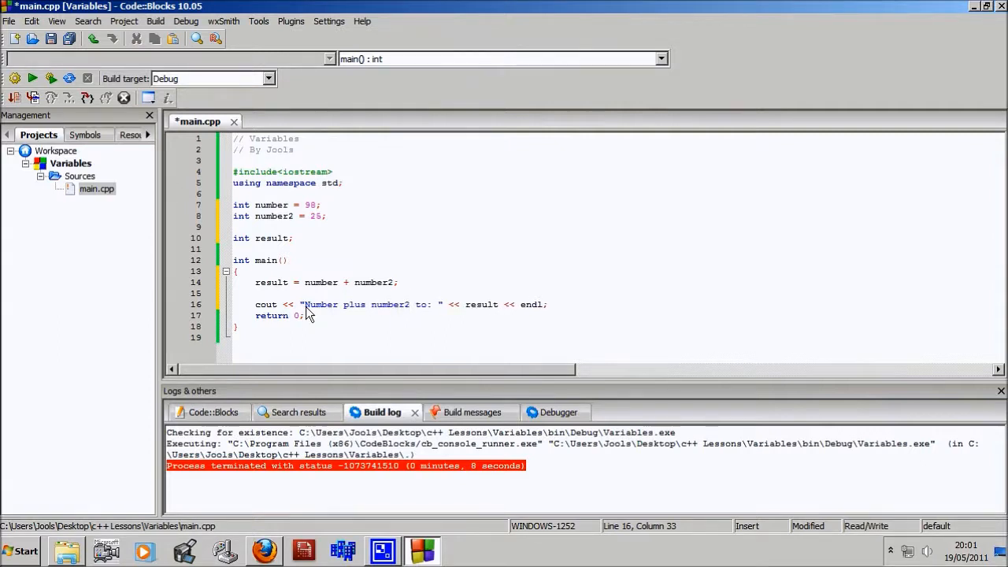
type("is e")
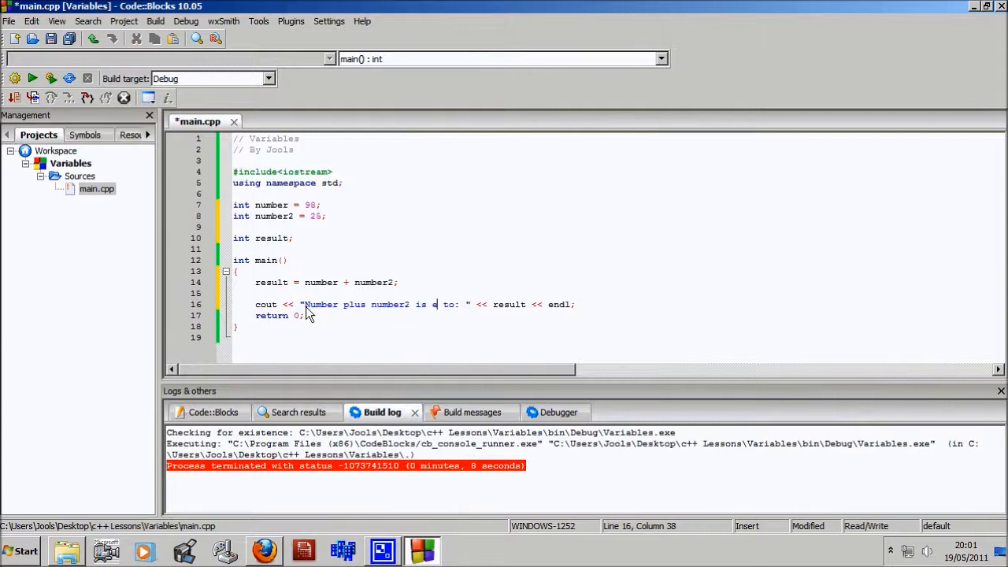
type("qual")
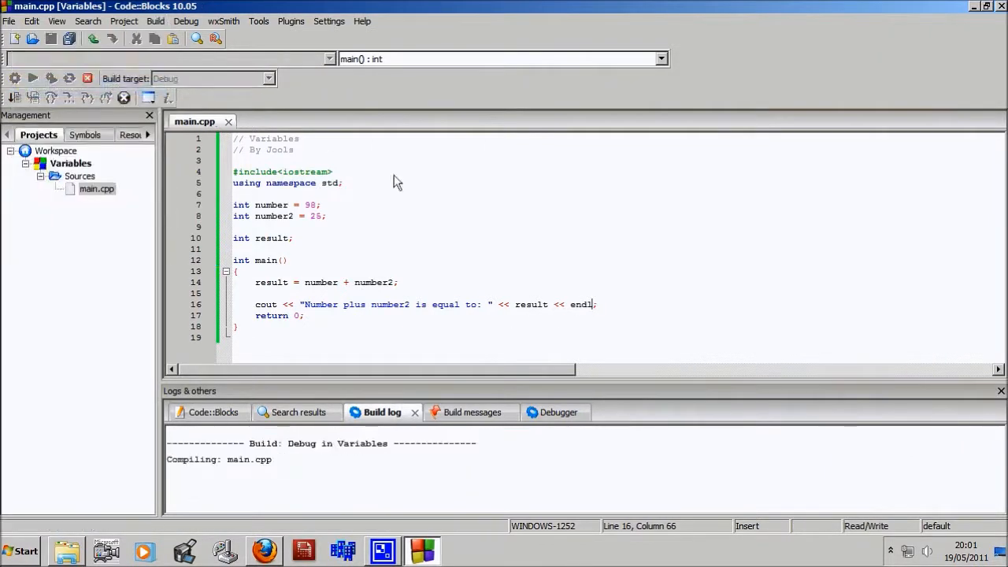
- Run the program, printing "Number plus number2 is equal to: 123", then close the console
left_click(32, 78)
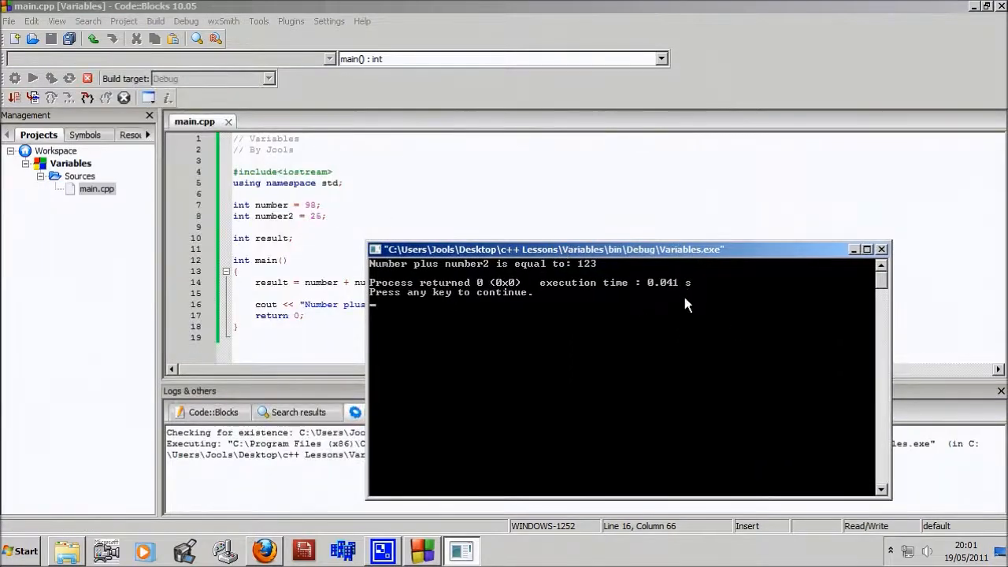
mouse_move(693, 260)
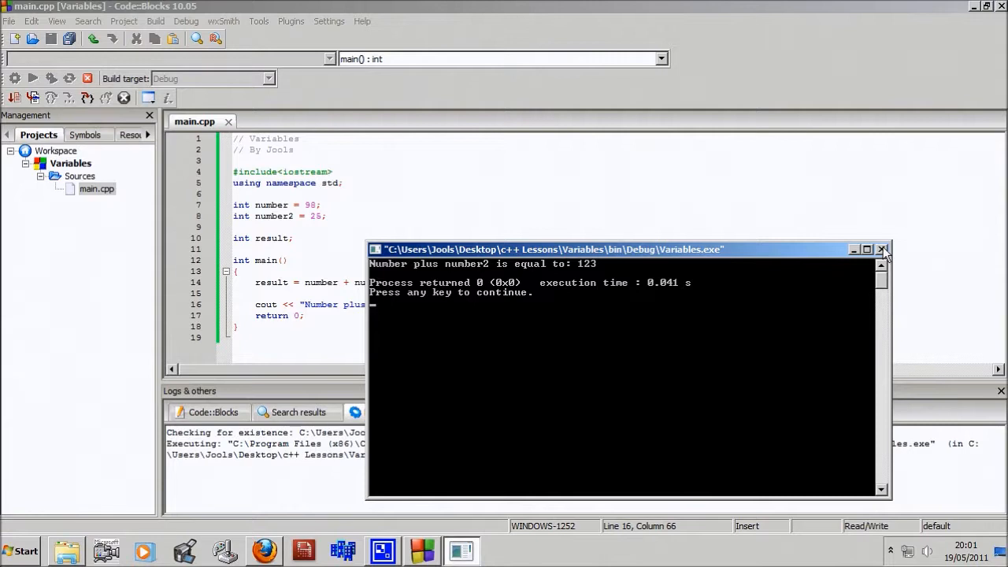
left_click(883, 250)
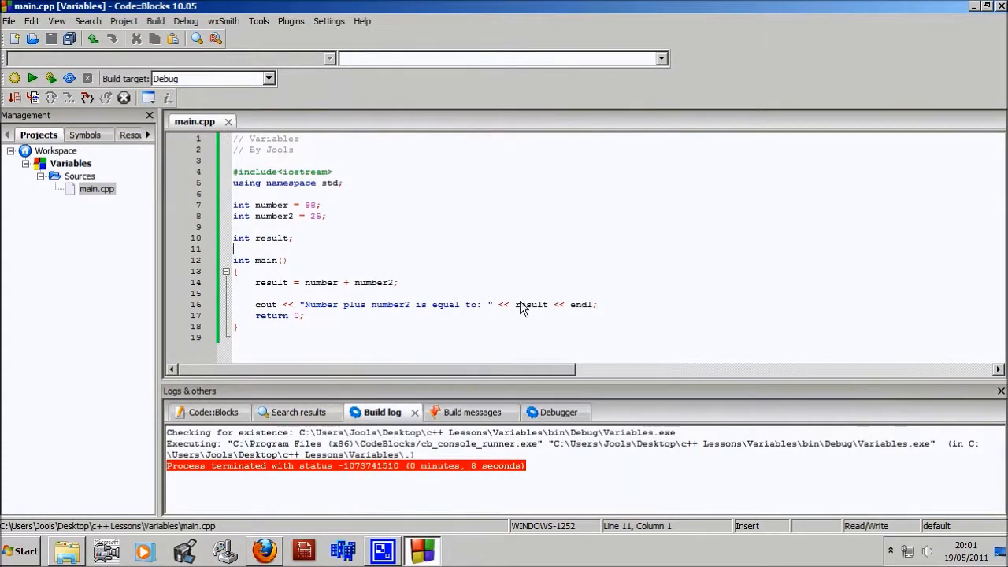
- Drop the result variable and print number + number2 directly in cout
left_click(549, 305)
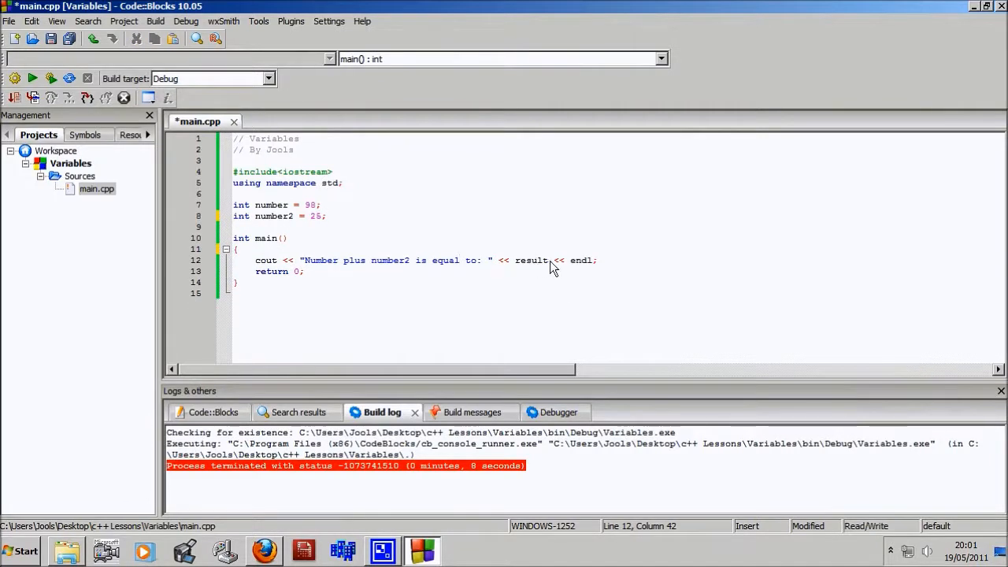
double_click(532, 260)
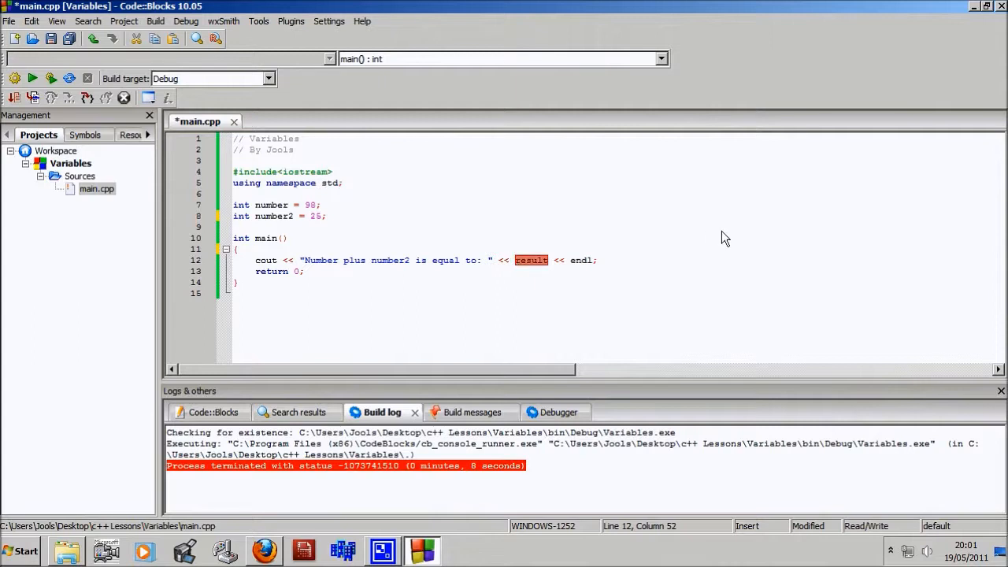
type("nuber")
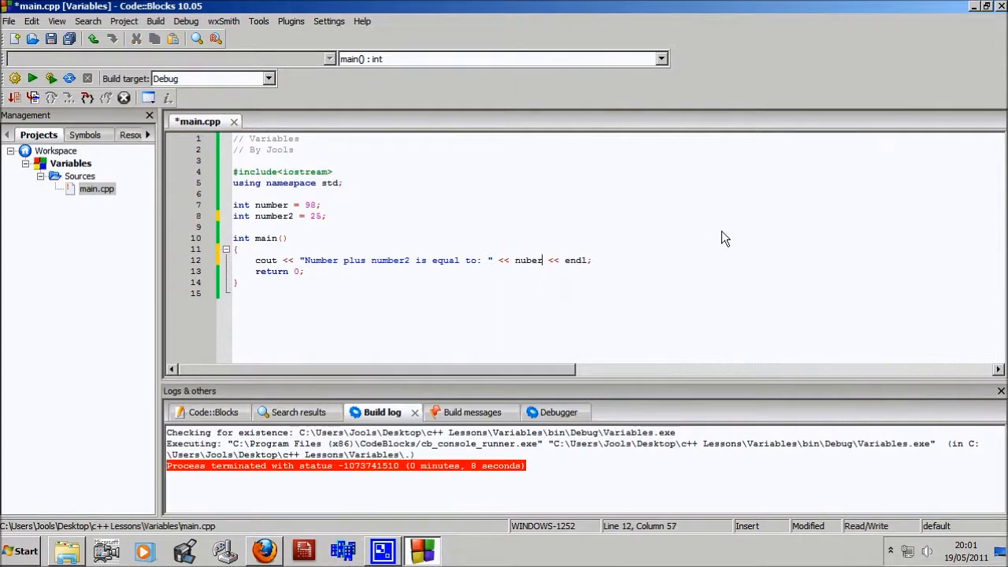
key("BackSpace")
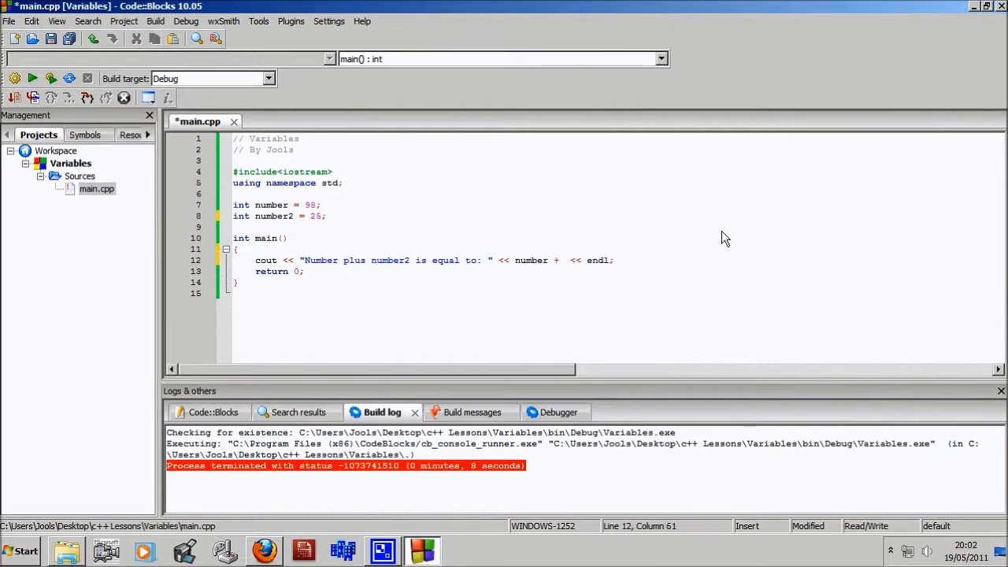
type("number2")
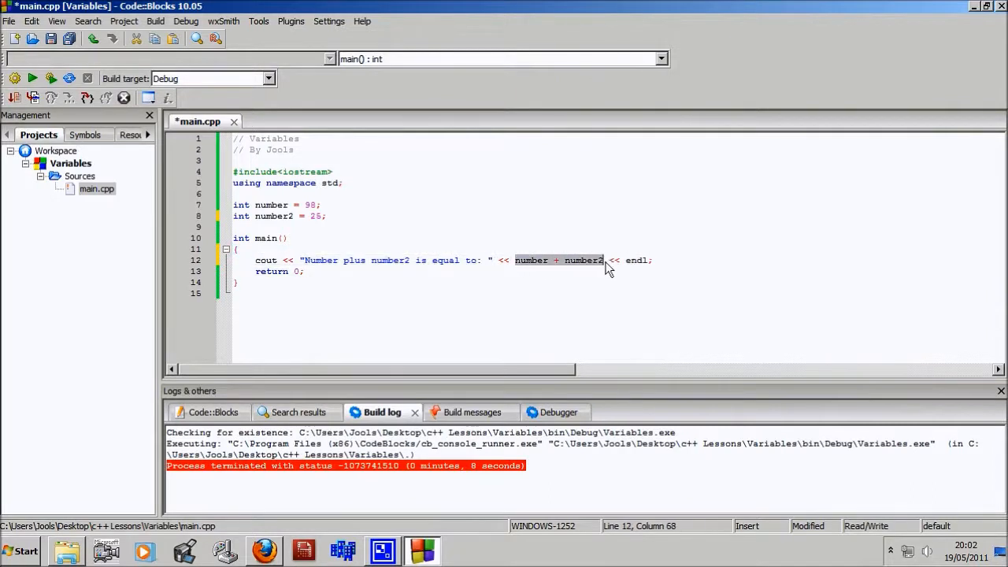
mouse_move(331, 294)
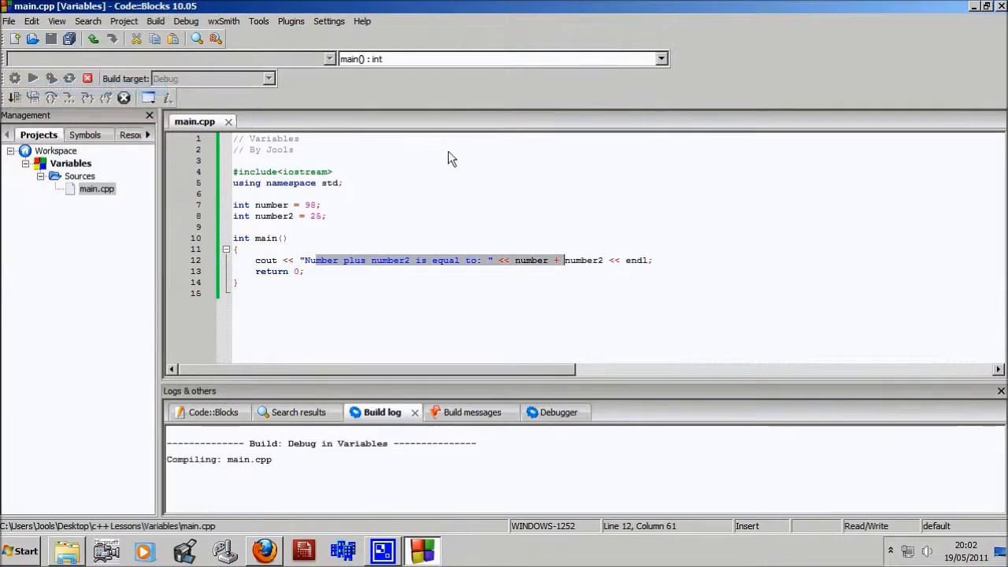
- Rebuild and run the program, then select the number declarations above main
left_click(32, 78)
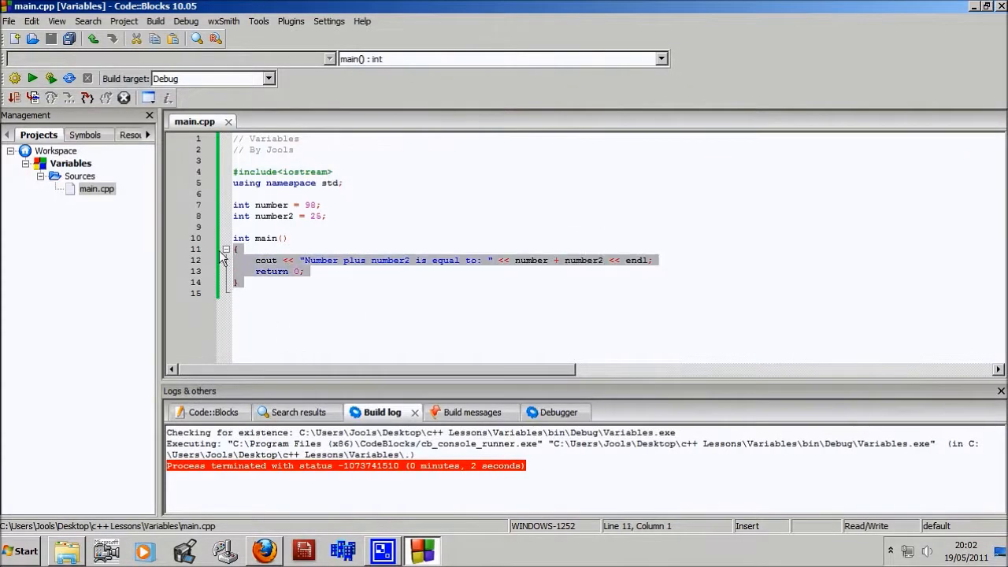
left_click(289, 238)
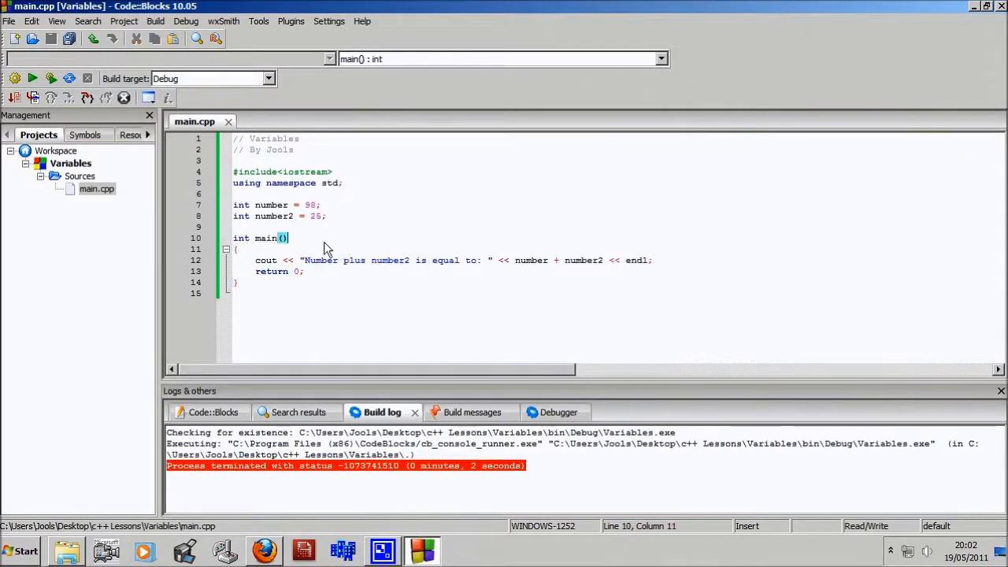
double_click(272, 204)
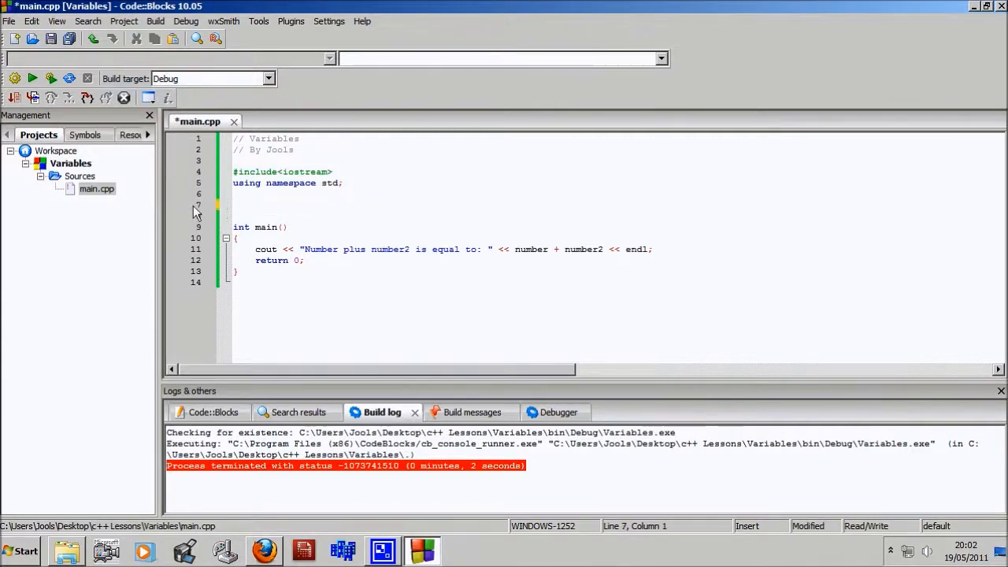
- Type int width = 40; and int height = 32; on consecutive lines above main
type("int wi")
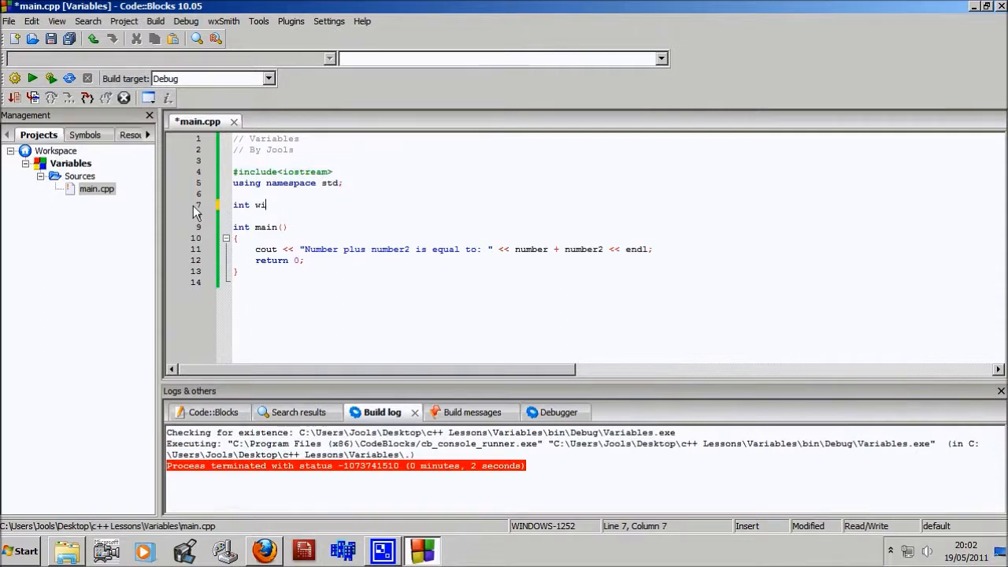
type("dth =")
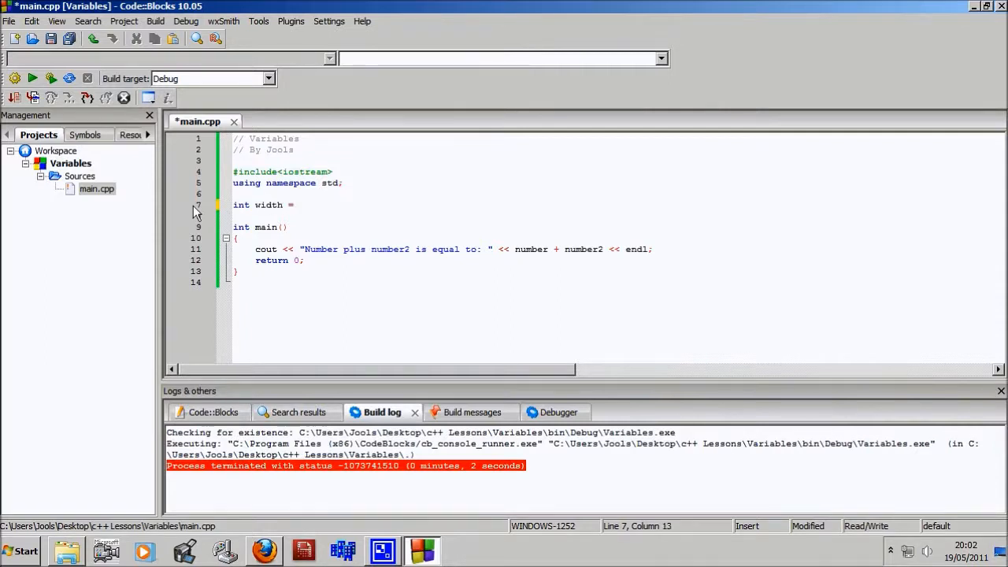
type("40;")
type("int")
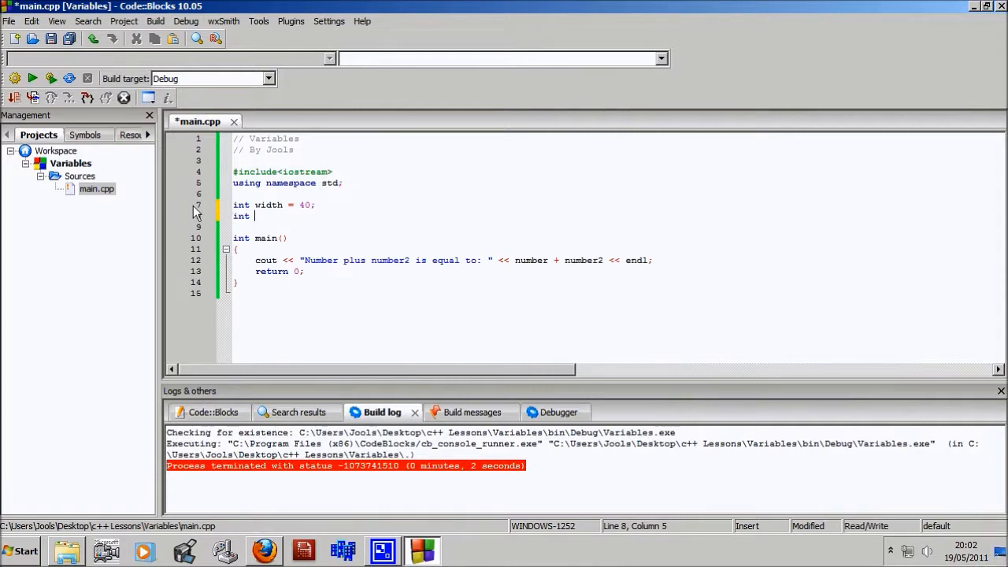
type("height")
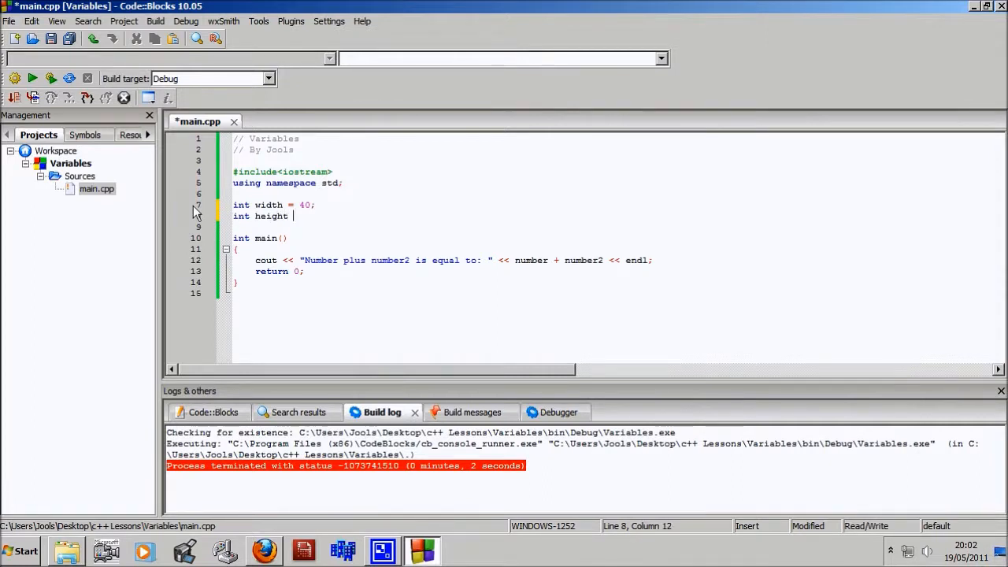
type("= 32")
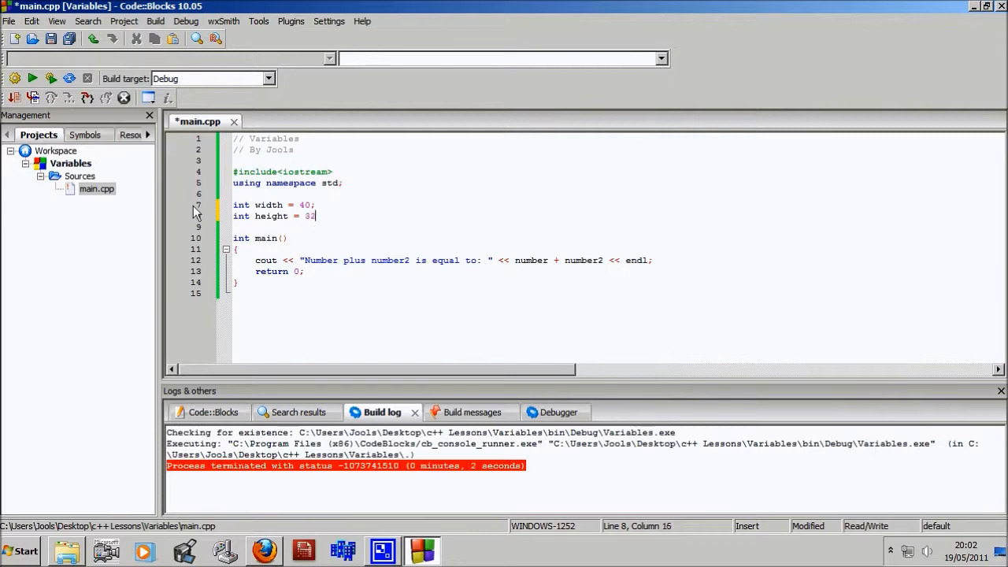
type(";")
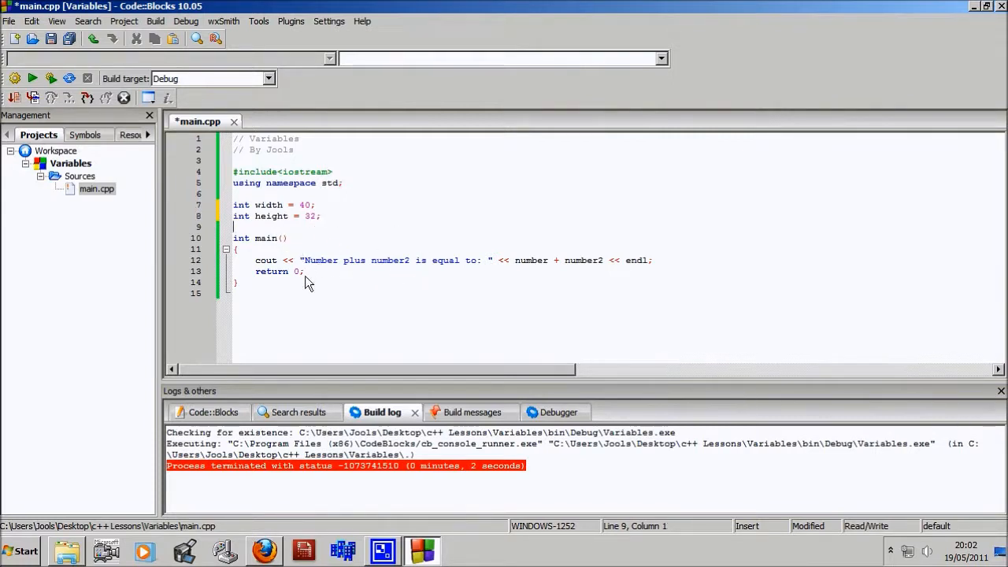
- Change the message to "Area of rectangle is equal to: " and print width + height
left_click(302, 260)
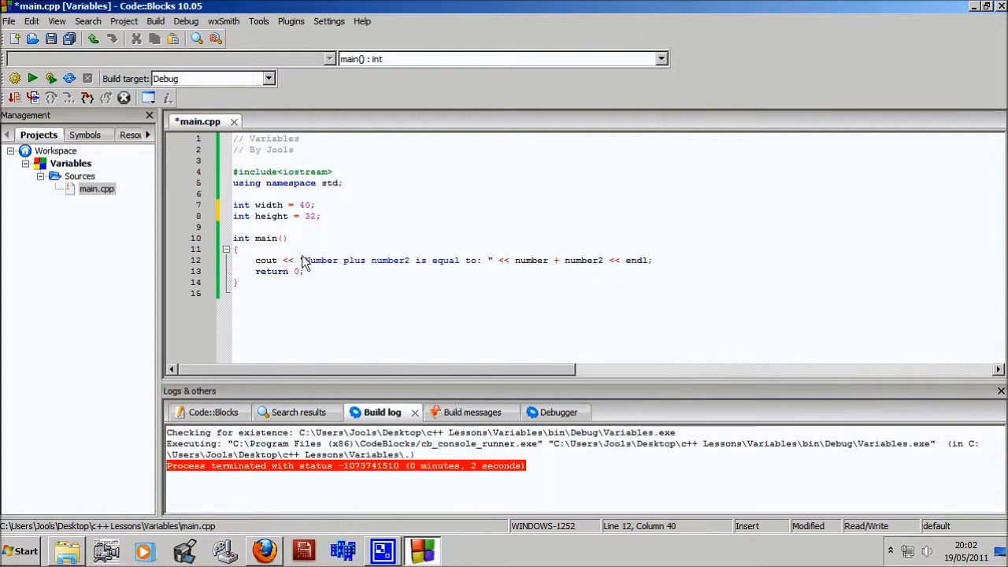
left_click(237, 249)
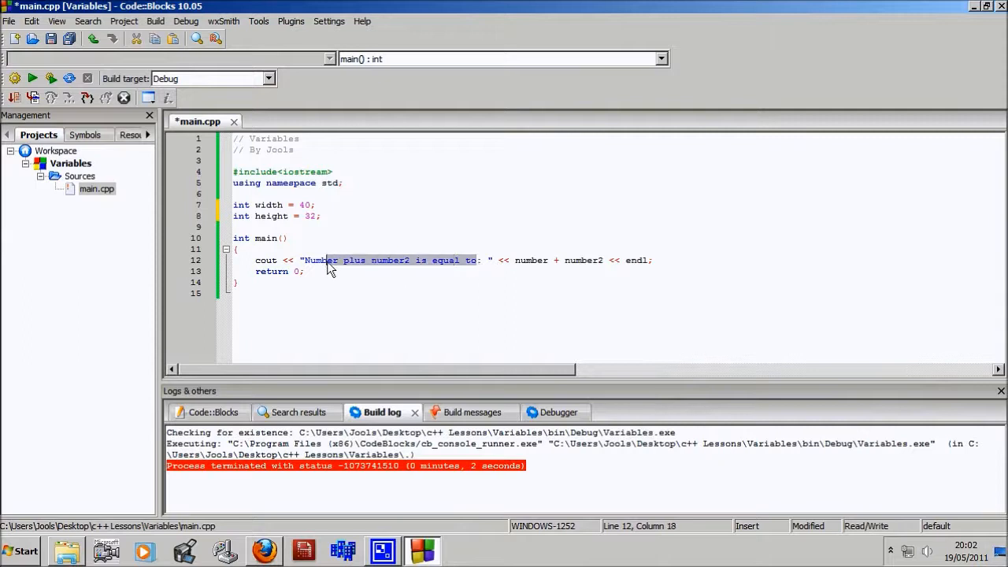
type("a")
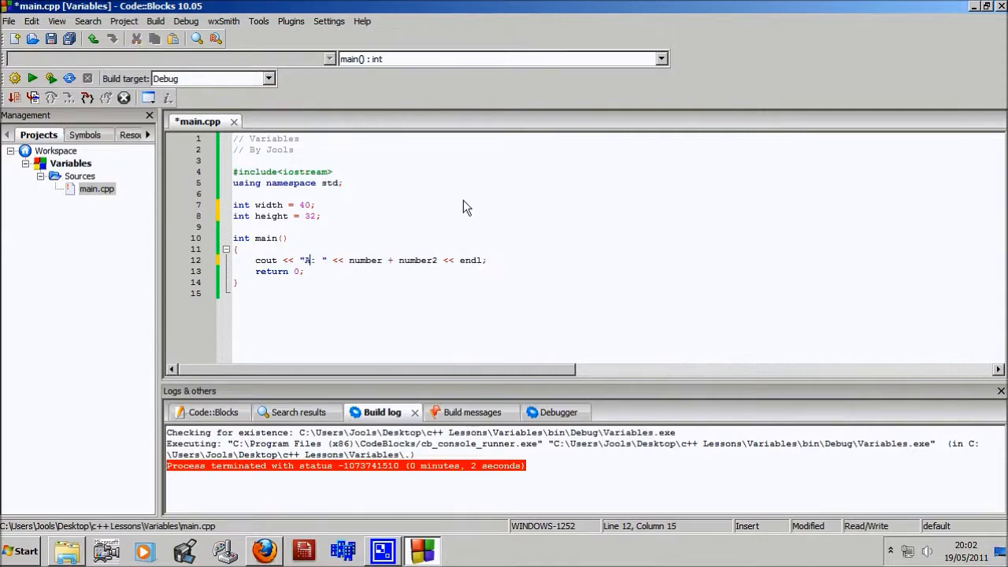
type("rea of")
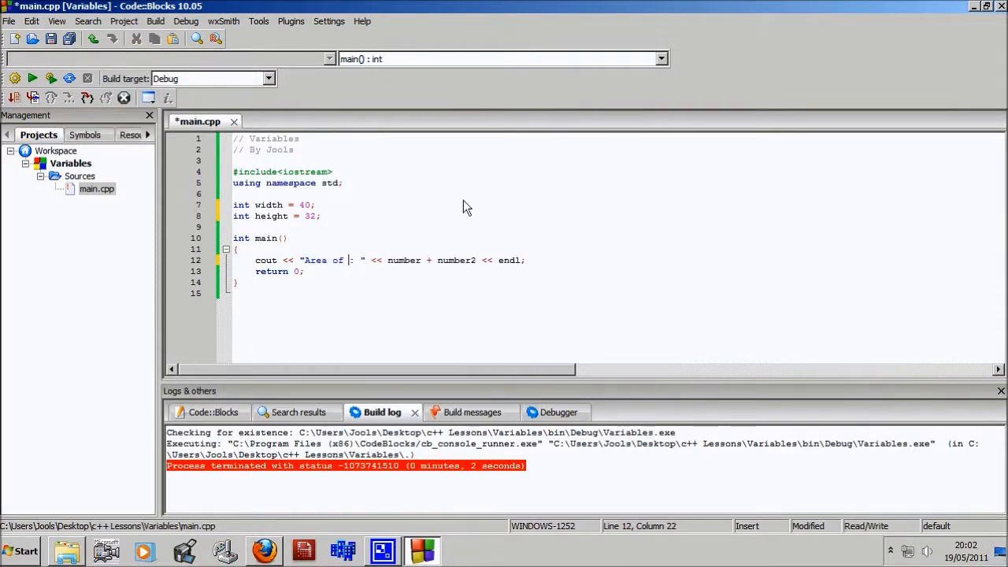
type("rect")
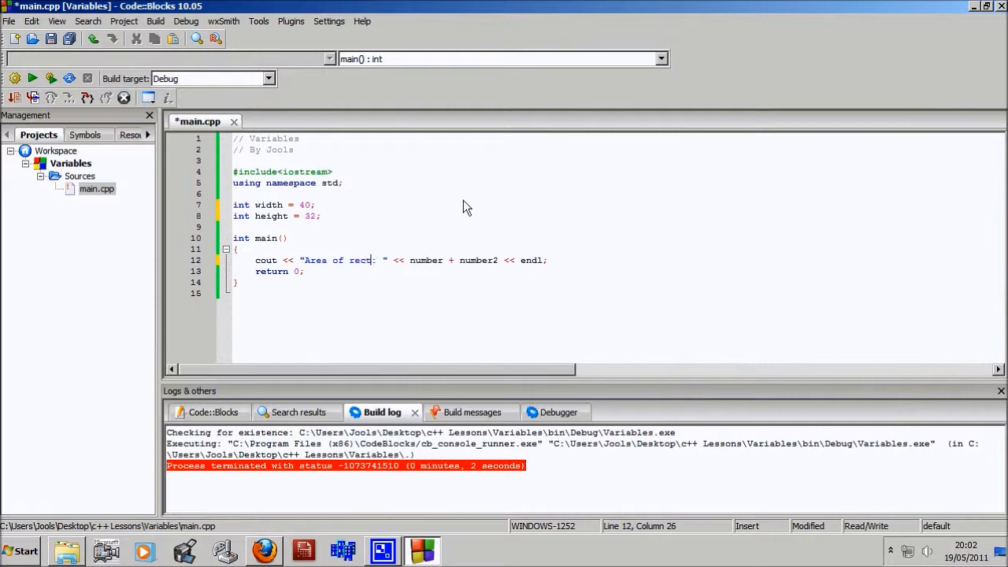
type("angle is")
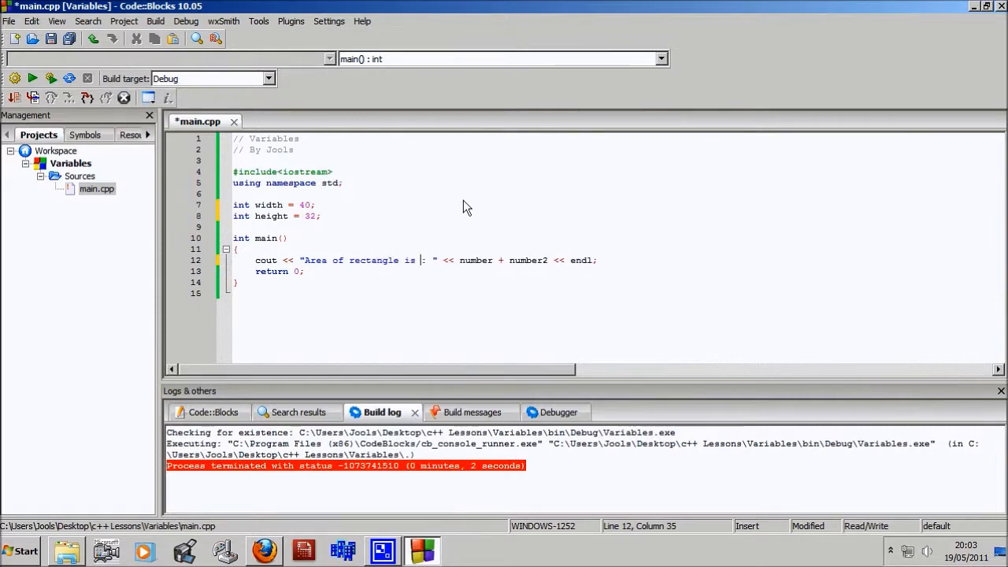
type("equ")
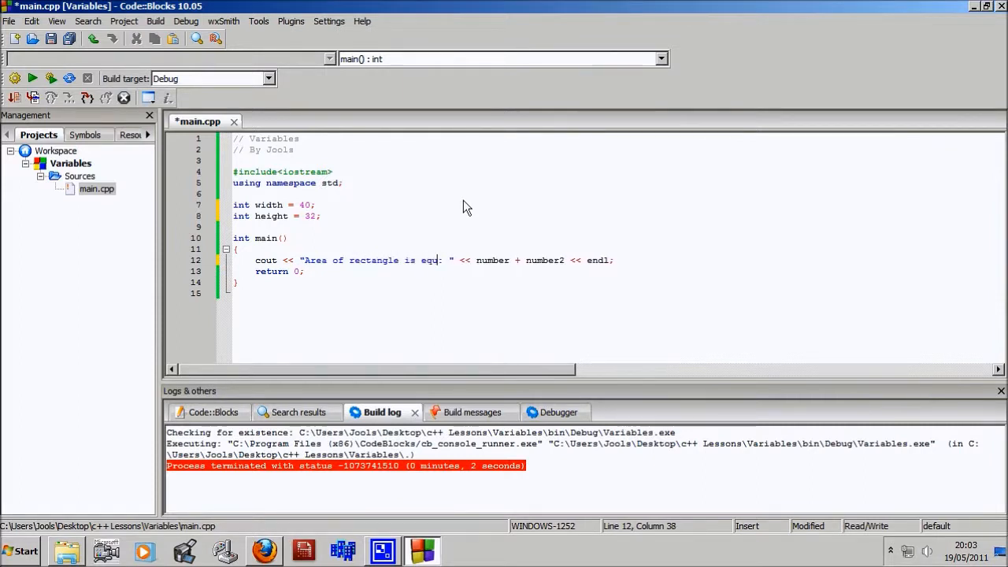
type("al to")
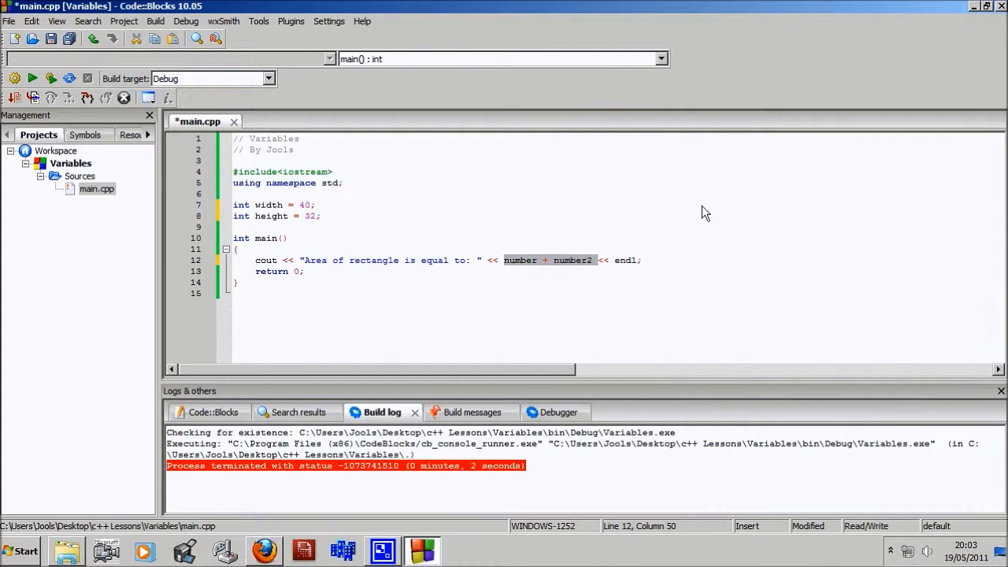
type("width")
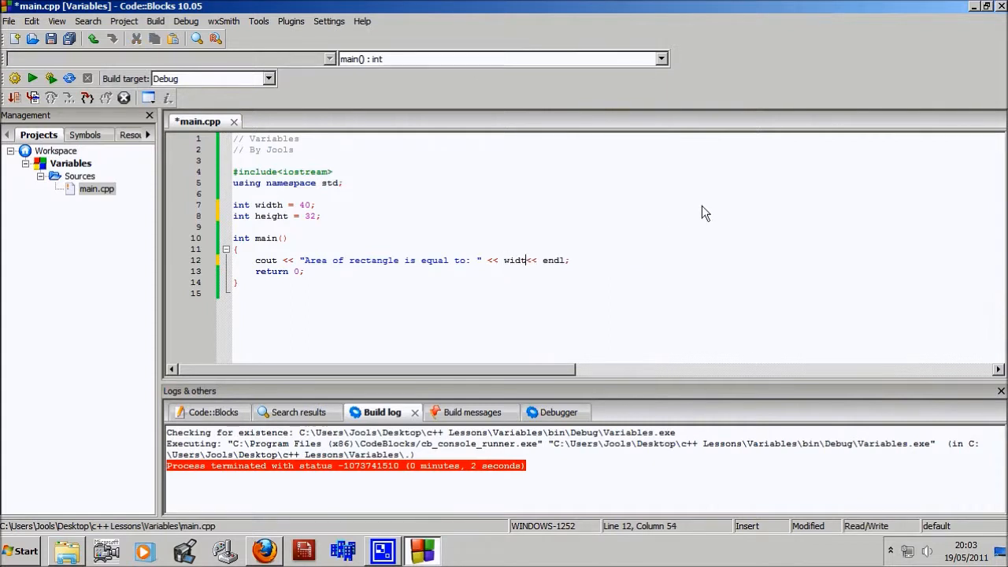
type("+ hei")
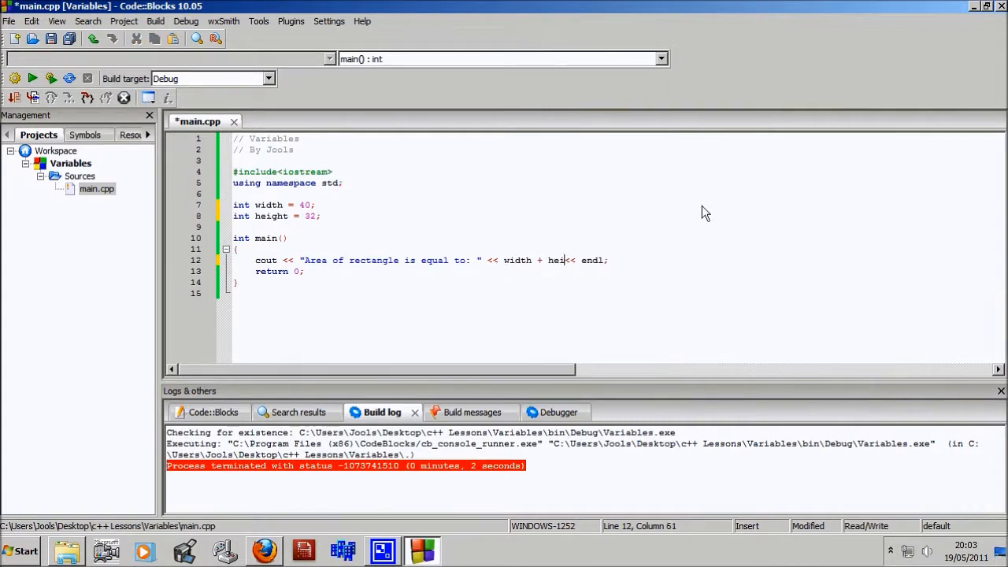
type("ght")
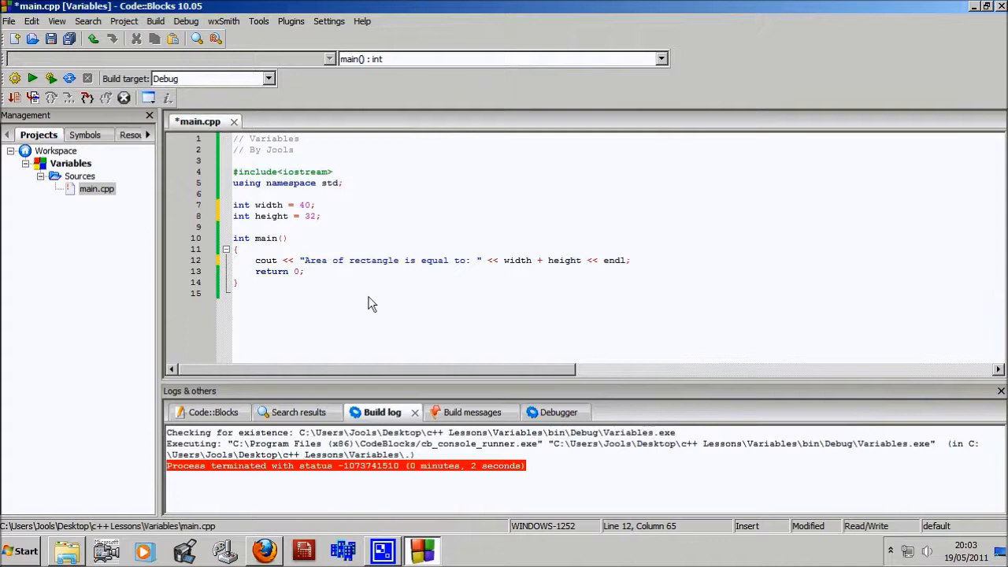
- Build and run the program so the console prints 'Area of rectangle is equal to: 1280'
left_click(155, 21)
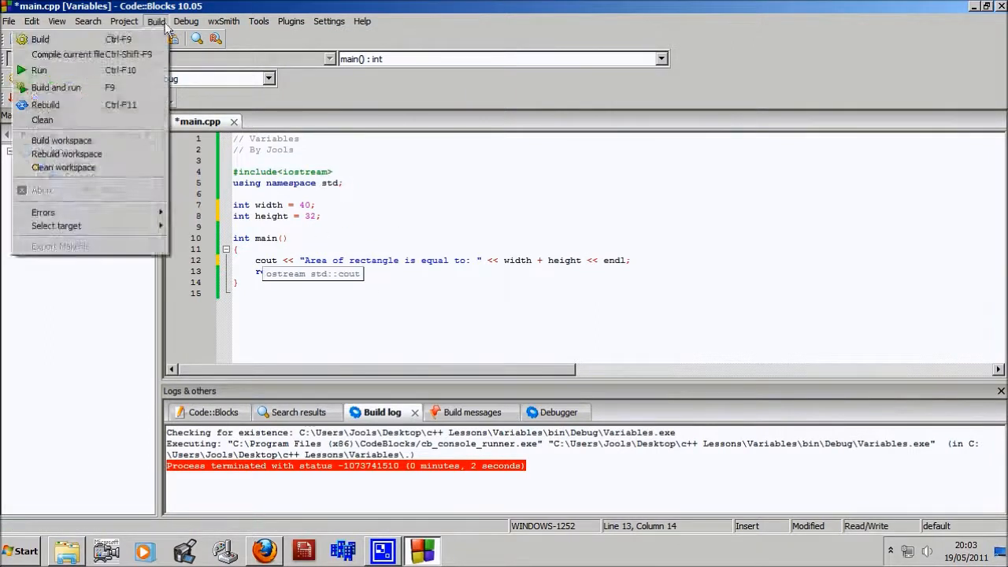
left_click(315, 213)
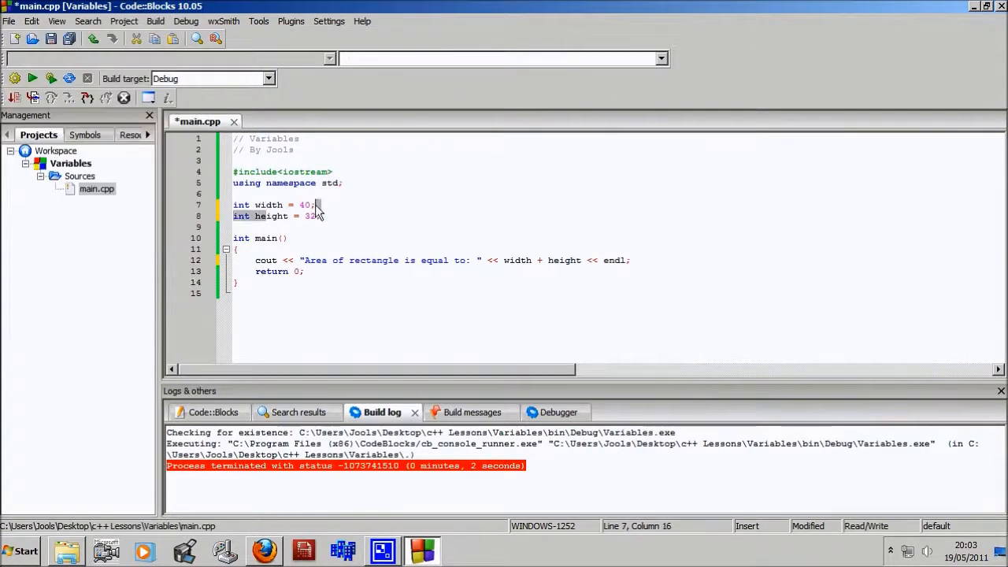
left_click(155, 21)
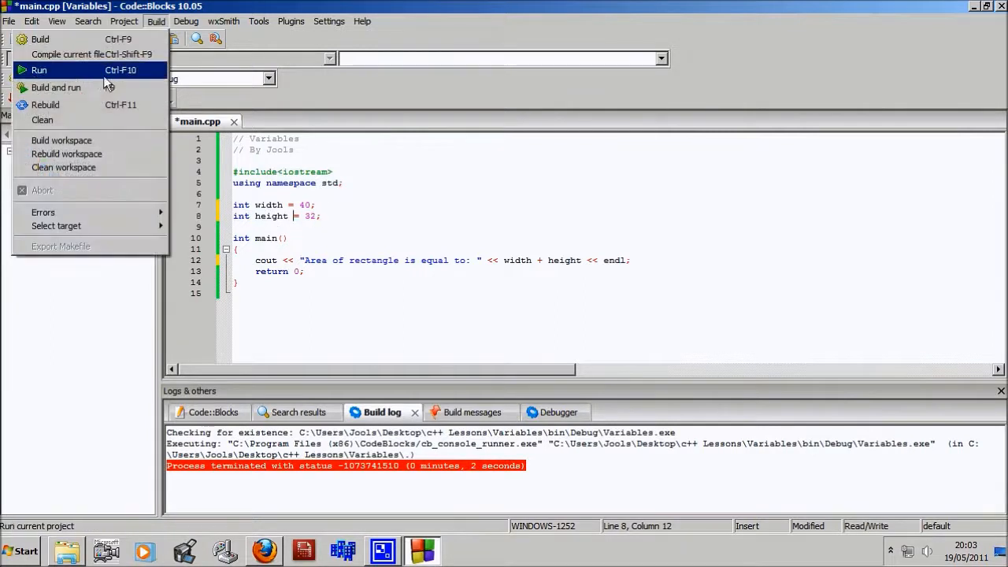
left_click(39, 70)
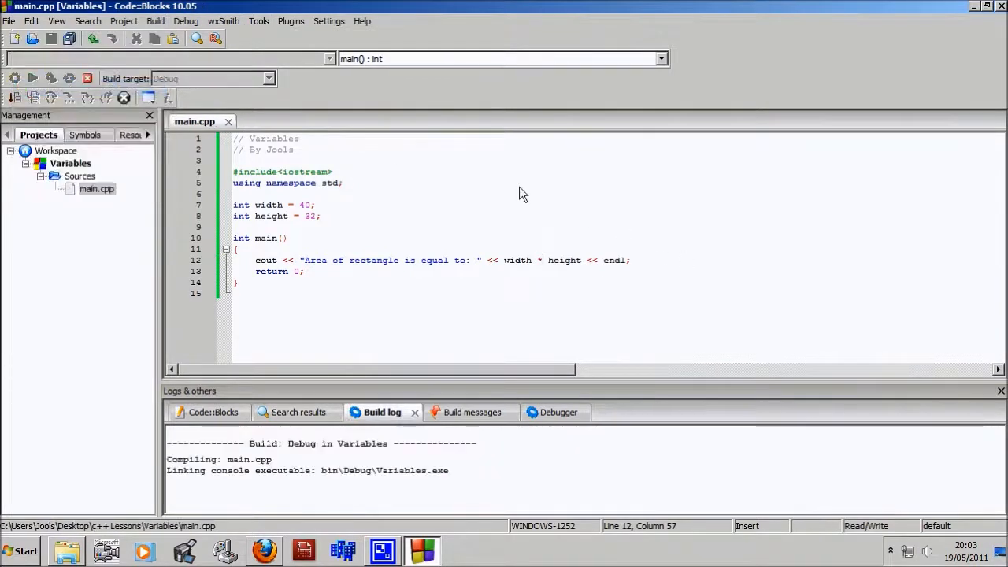
left_click(32, 78)
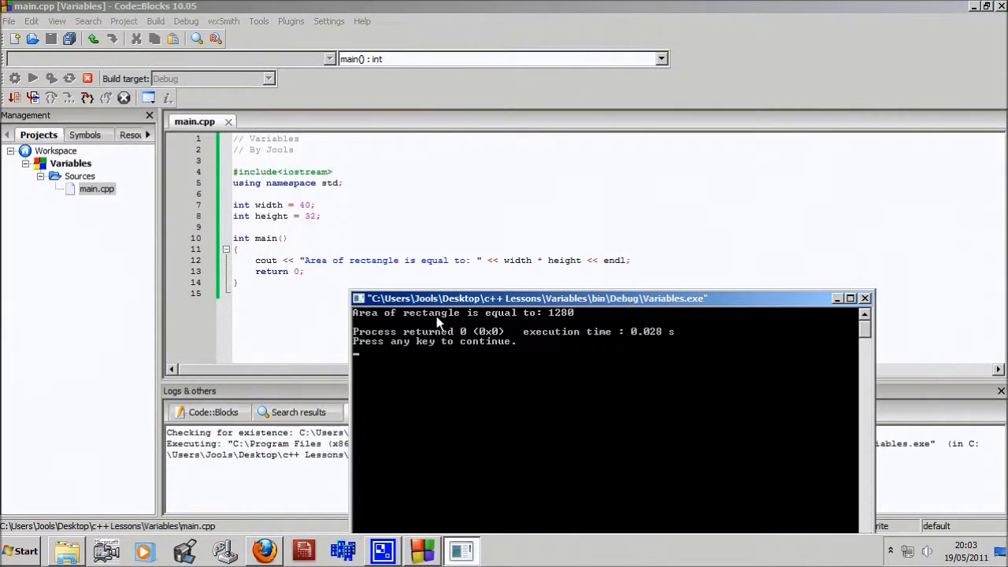
mouse_move(566, 325)
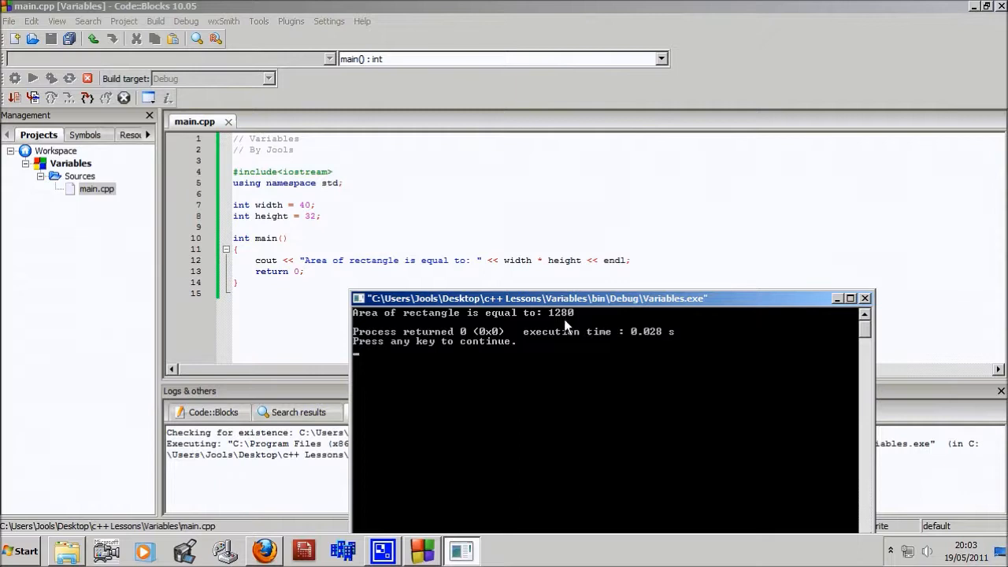
mouse_move(622, 326)
type("\"cm.\" << ")
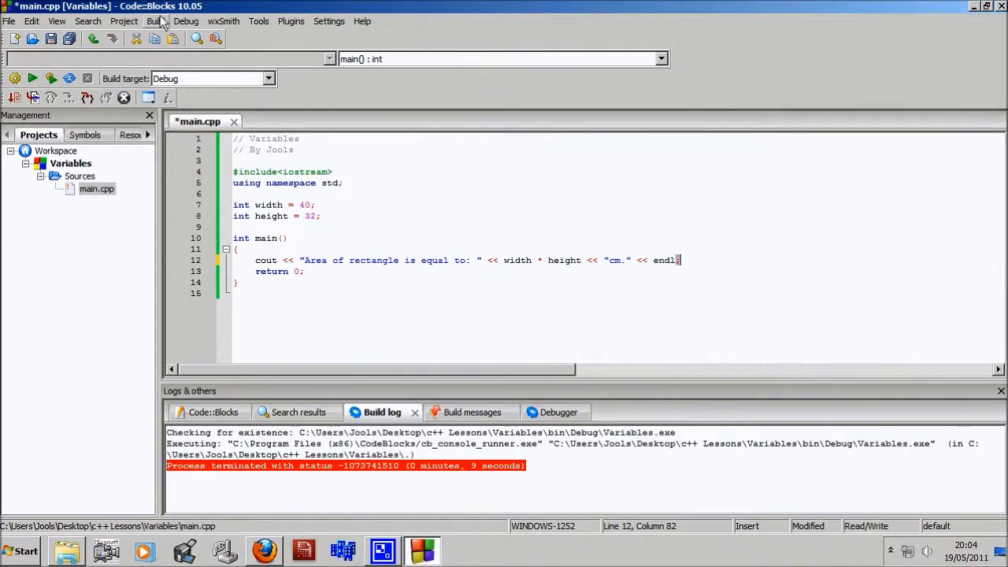
- Rebuild and run the program with 'cm.' appended to the area output
left_click(32, 78)
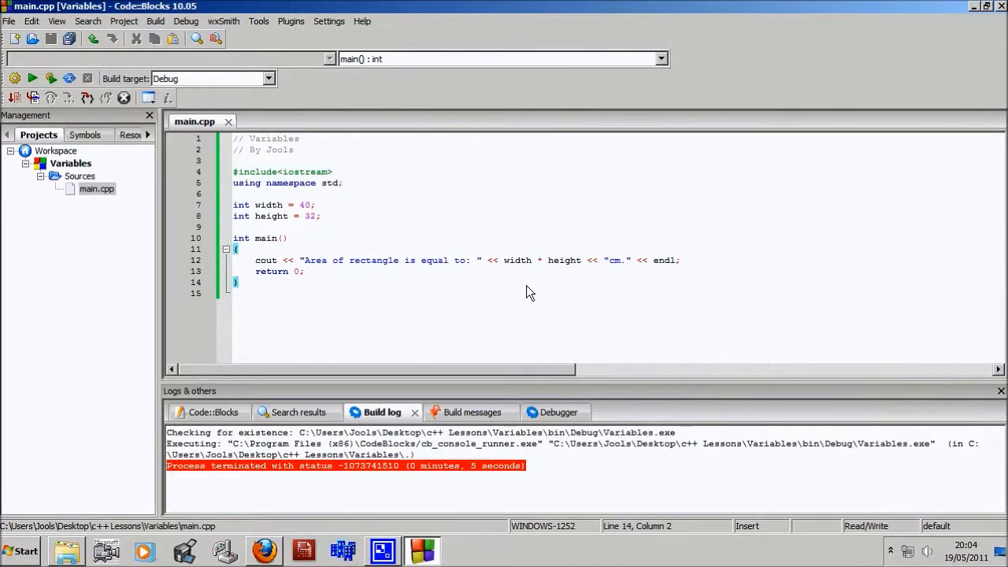
mouse_move(264, 343)
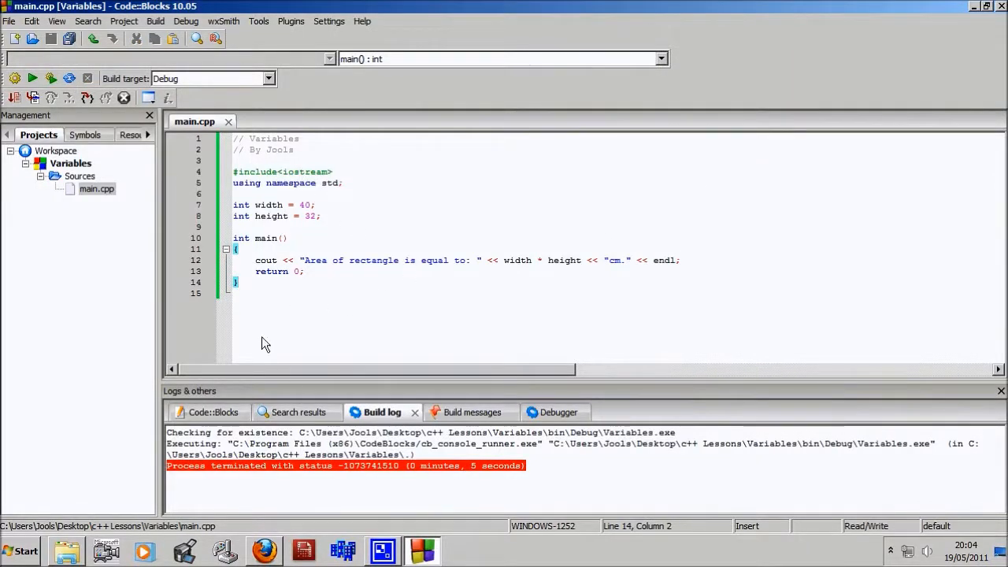
mouse_move(313, 262)
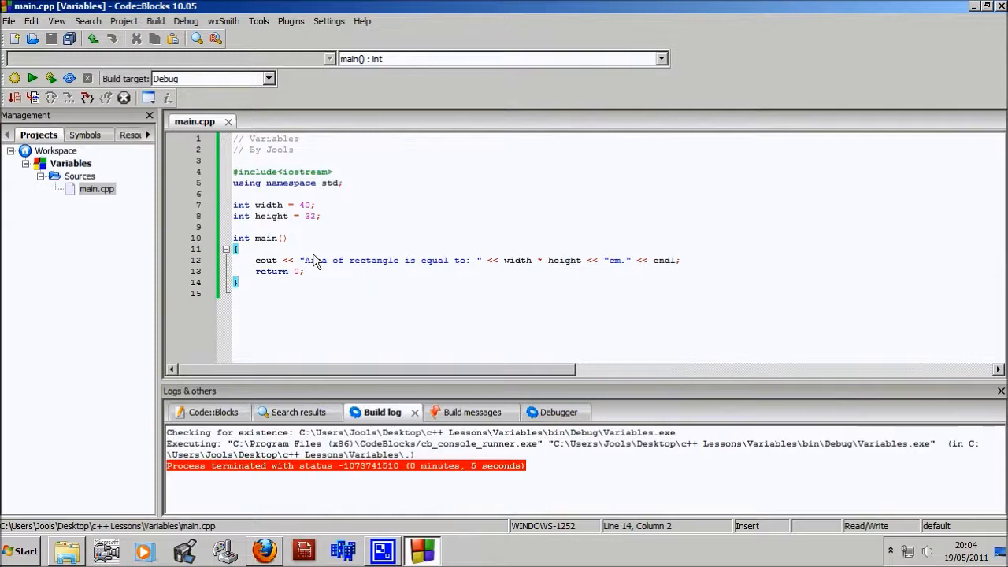
mouse_move(415, 518)
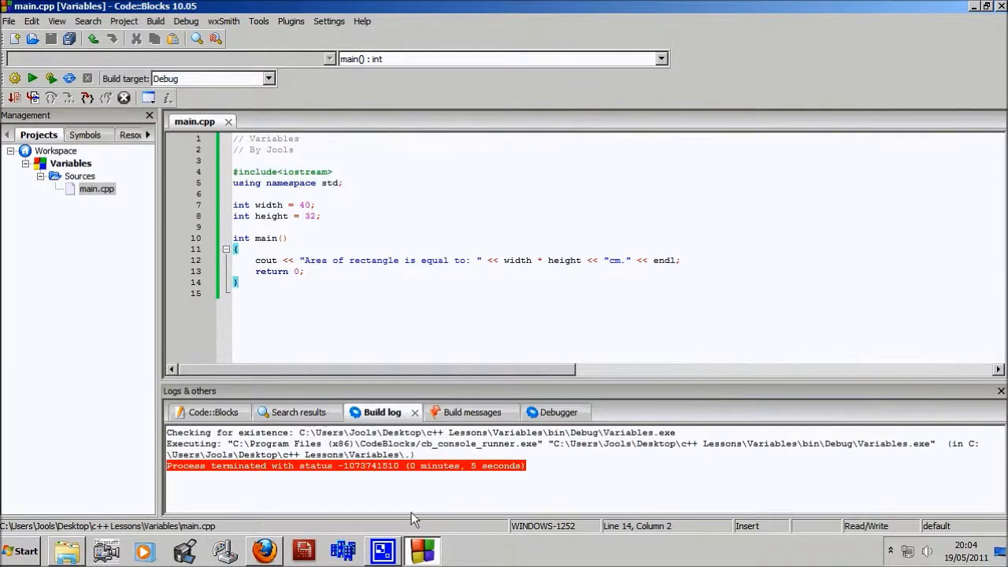